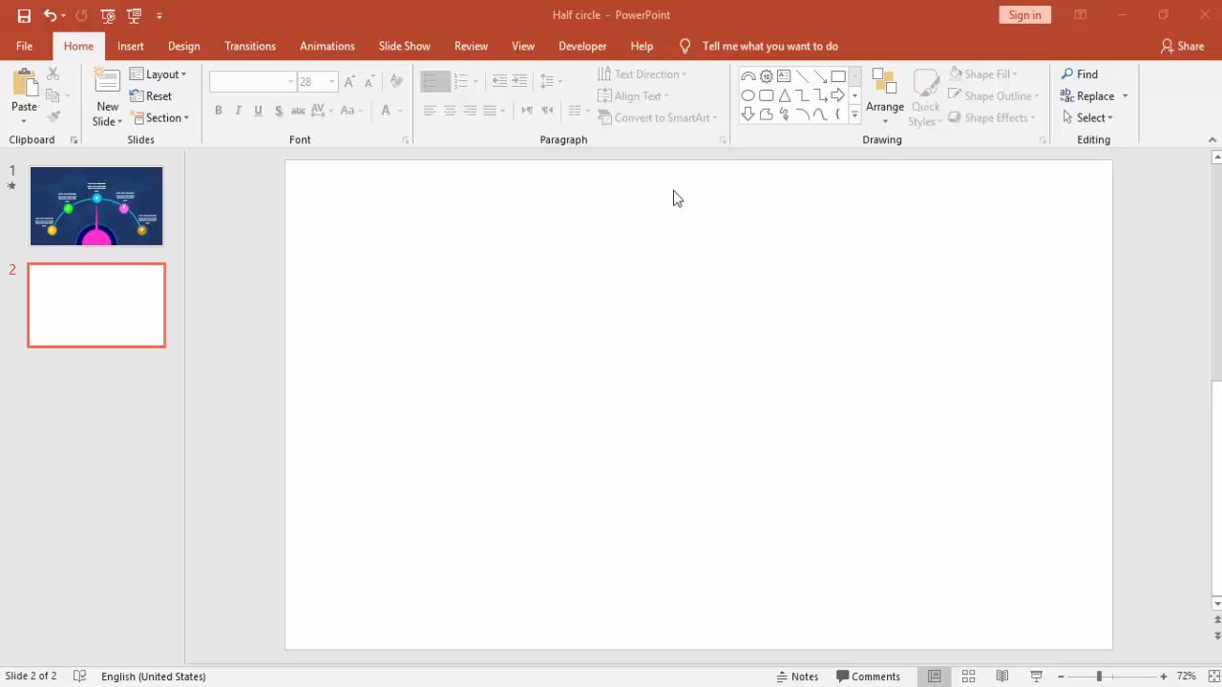
- Turn on the alignment guides from the View ribbon on the blank second slide
left_click(522, 46)
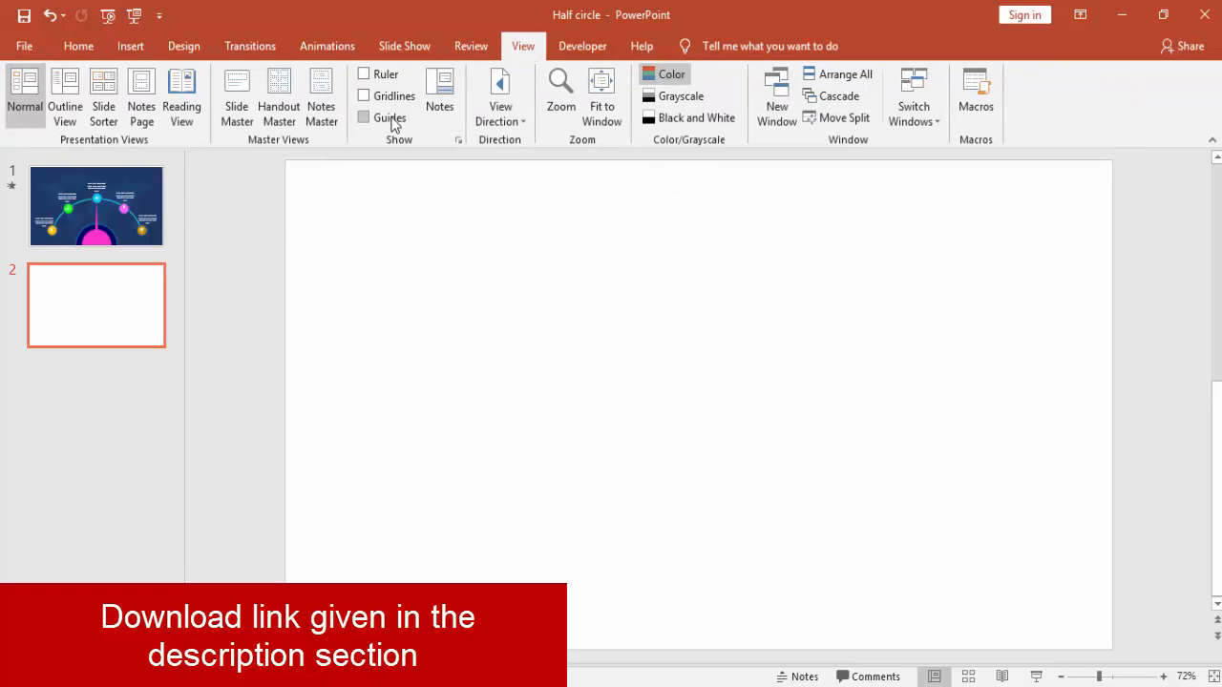
left_click(362, 116)
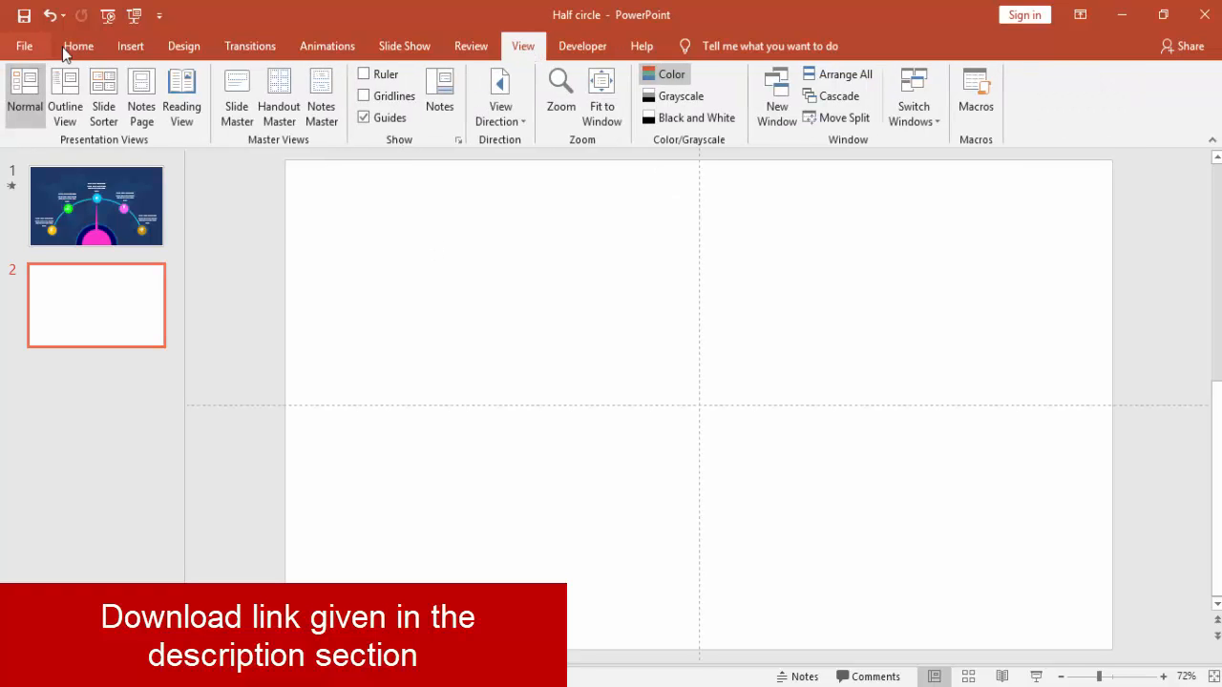
left_click(130, 46)
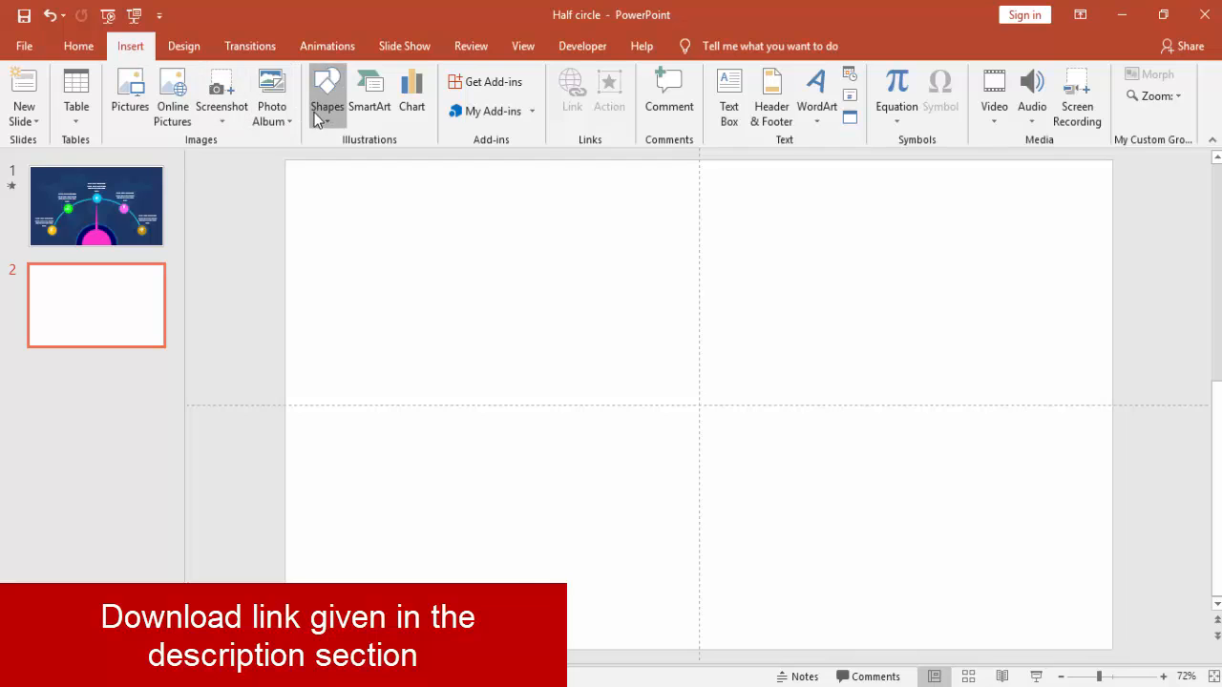
left_click(326, 92)
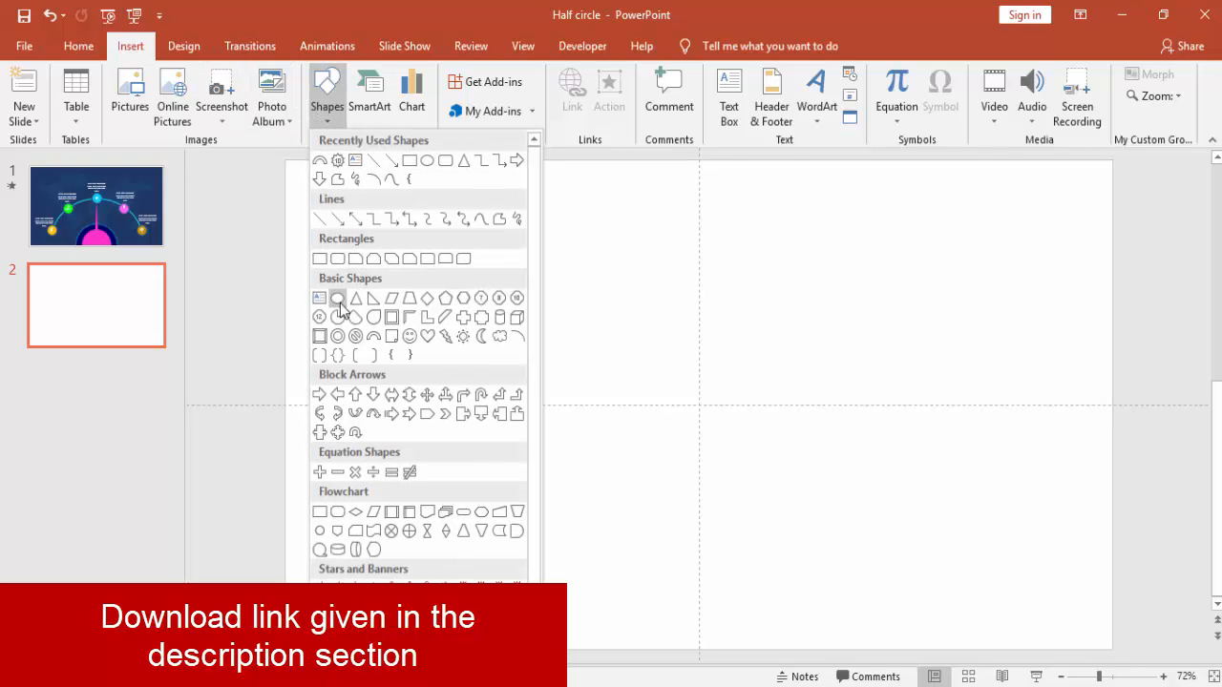
- Draw an oval, size it to 3 and centre the enlarged blue circle on the guides
left_click(336, 298)
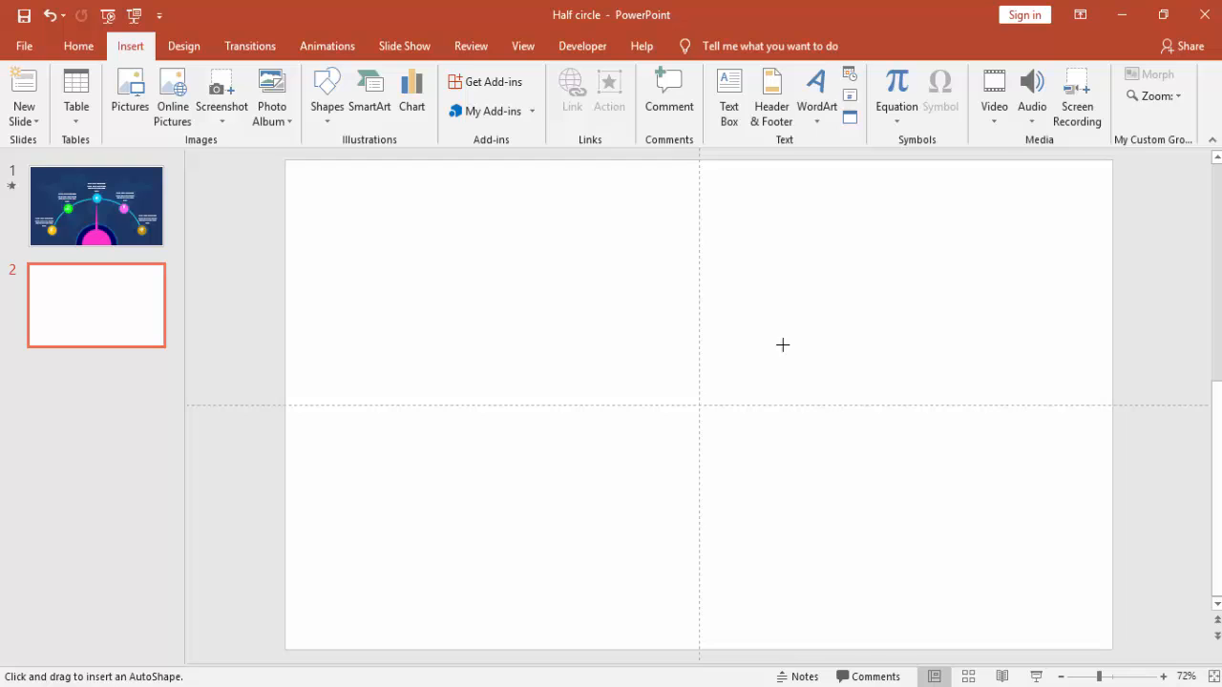
left_click_drag(683, 343, 716, 392)
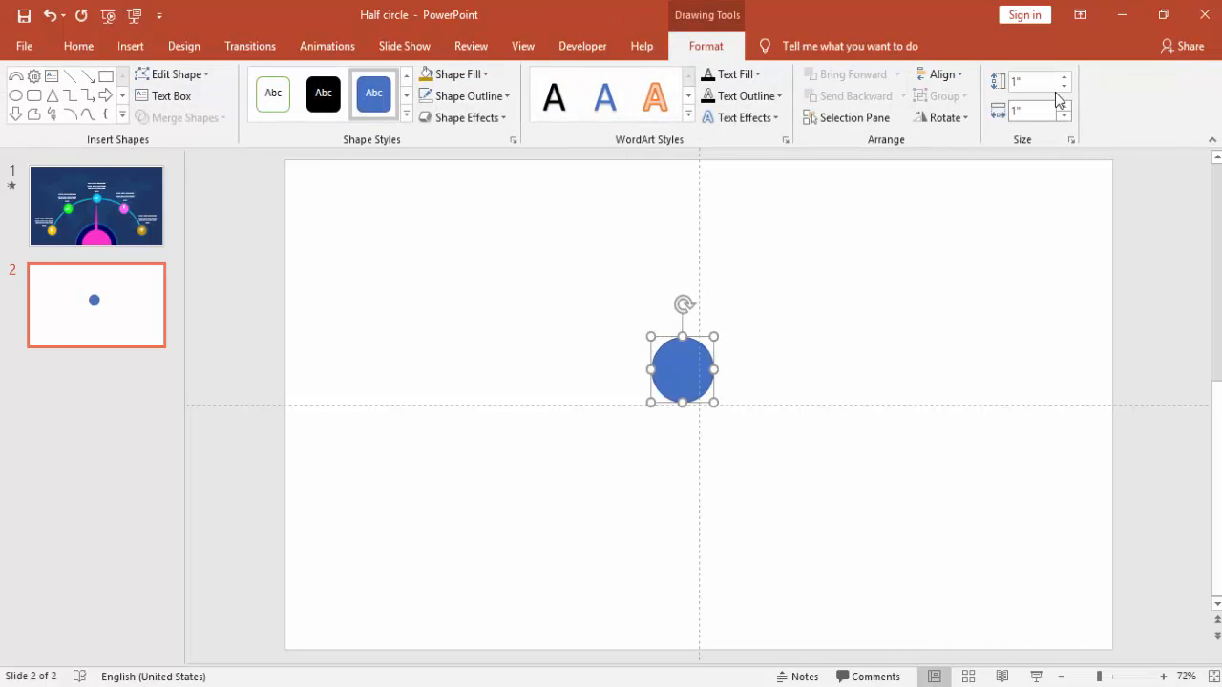
type("3")
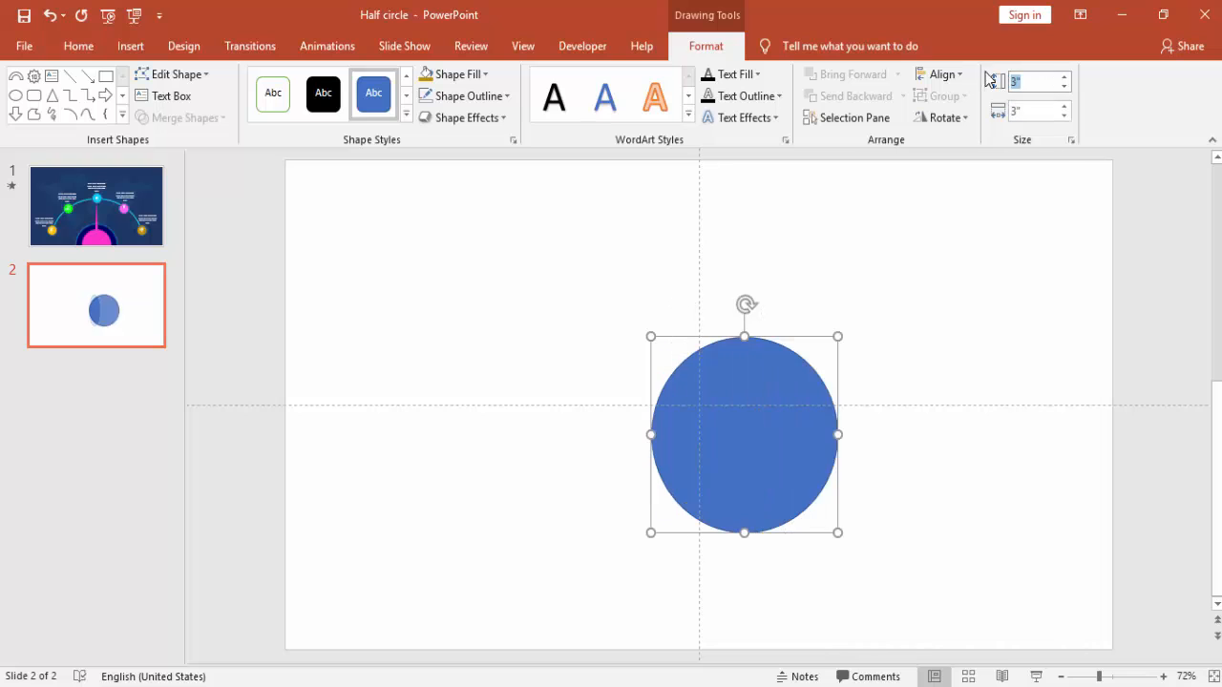
left_click(939, 73)
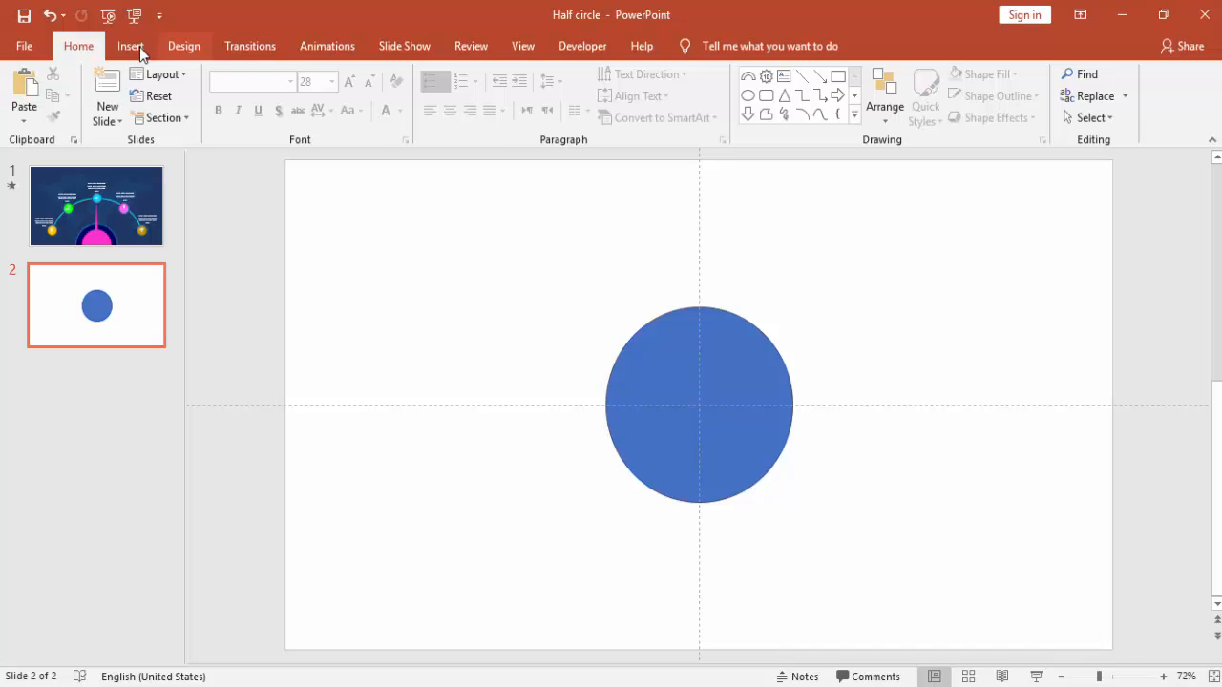
- Subtract a rectangle from the circle to leave only its top half
left_click(326, 96)
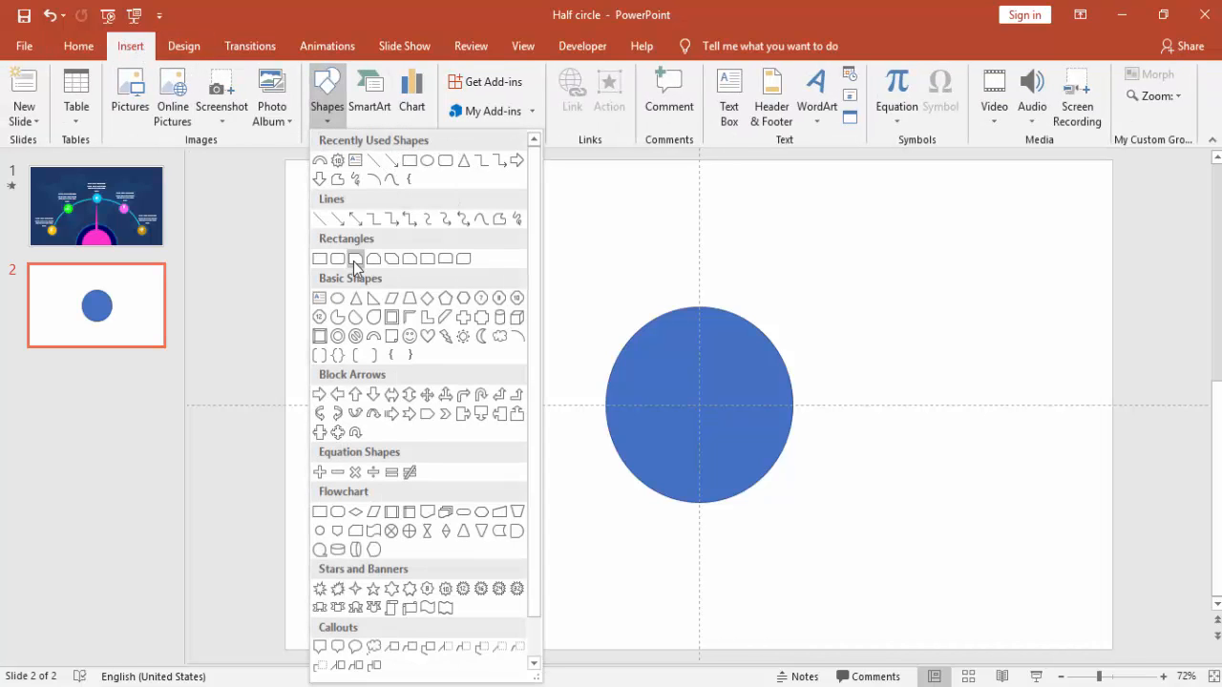
left_click(355, 259)
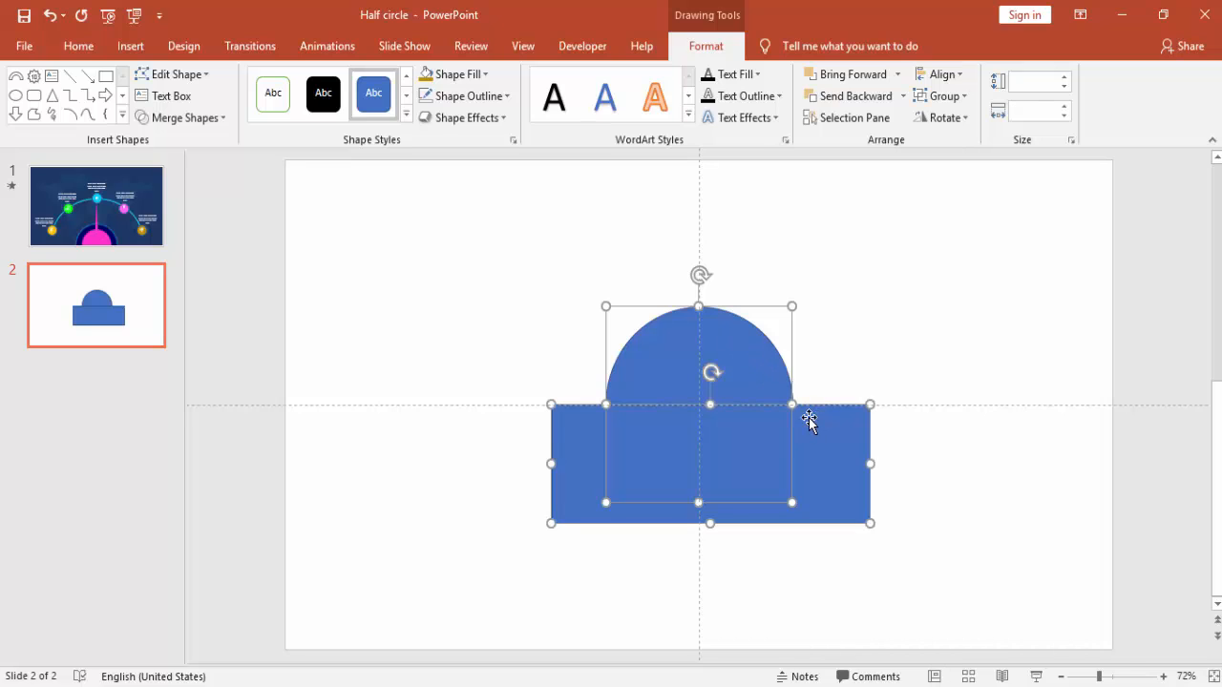
left_click(182, 119)
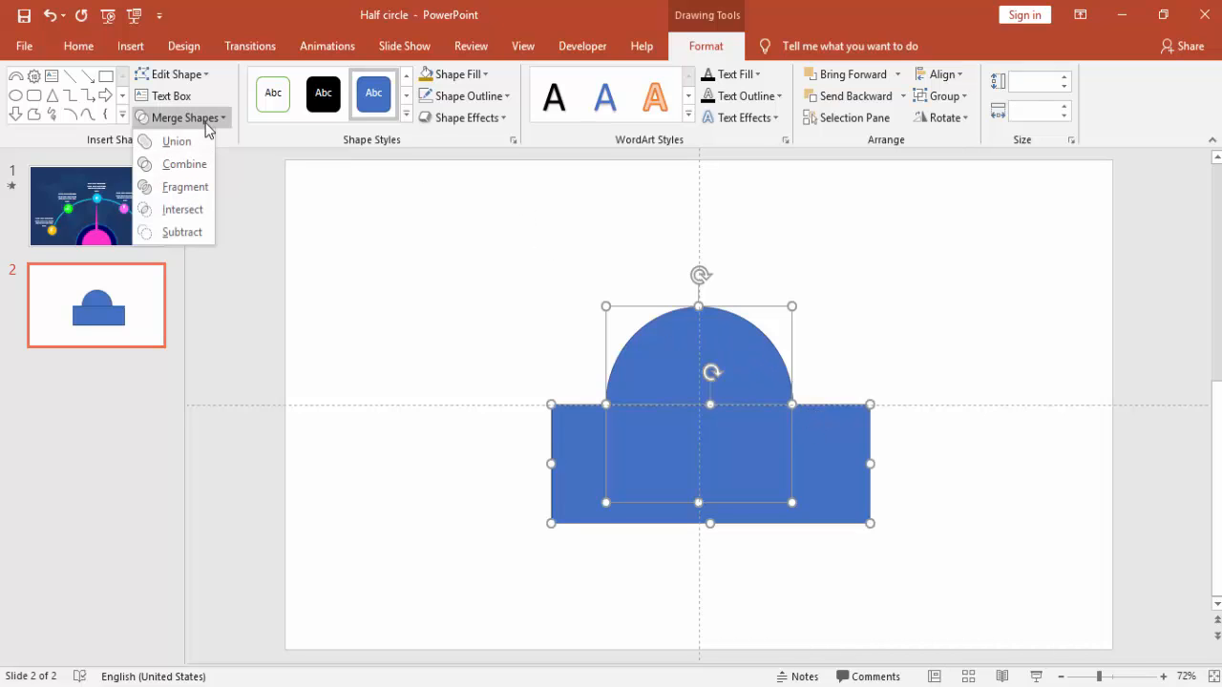
left_click(183, 233)
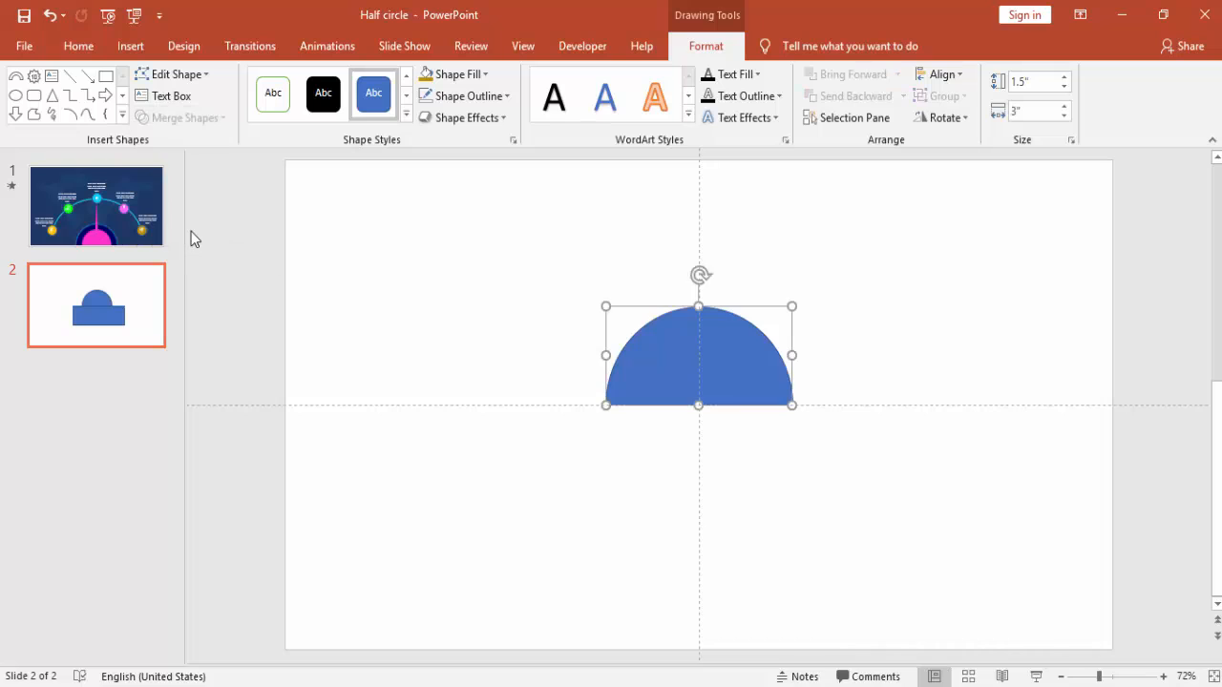
- Remove the outline from the blue half circle
left_click(462, 95)
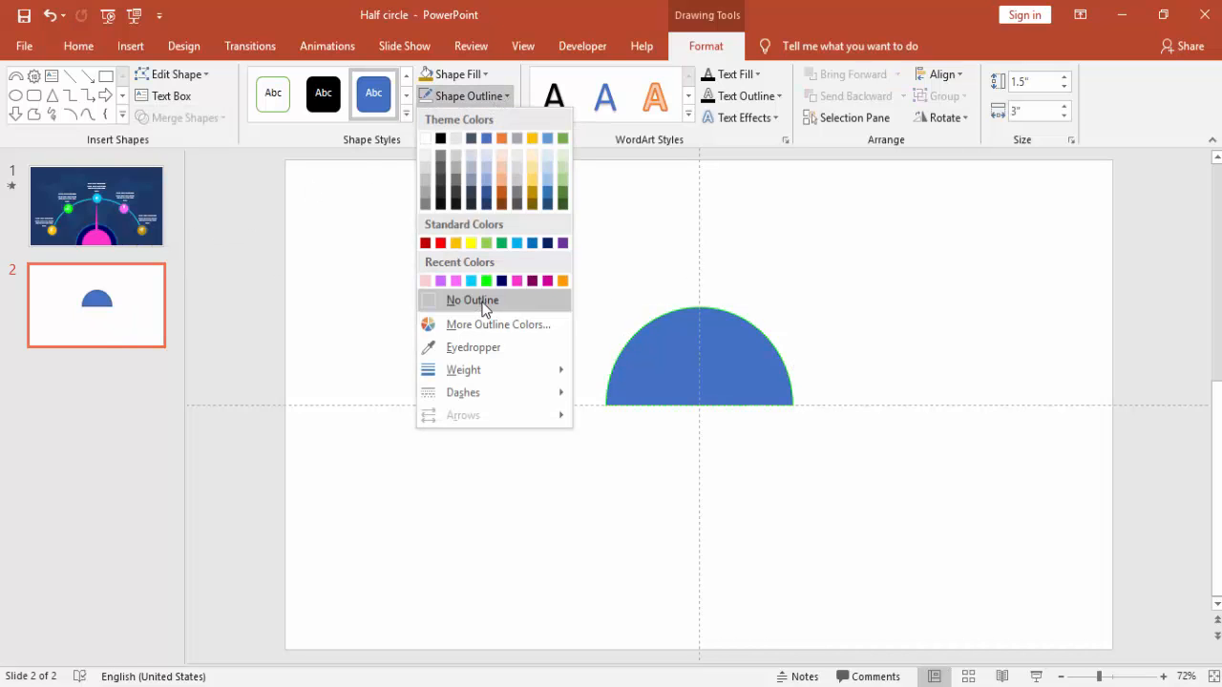
left_click(472, 299)
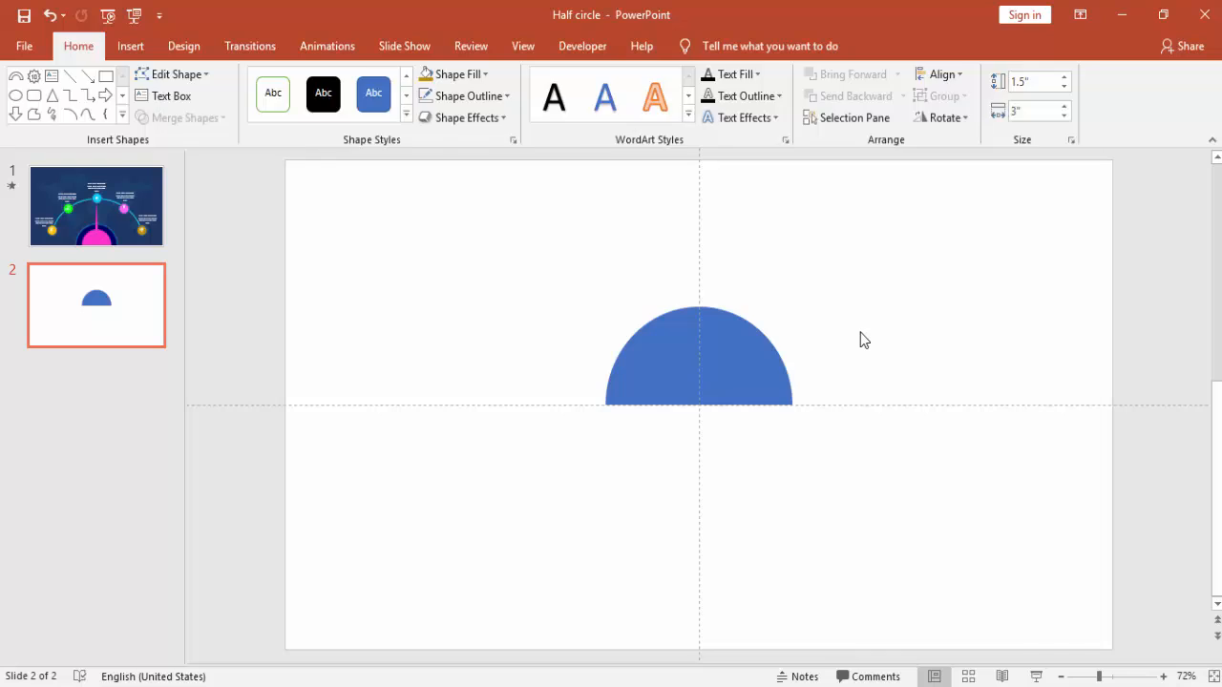
- Move the half circle to the slide's bottom edge and duplicate it
left_click(698, 363)
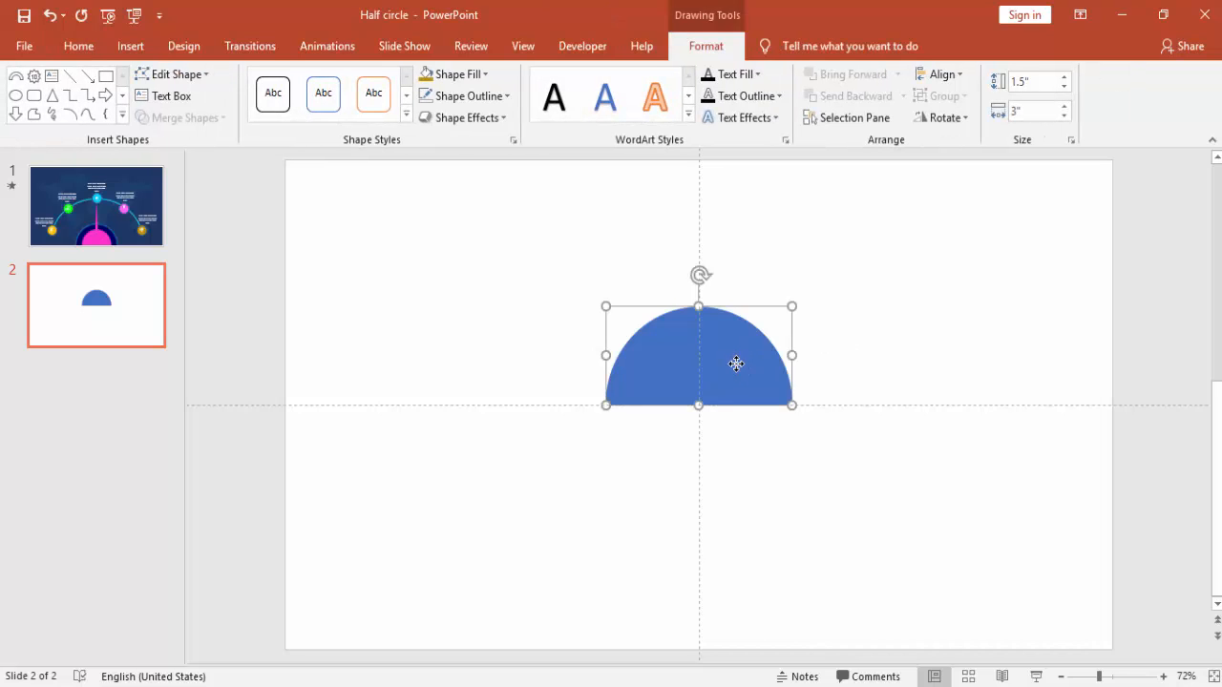
left_click_drag(737, 363, 738, 602)
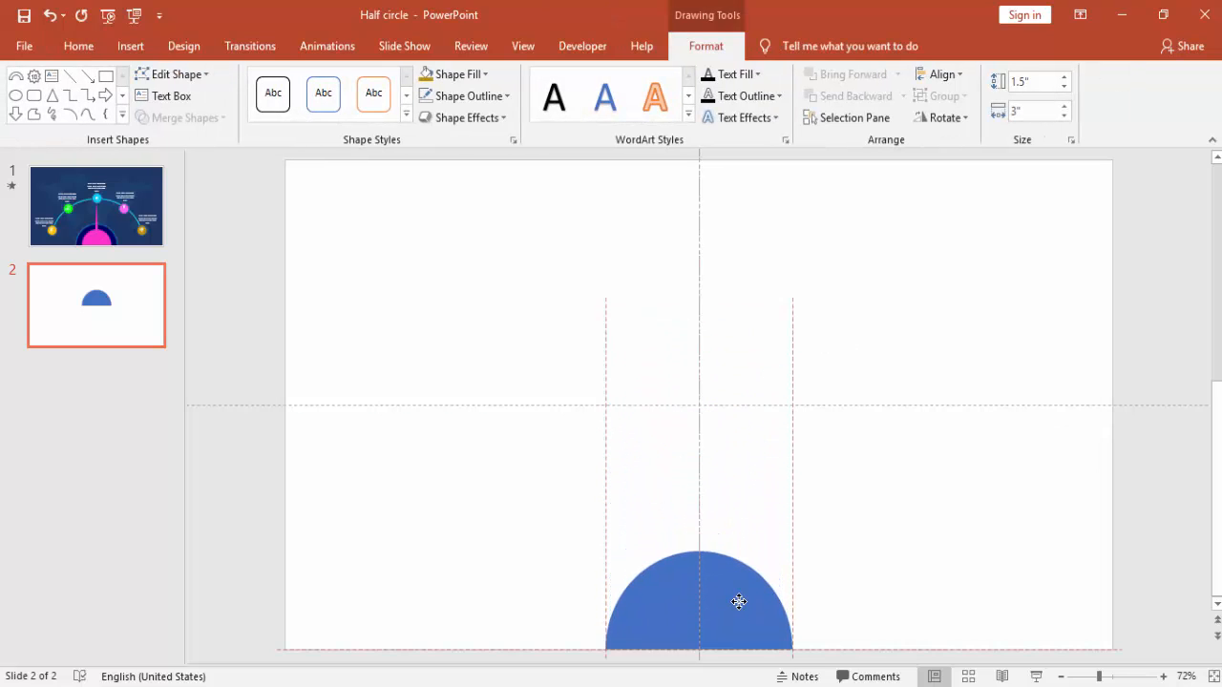
left_click(740, 601)
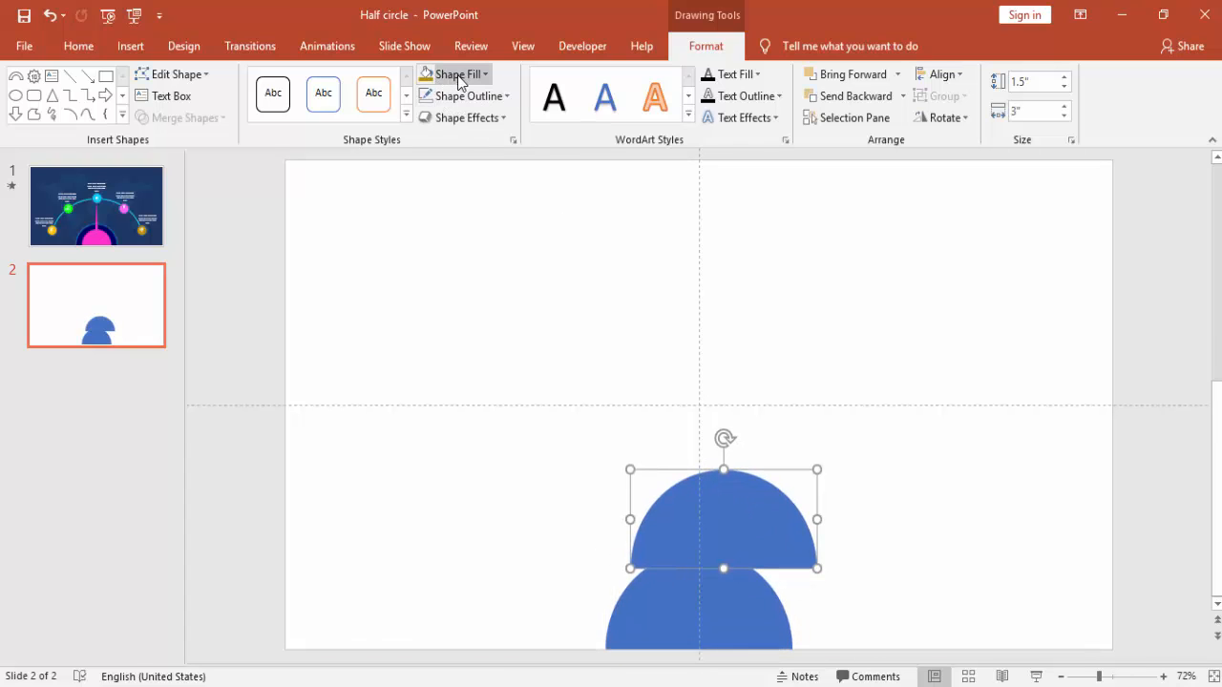
- Fill the copy magenta and send it behind the blue half circle to form a ring
left_click(454, 72)
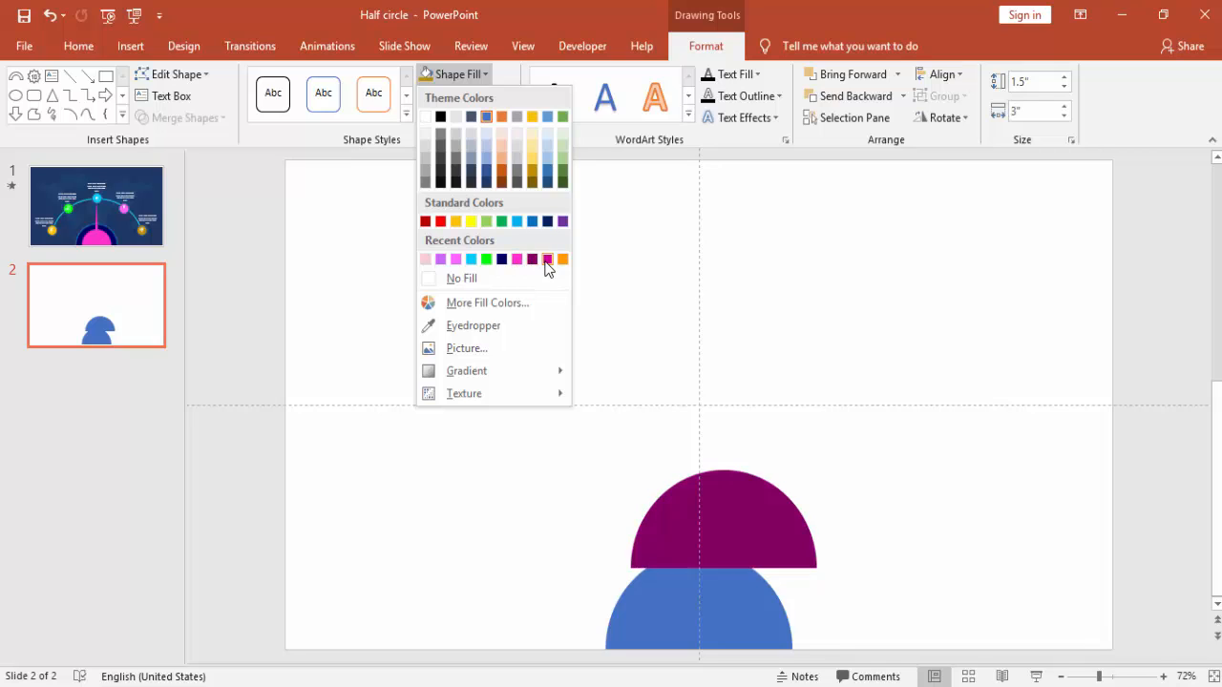
left_click(546, 260)
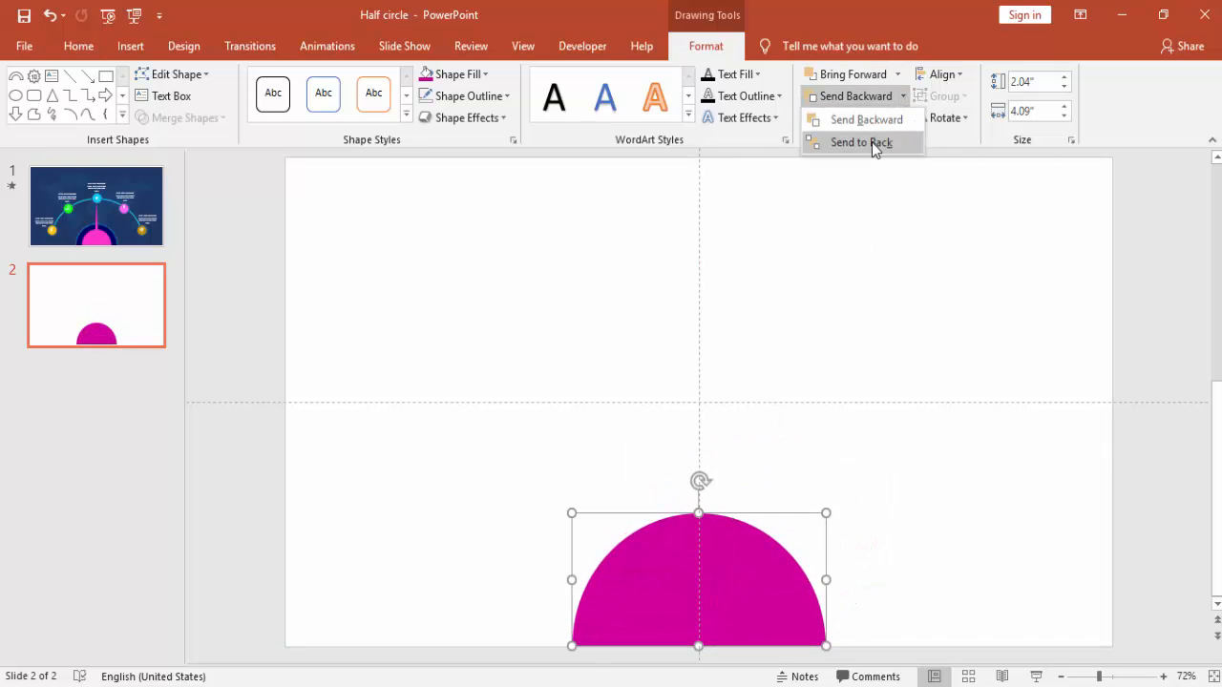
left_click(859, 141)
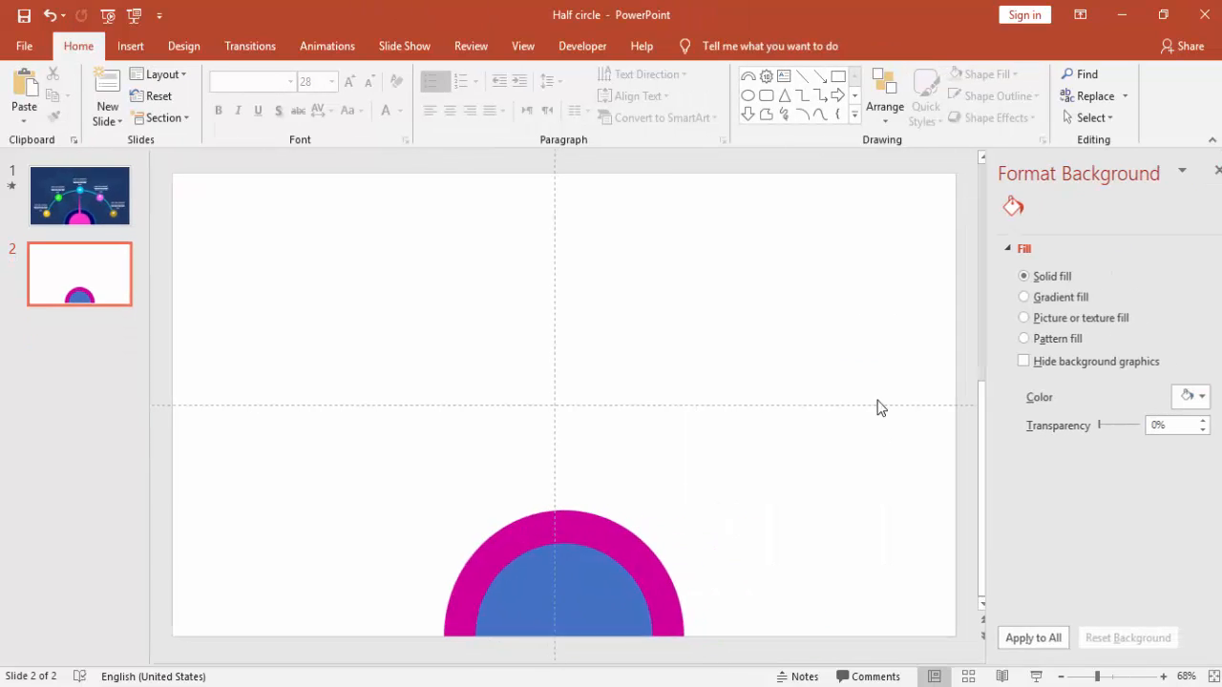
- Set the slide background to solid dark blue and reselect the magenta half circle
left_click(1199, 395)
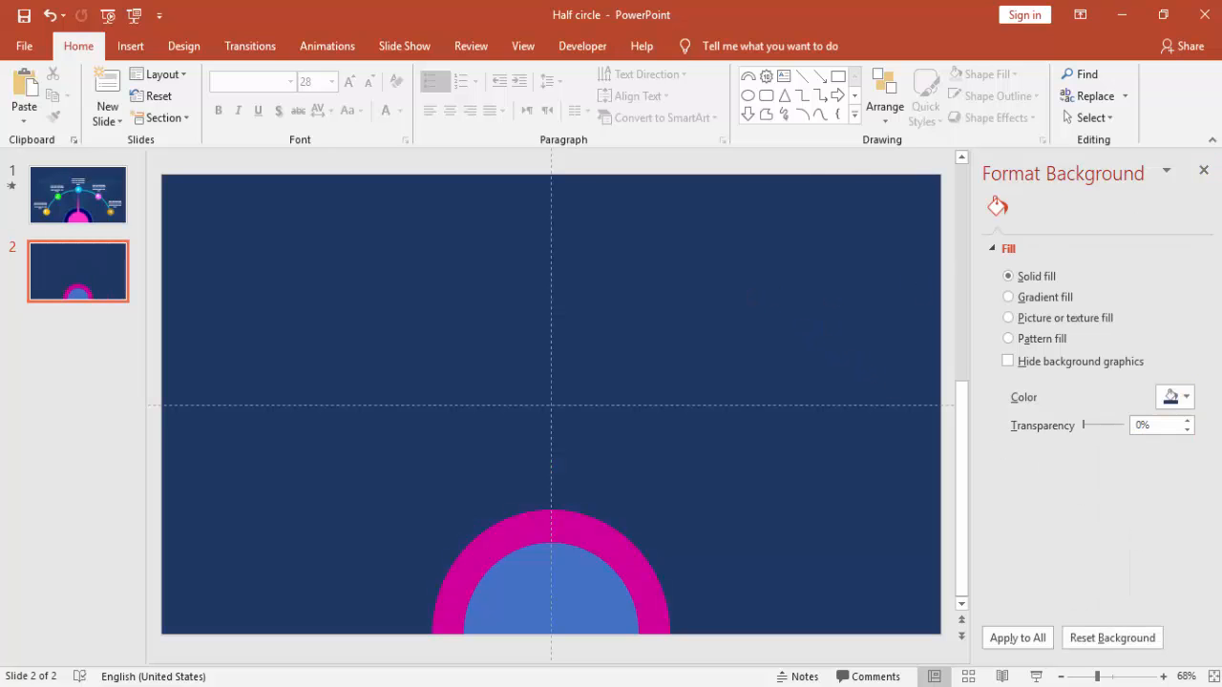
left_click(1203, 169)
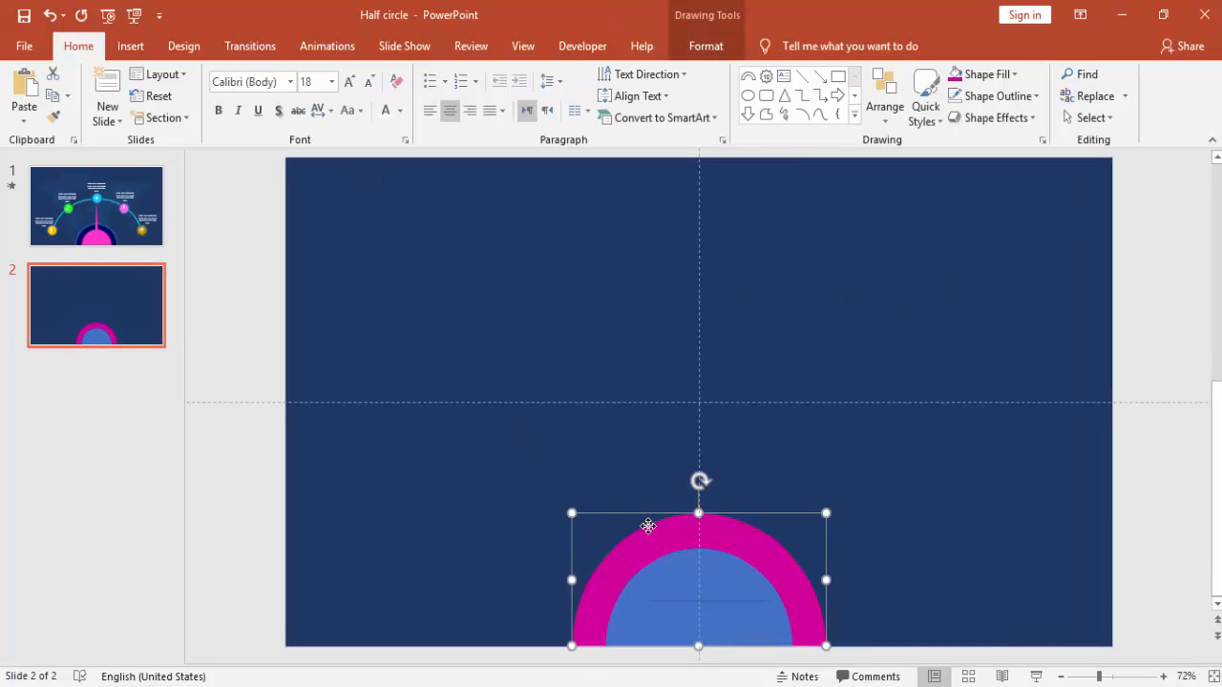
- Add a soft blue glow effect to the magenta half ring via Format Shape
right_click(649, 527)
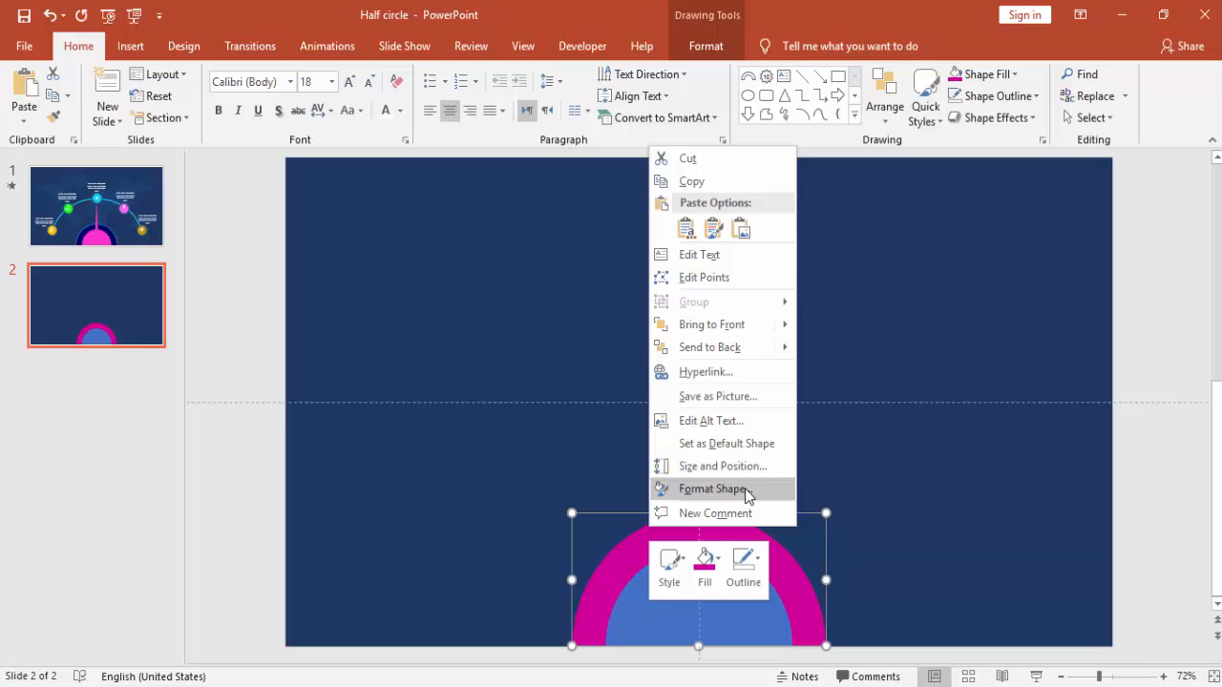
left_click(712, 489)
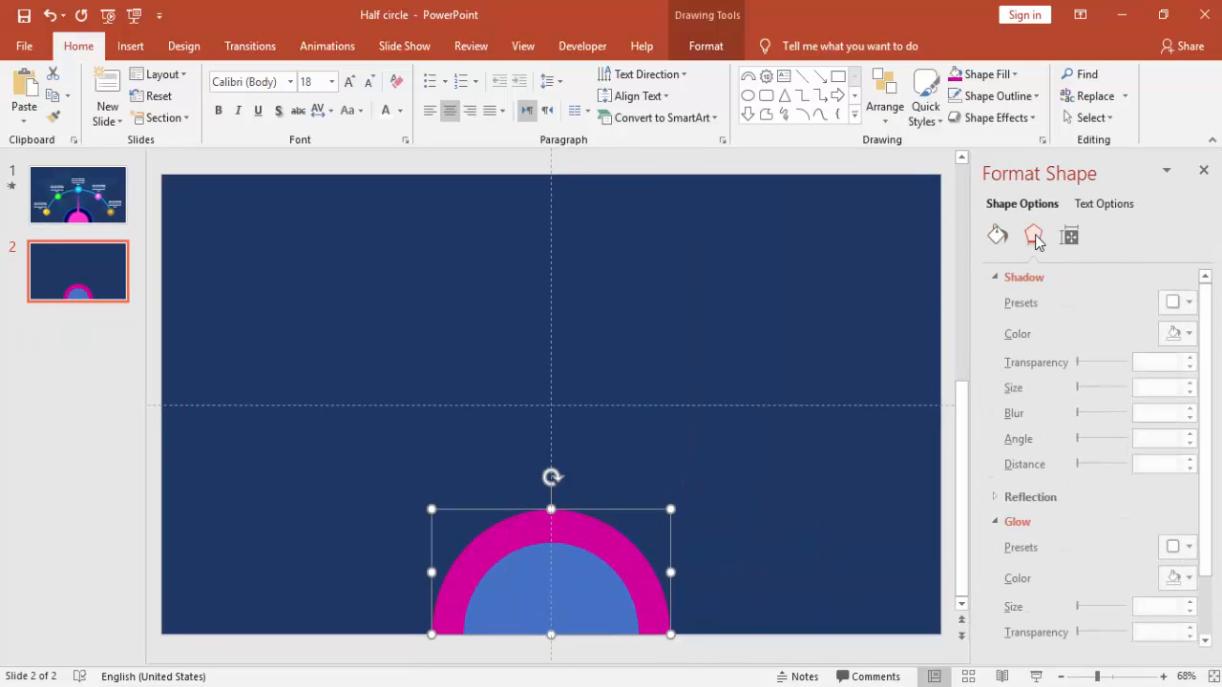
left_click(1023, 277)
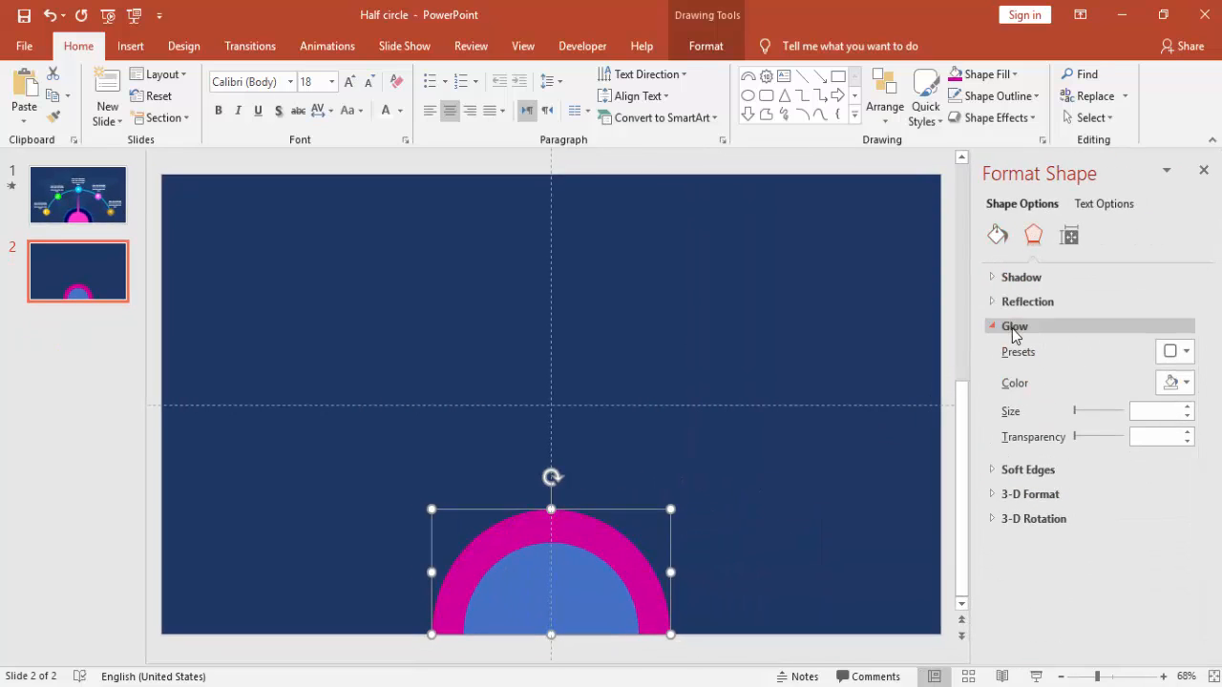
left_click(1187, 351)
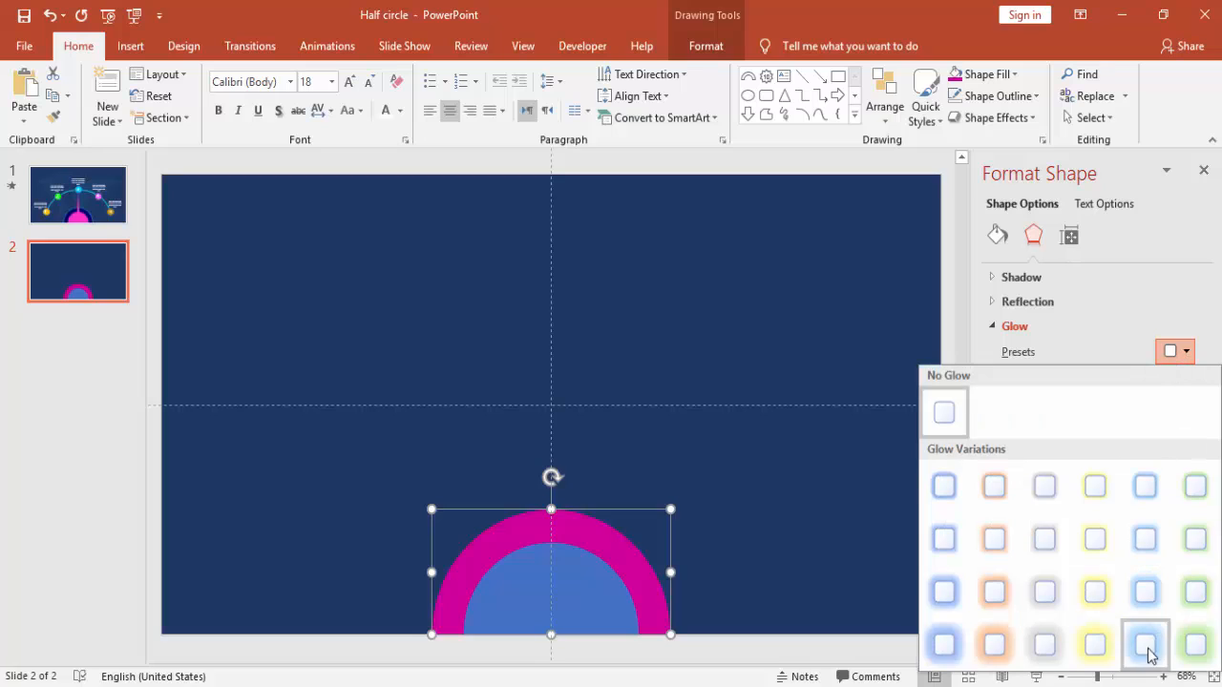
left_click(1146, 645)
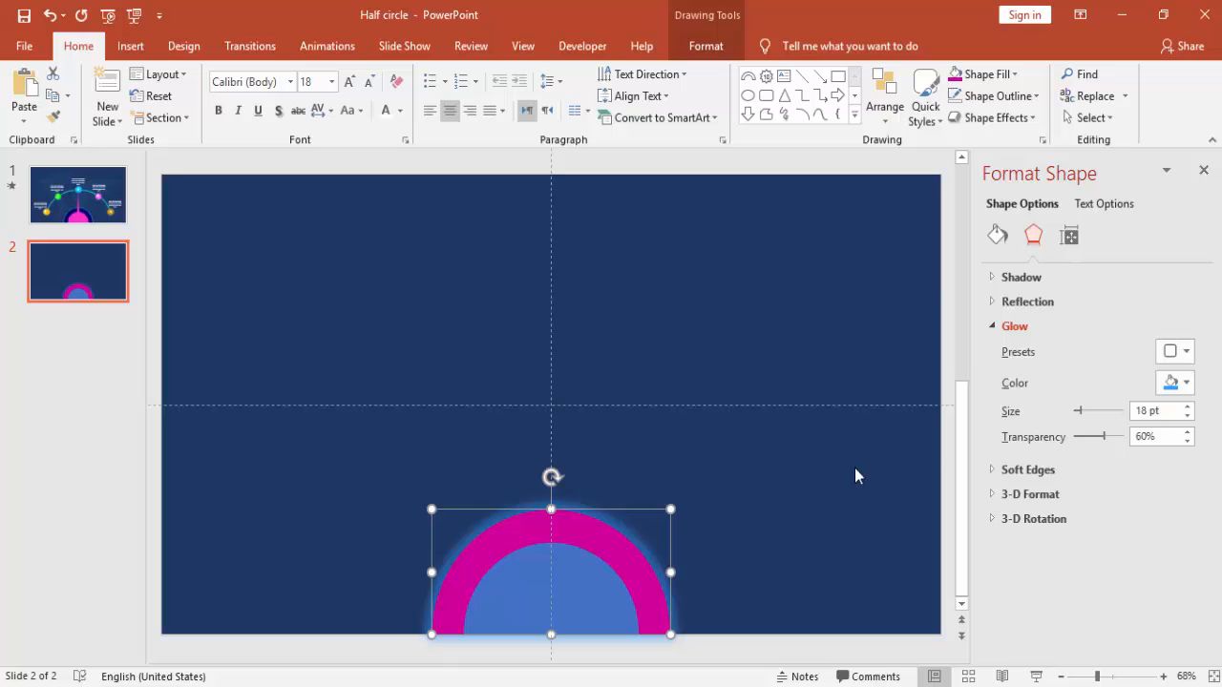
left_click(1172, 382)
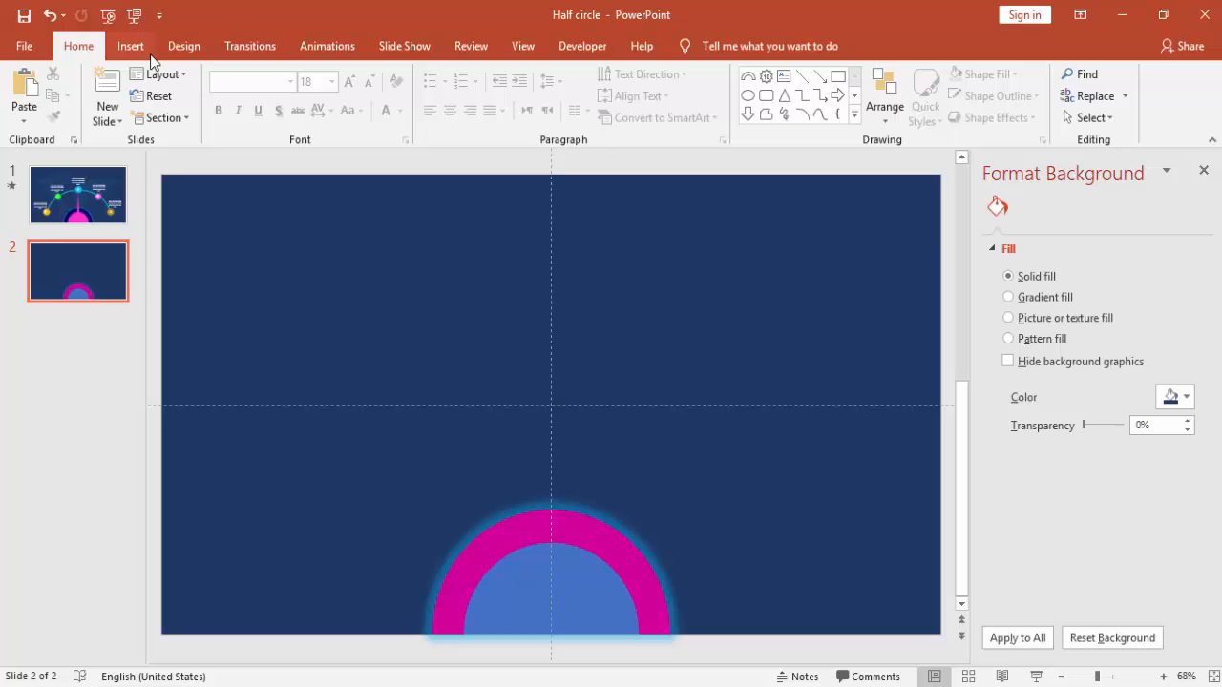
mouse_move(141, 55)
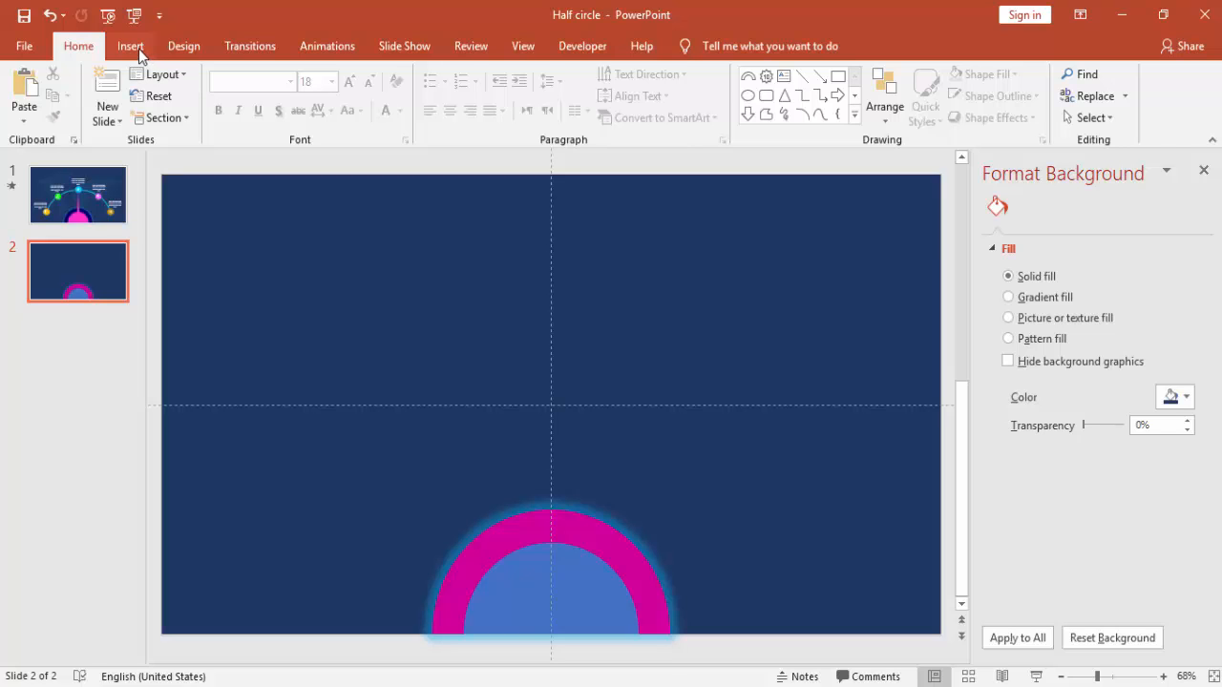
- Draw a ten-point star and centre it on the half circle so its spokes radiate outward
left_click(130, 46)
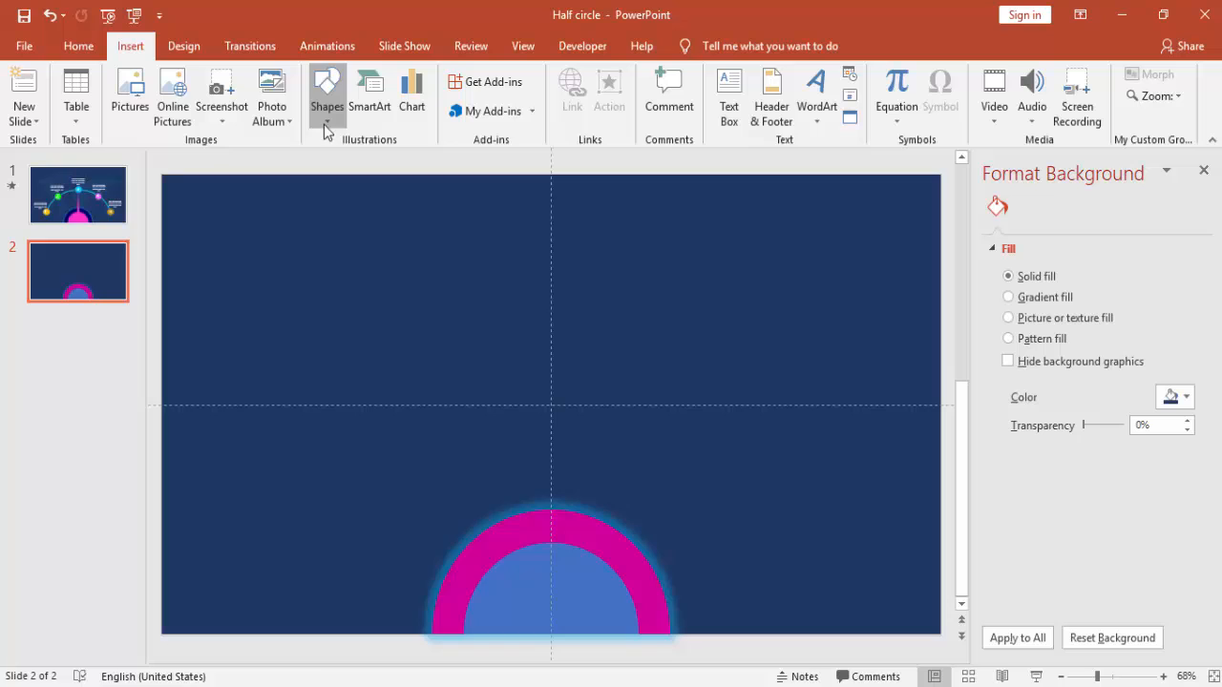
left_click(327, 95)
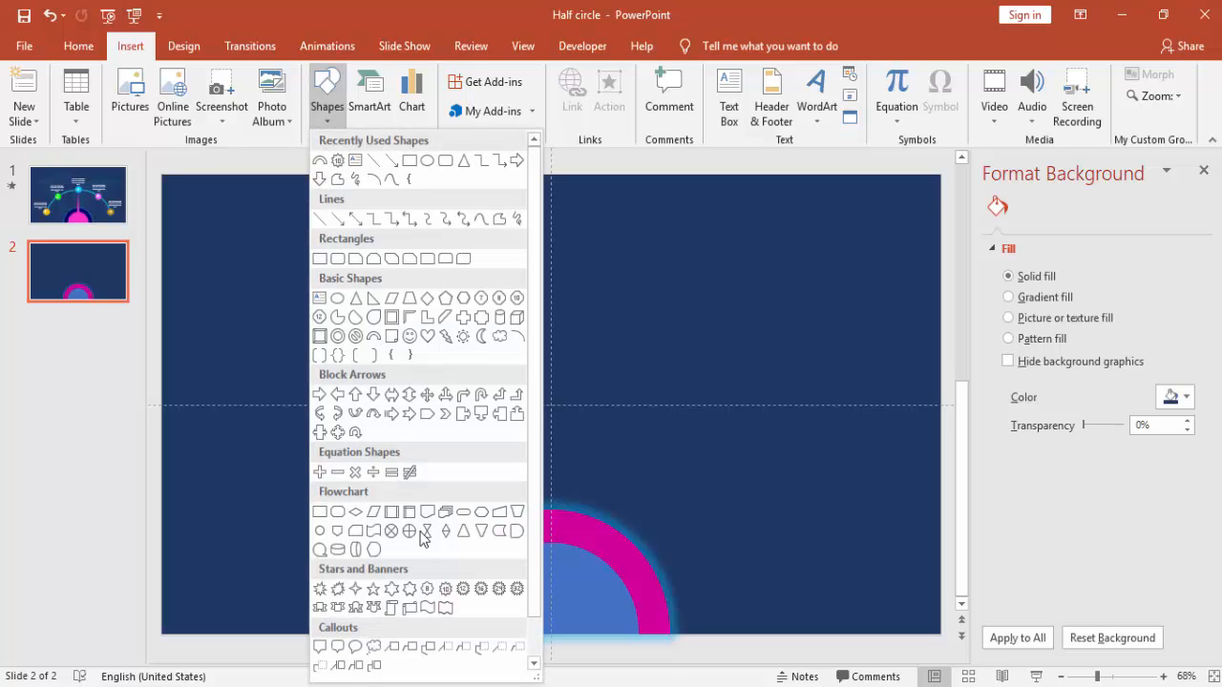
mouse_move(444, 588)
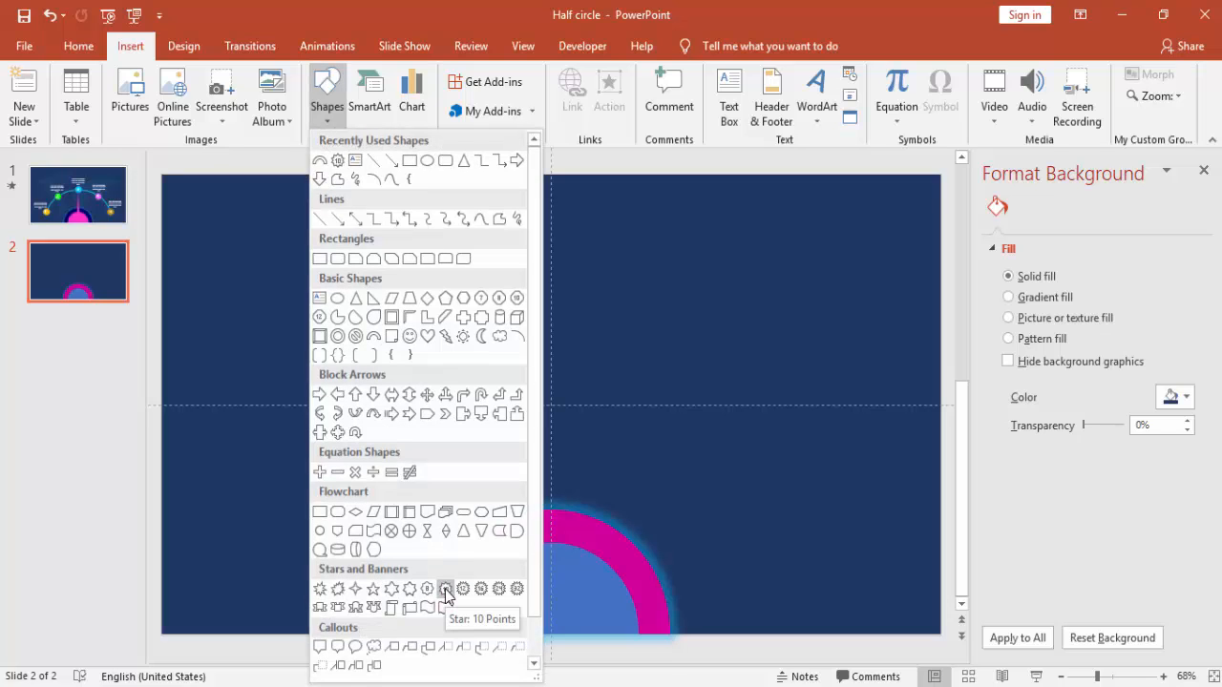
left_click(447, 588)
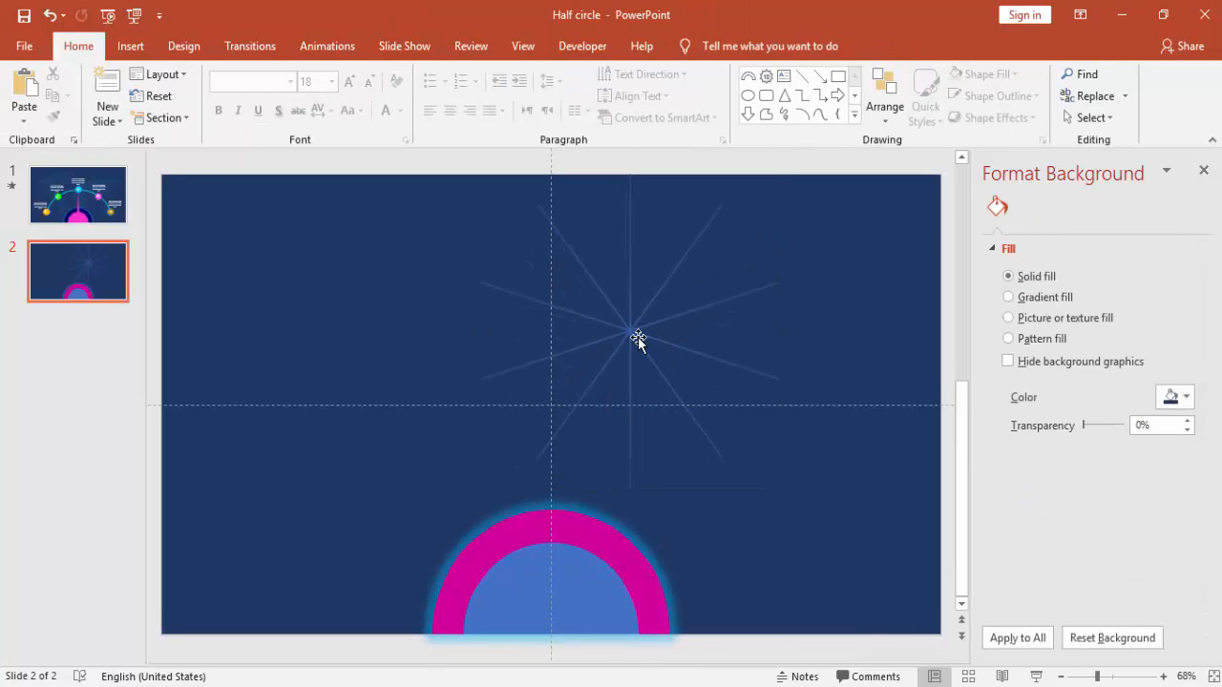
left_click(637, 340)
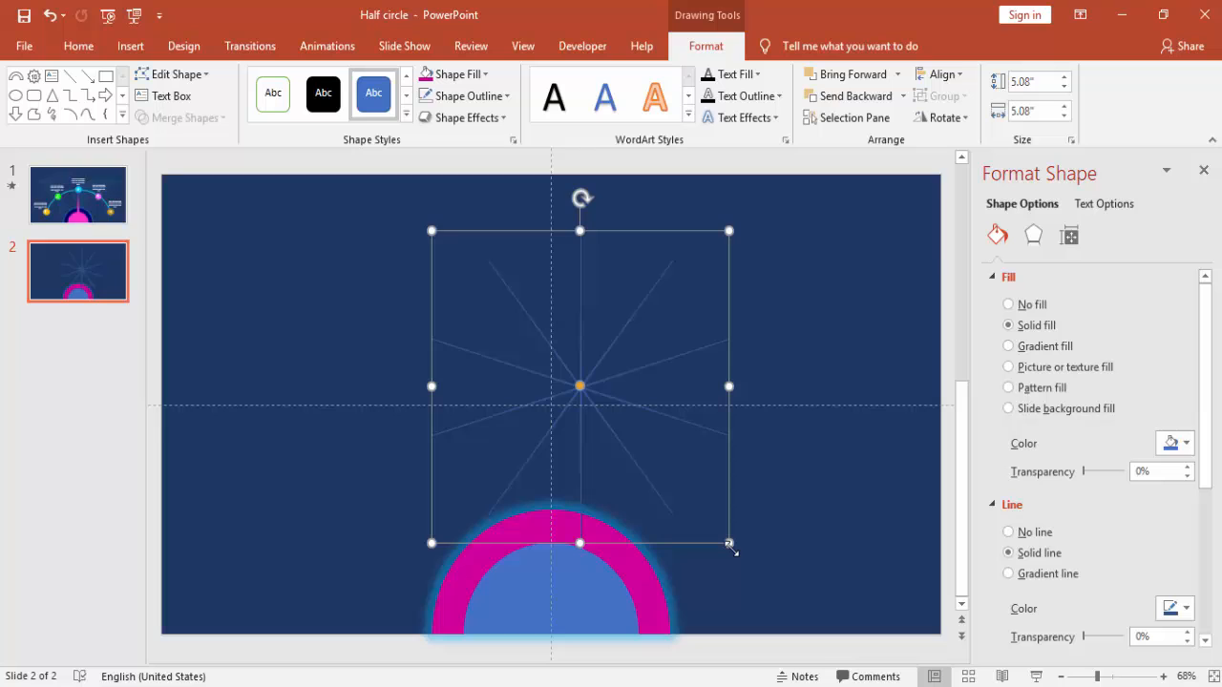
left_click_drag(729, 542, 831, 645)
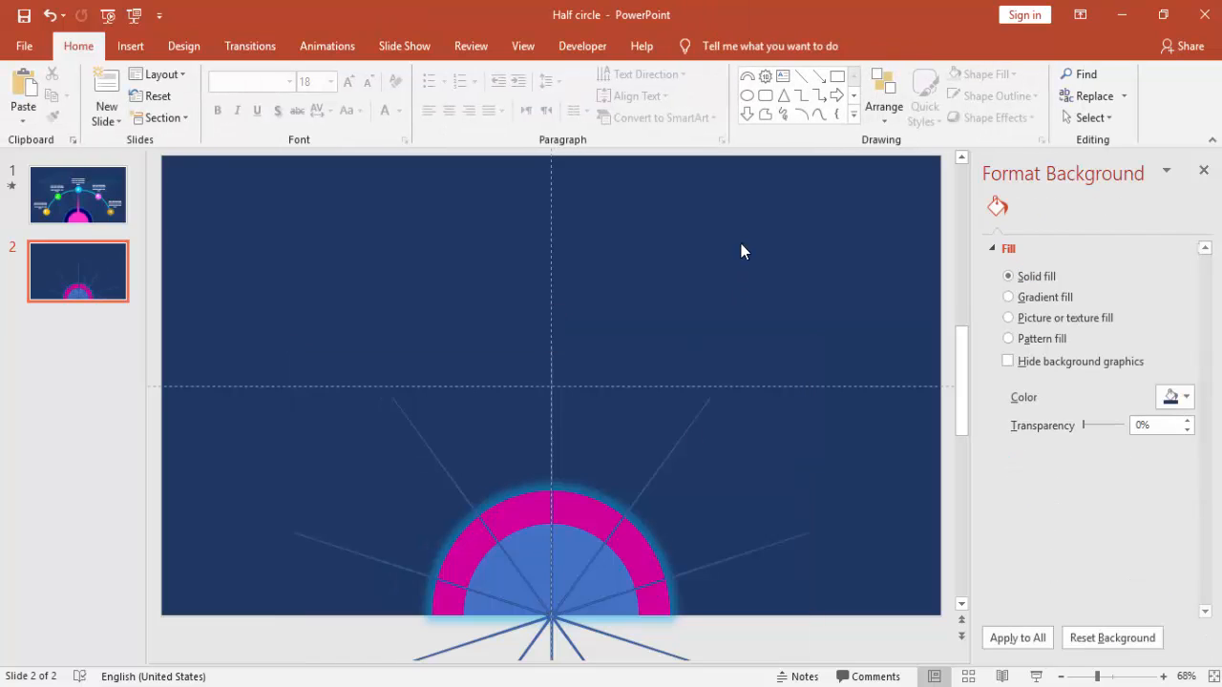
- Draw a small blue circle and position it at the lower left of the arc
left_click(130, 46)
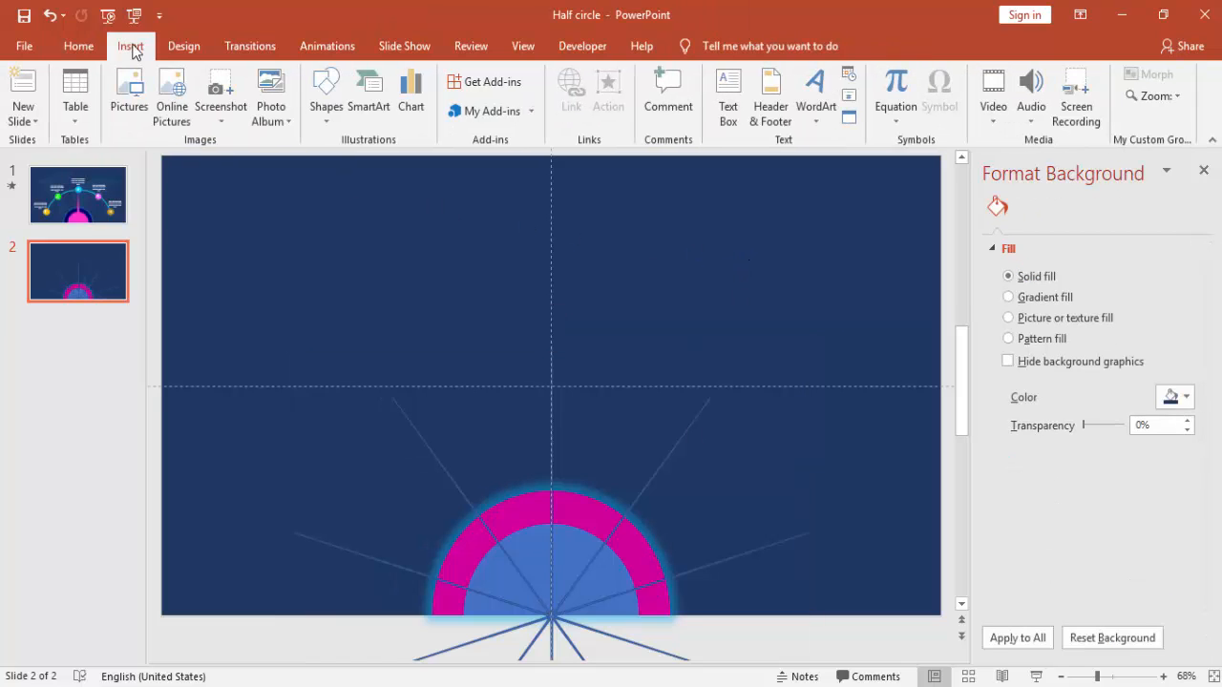
left_click(325, 95)
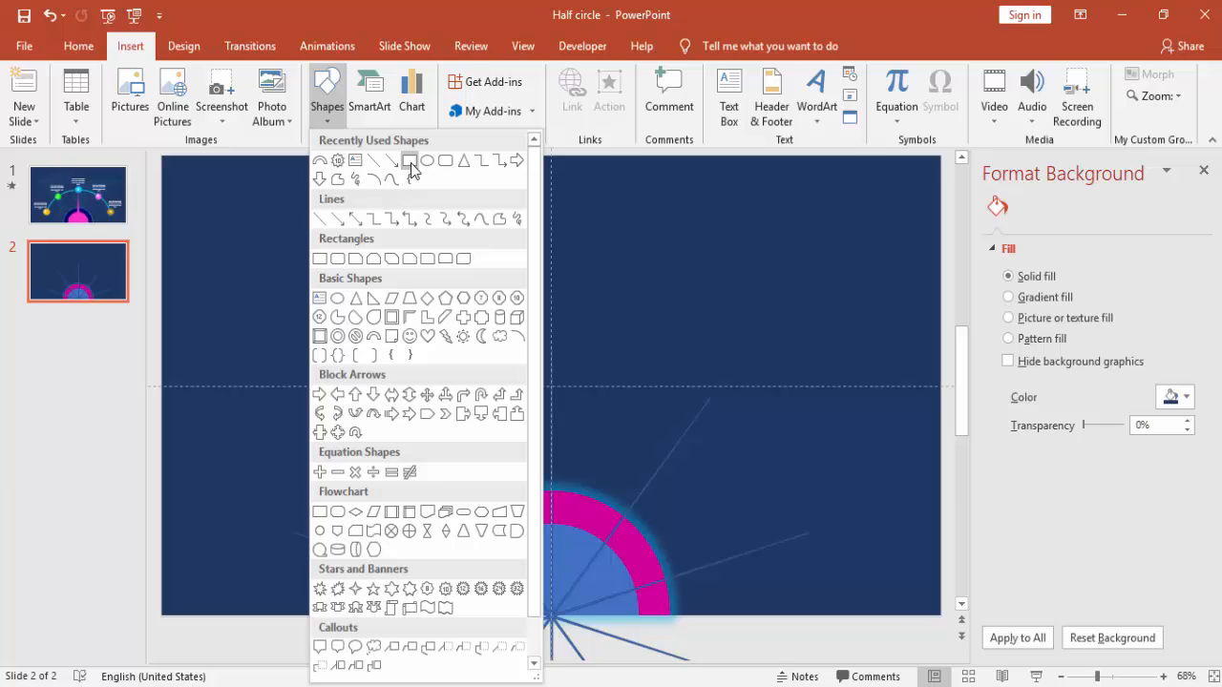
mouse_move(336, 298)
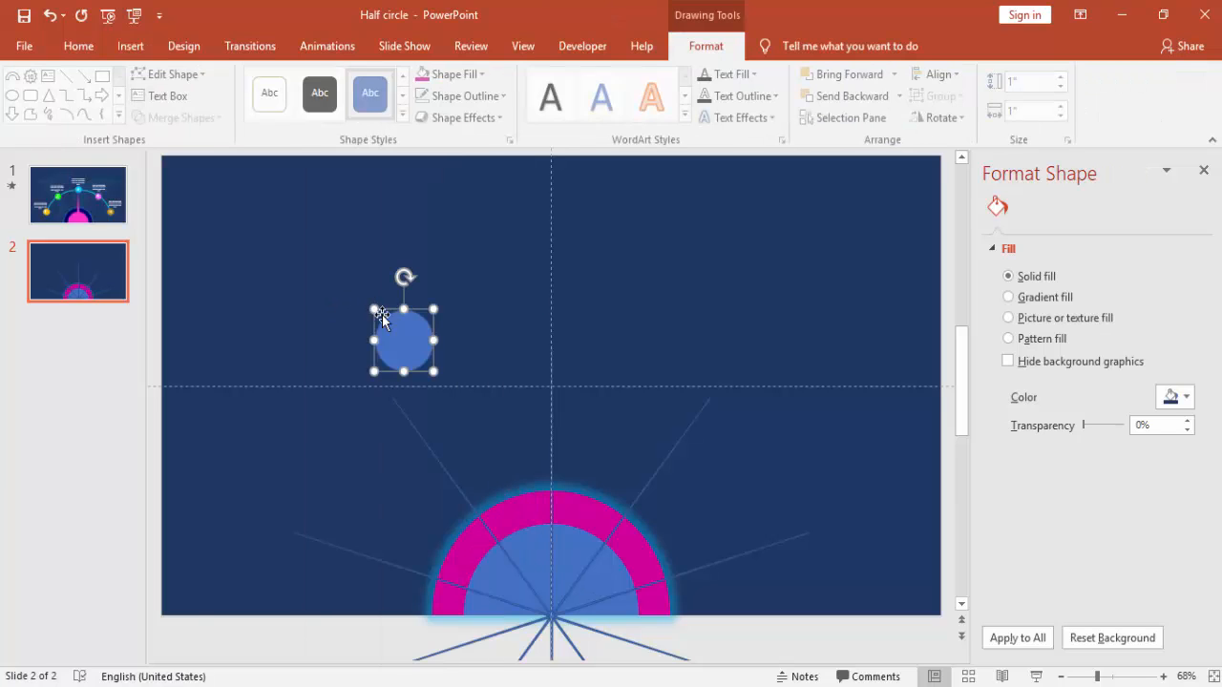
left_click_drag(403, 340, 265, 506)
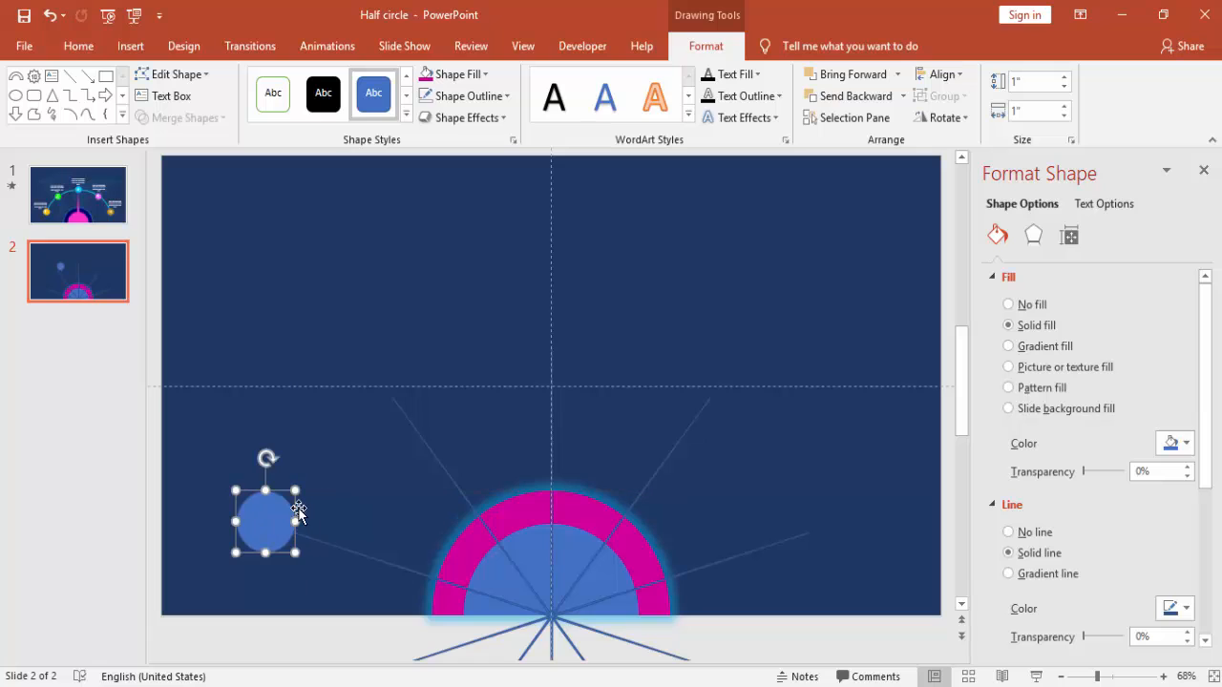
left_click_drag(265, 506, 275, 530)
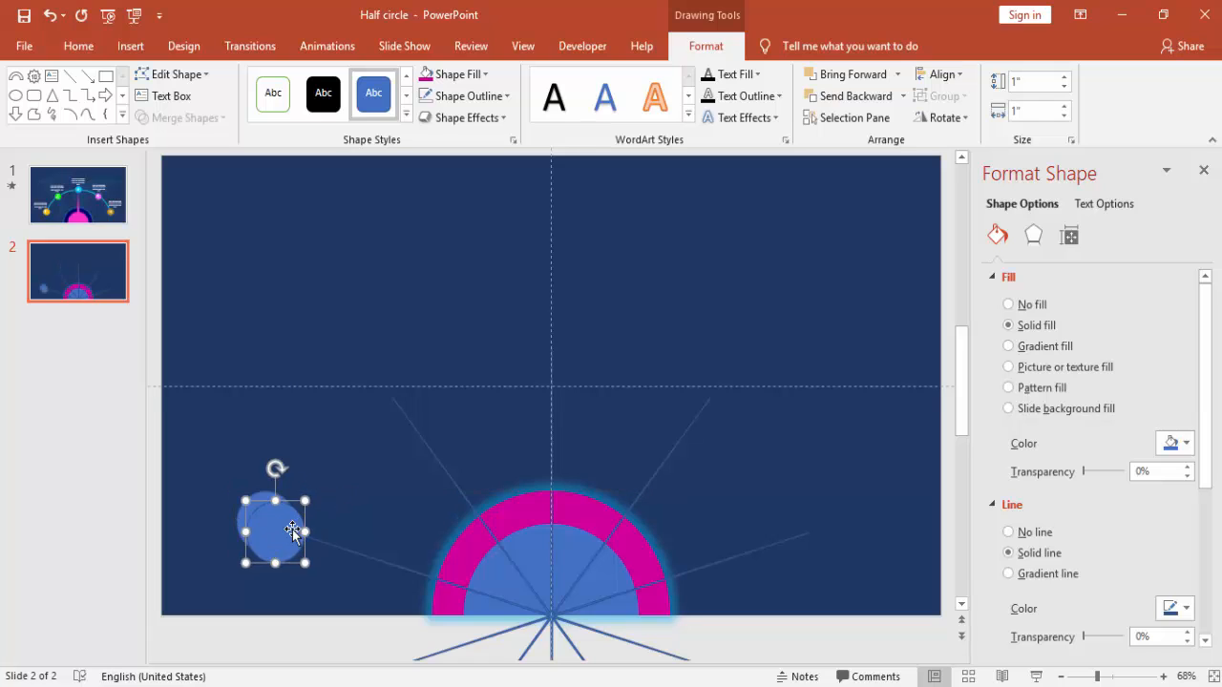
- Copy the circle to upper-left, top-centre, upper-right and lower-right positions along the arc
left_click_drag(274, 531, 370, 371)
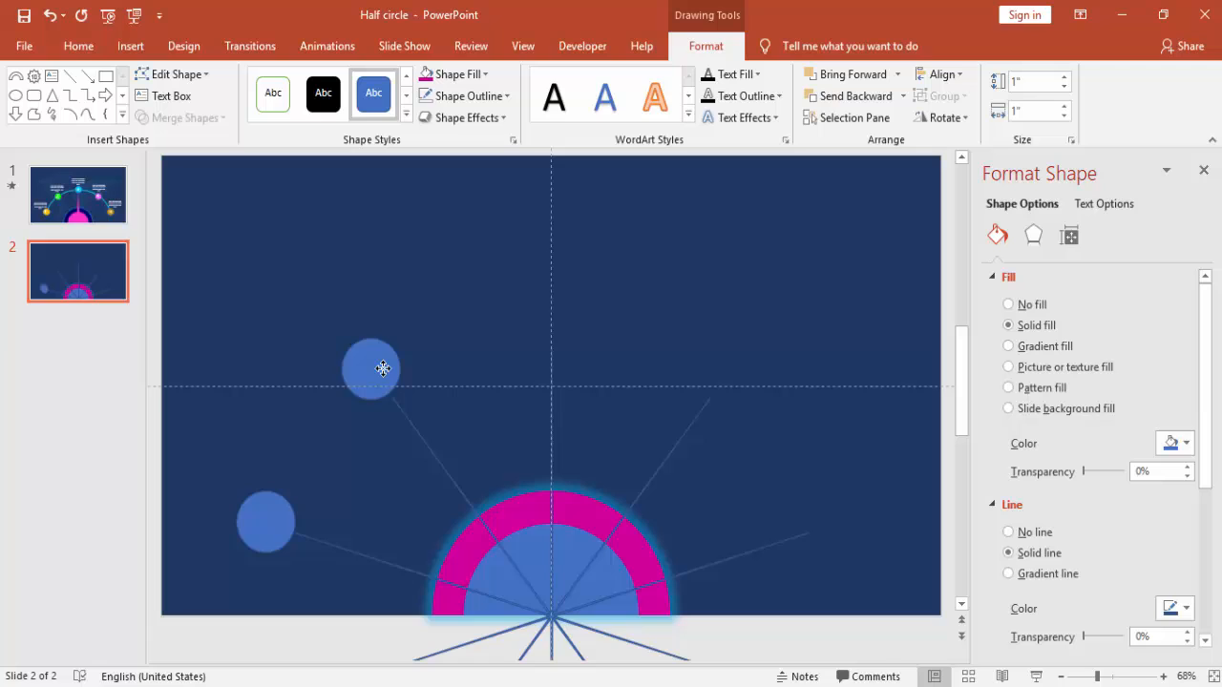
left_click(372, 370)
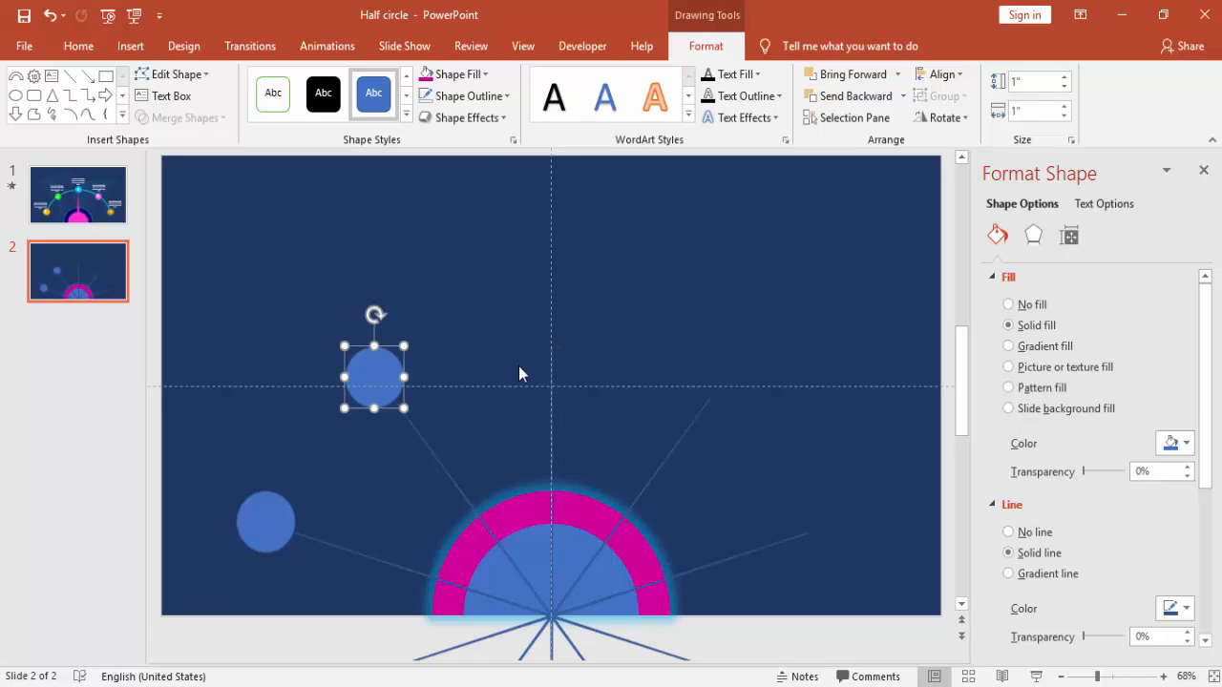
left_click_drag(374, 372, 561, 347)
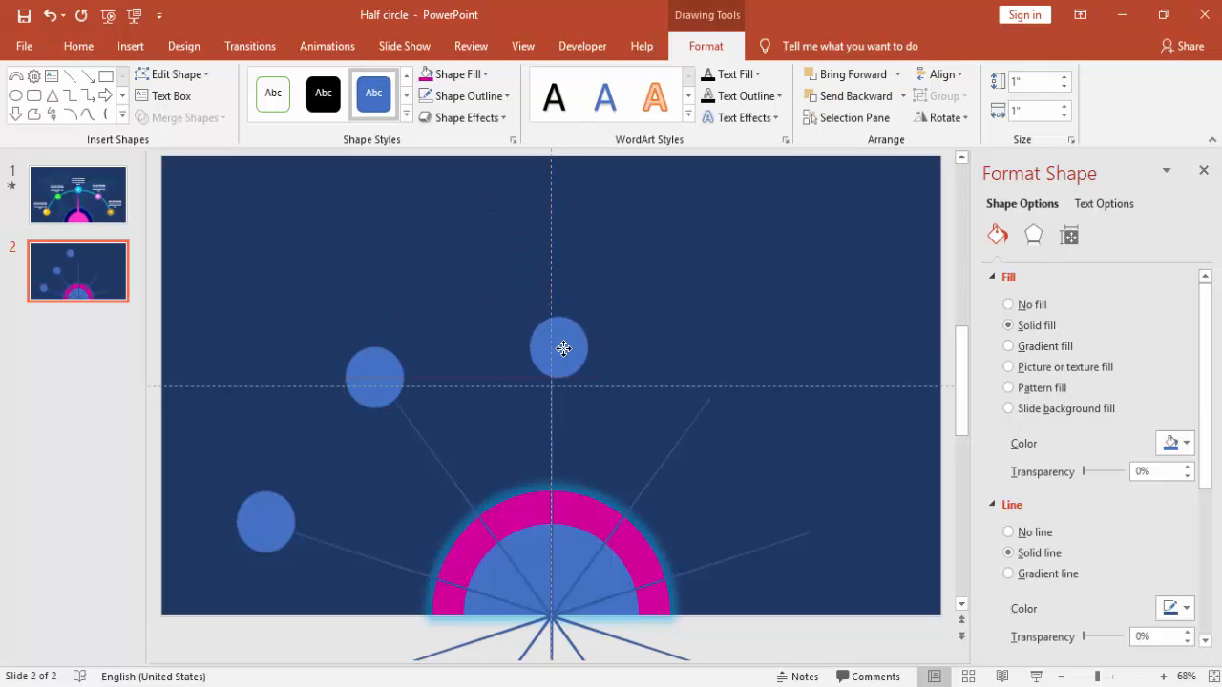
left_click_drag(563, 347, 729, 332)
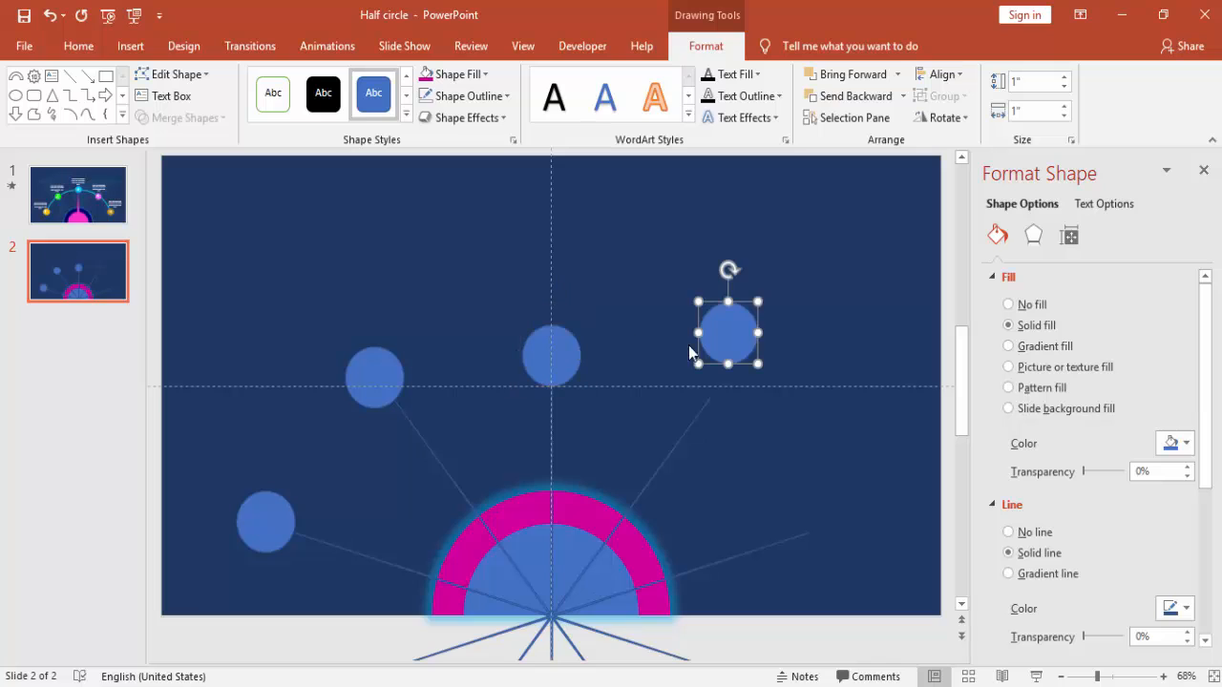
left_click_drag(729, 332, 729, 370)
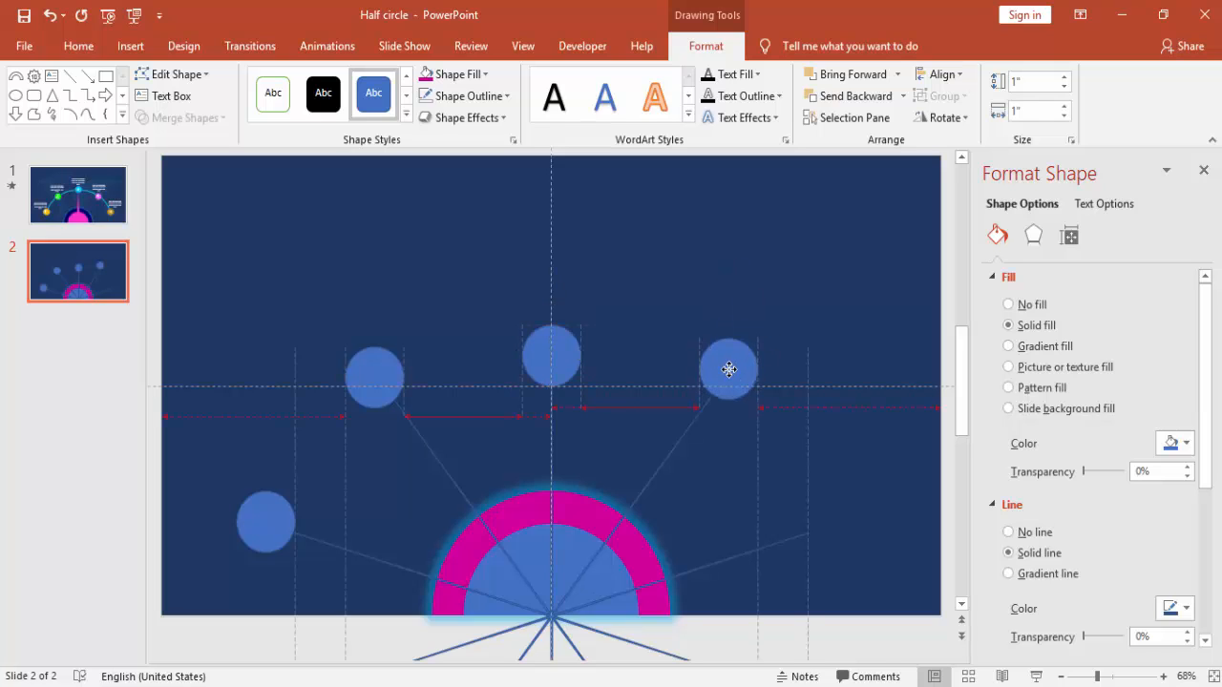
left_click(729, 370)
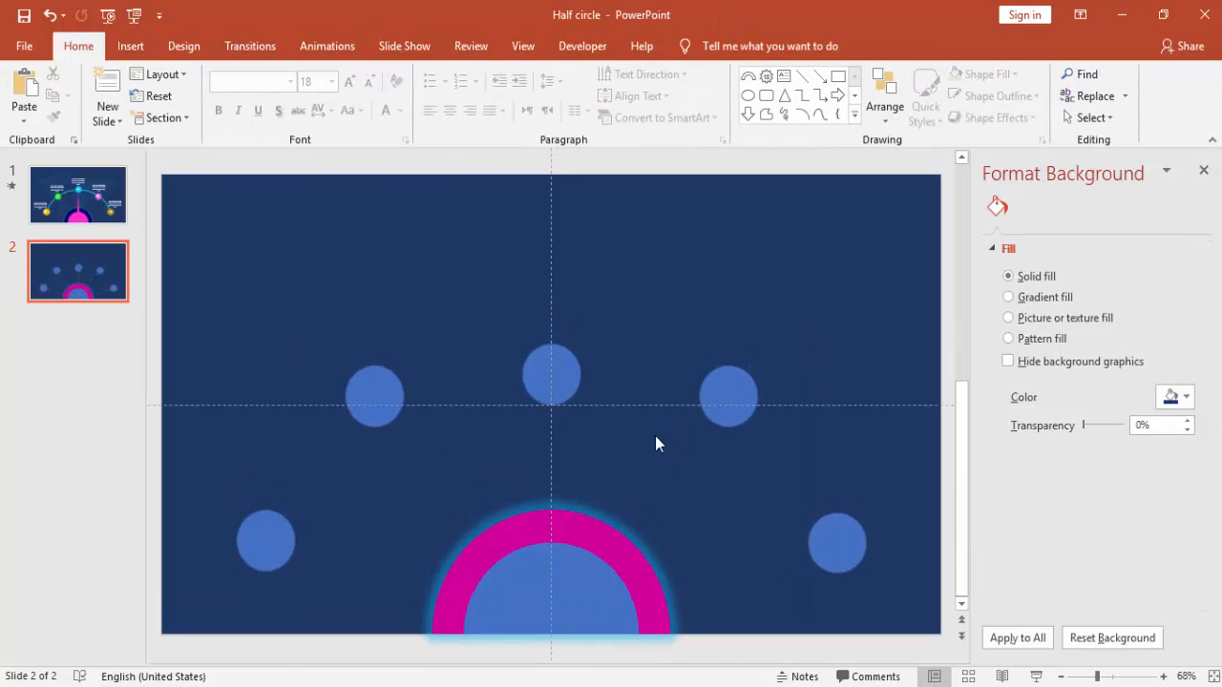
mouse_move(538, 378)
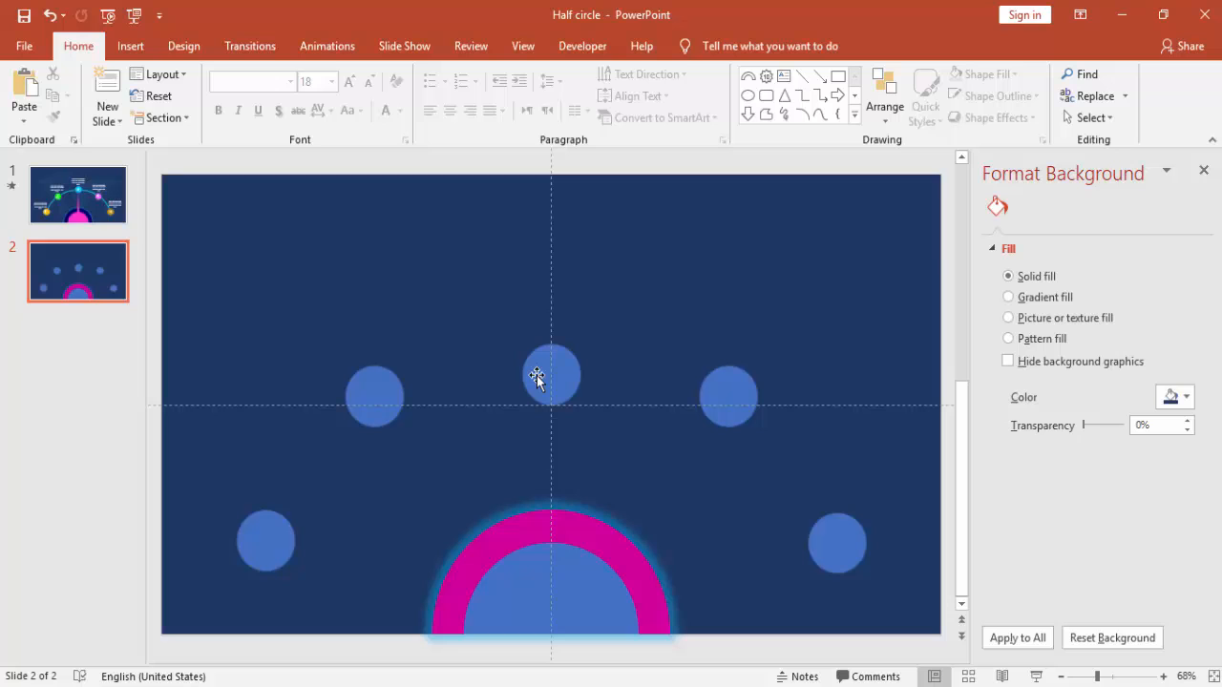
- Draw a large arc through the five circles and nudge the top circle onto it
left_click(130, 46)
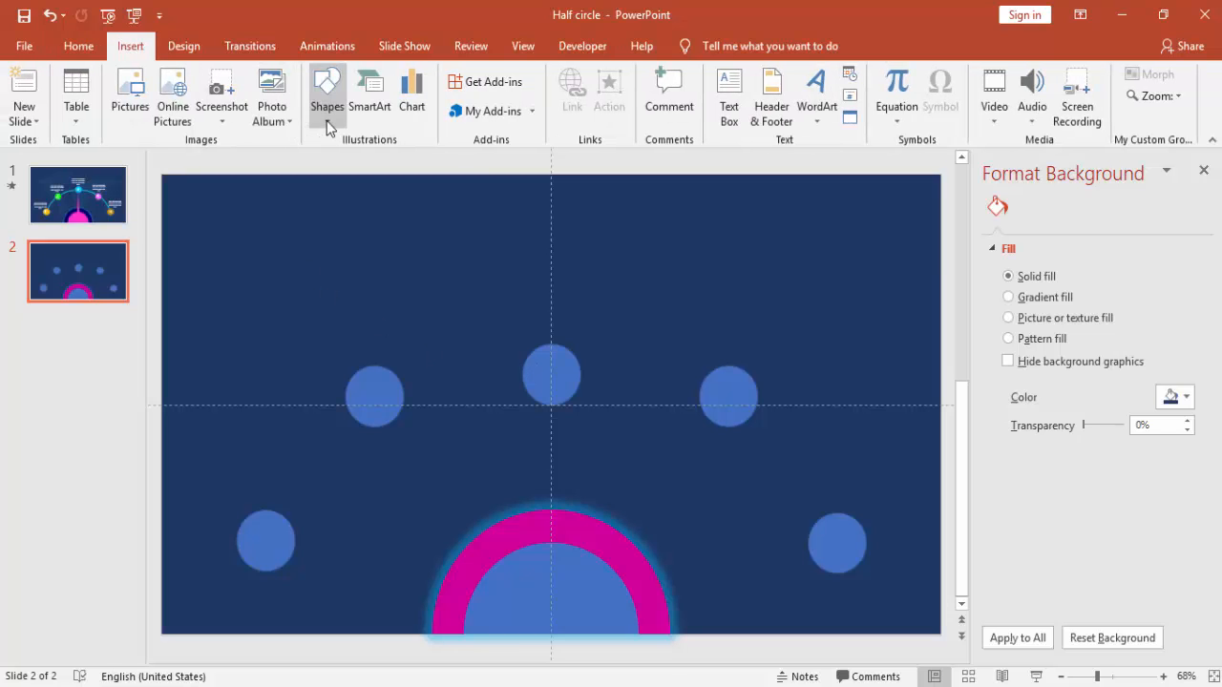
left_click(327, 96)
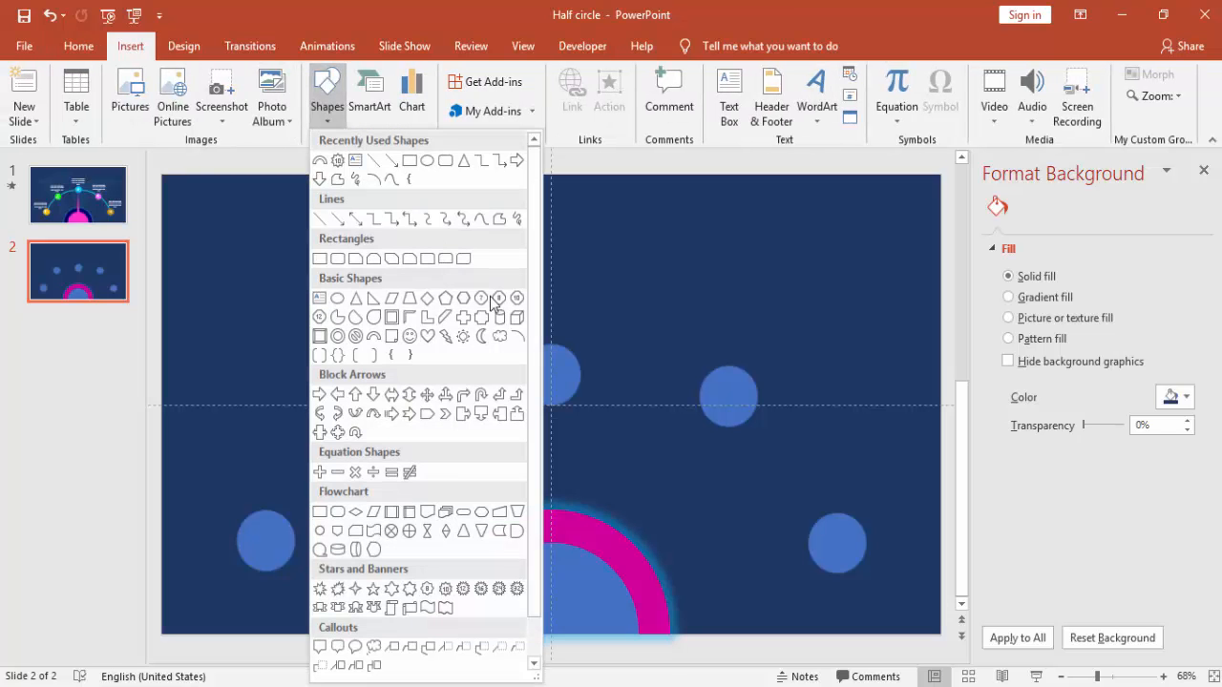
mouse_move(515, 335)
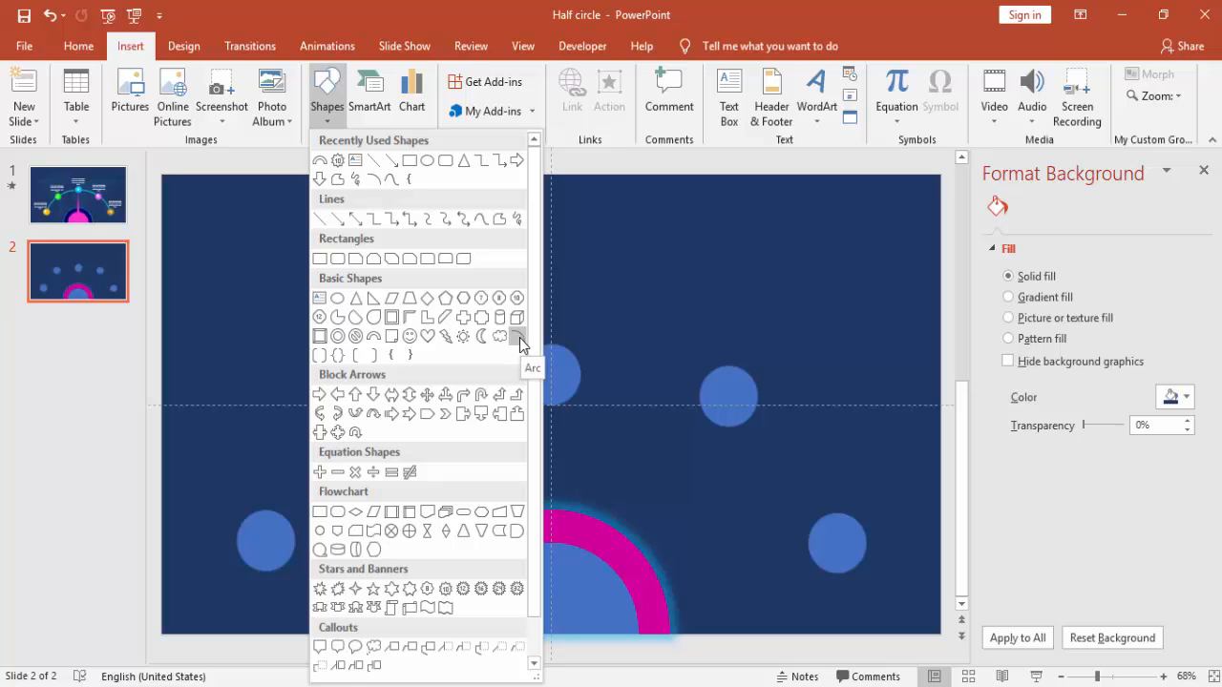
left_click(500, 336)
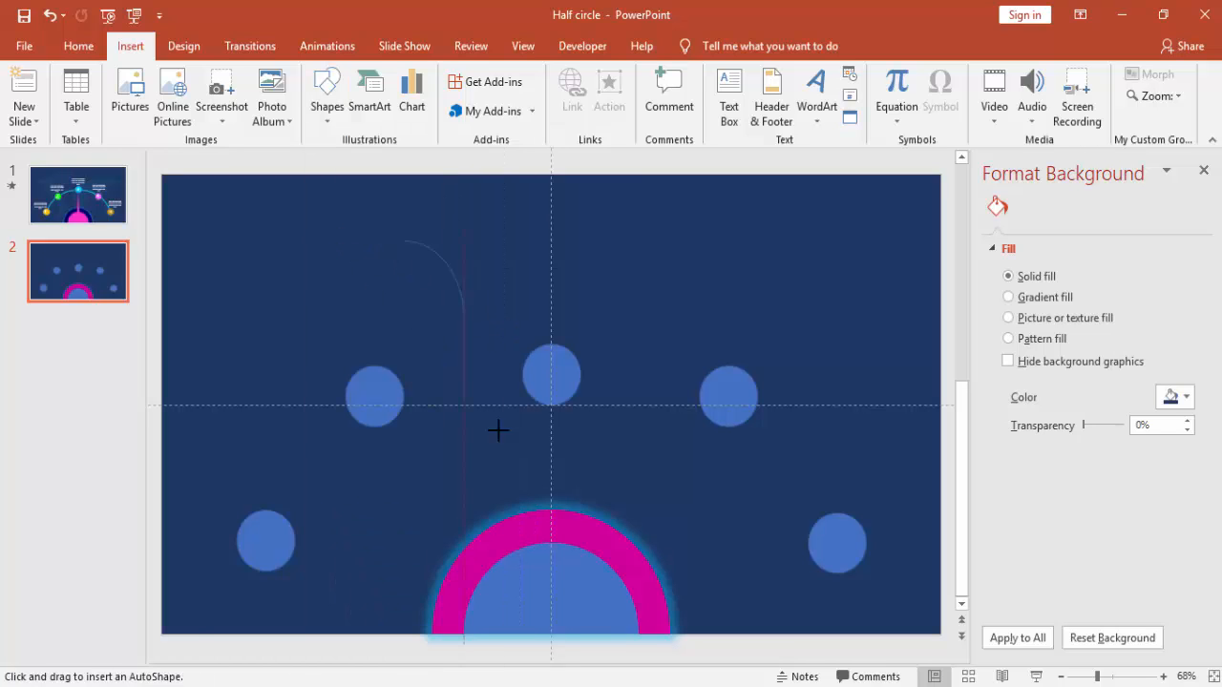
left_click_drag(344, 241, 638, 508)
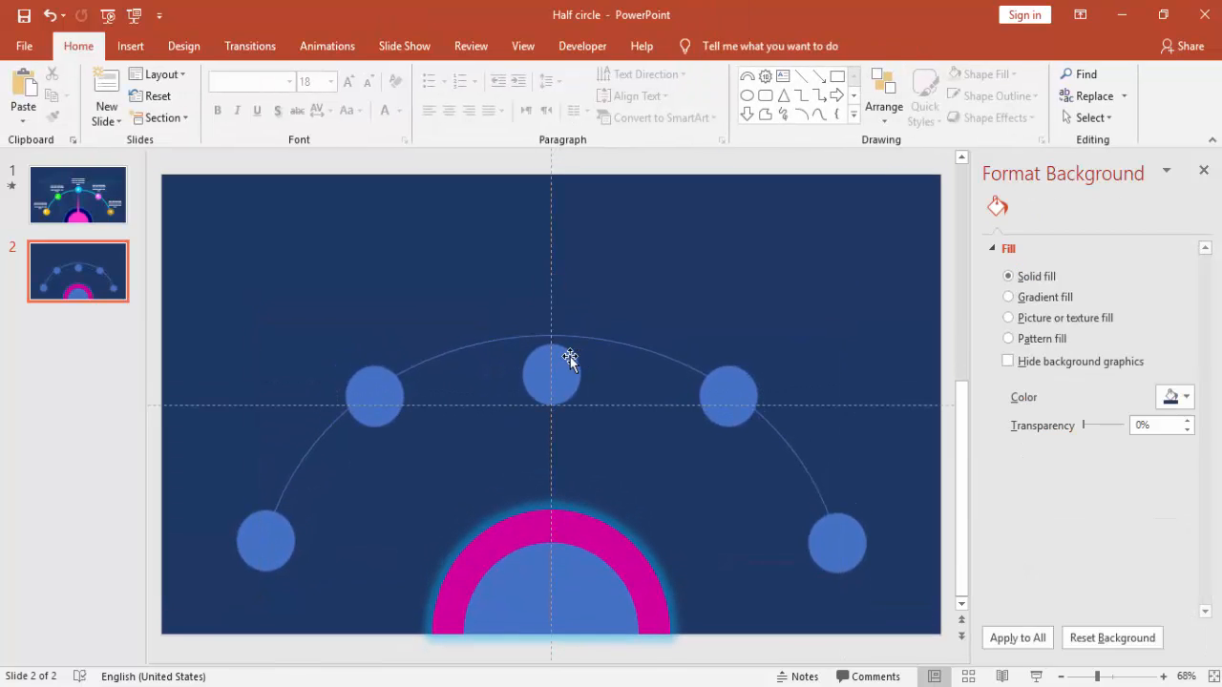
left_click(550, 359)
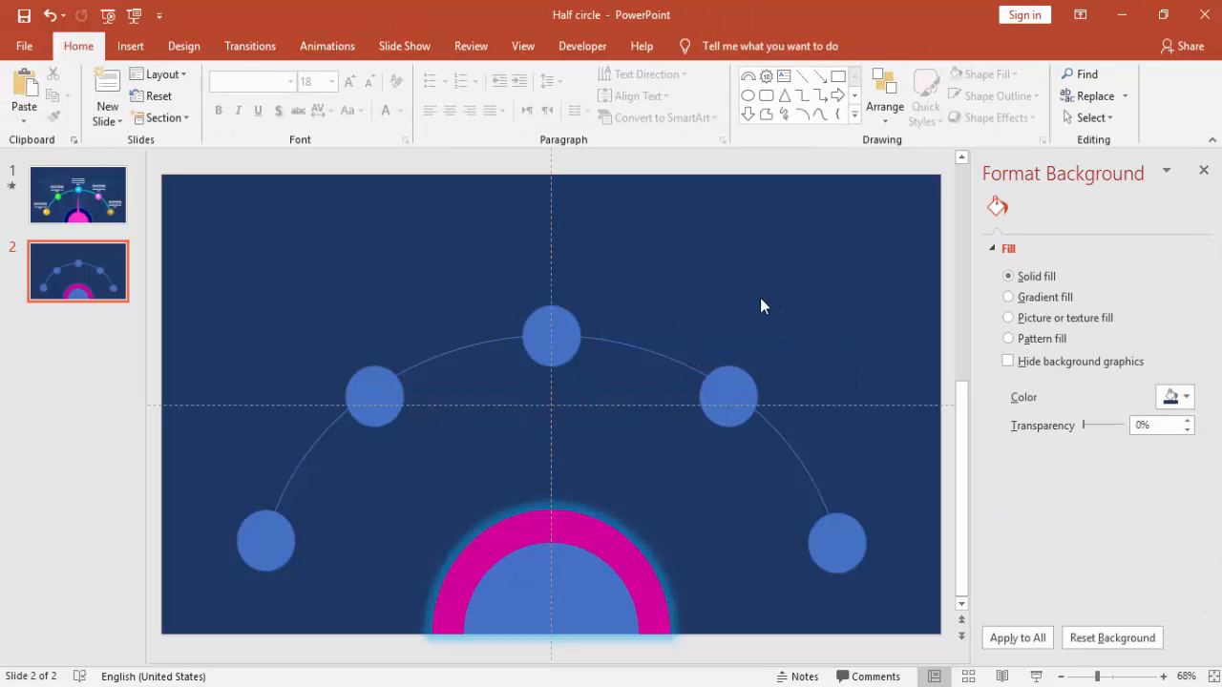
mouse_move(657, 332)
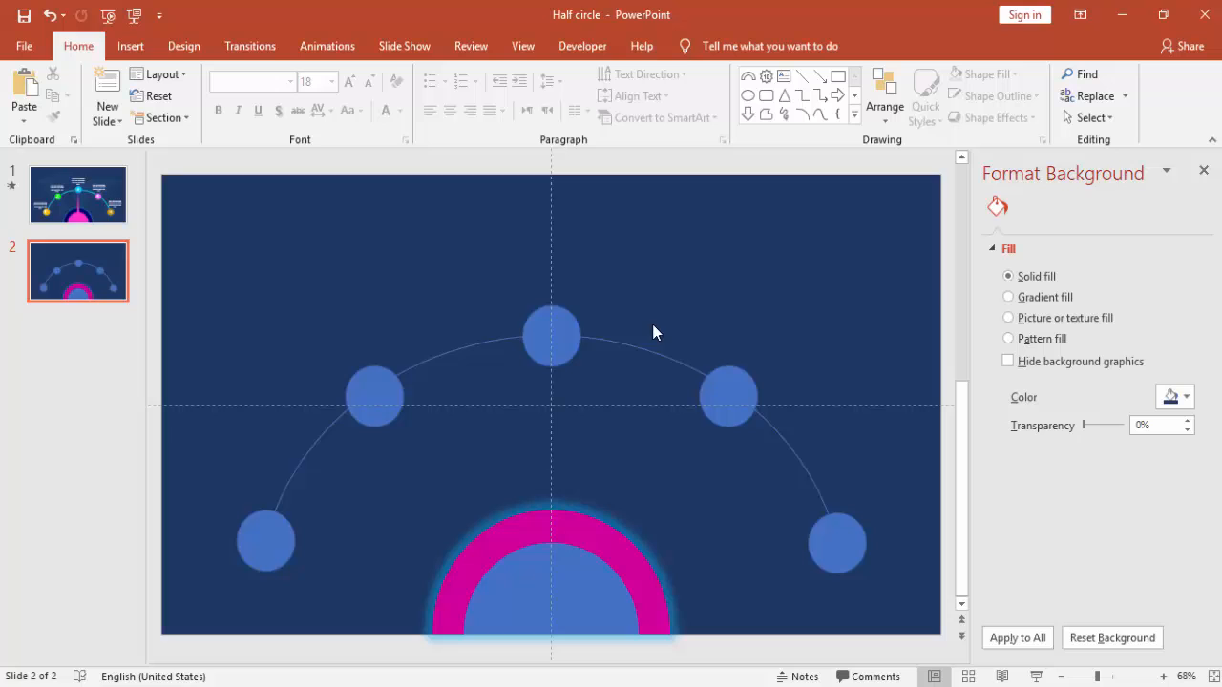
- Fill the outer half circle with a dark navy picked from More Colors
left_click(550, 573)
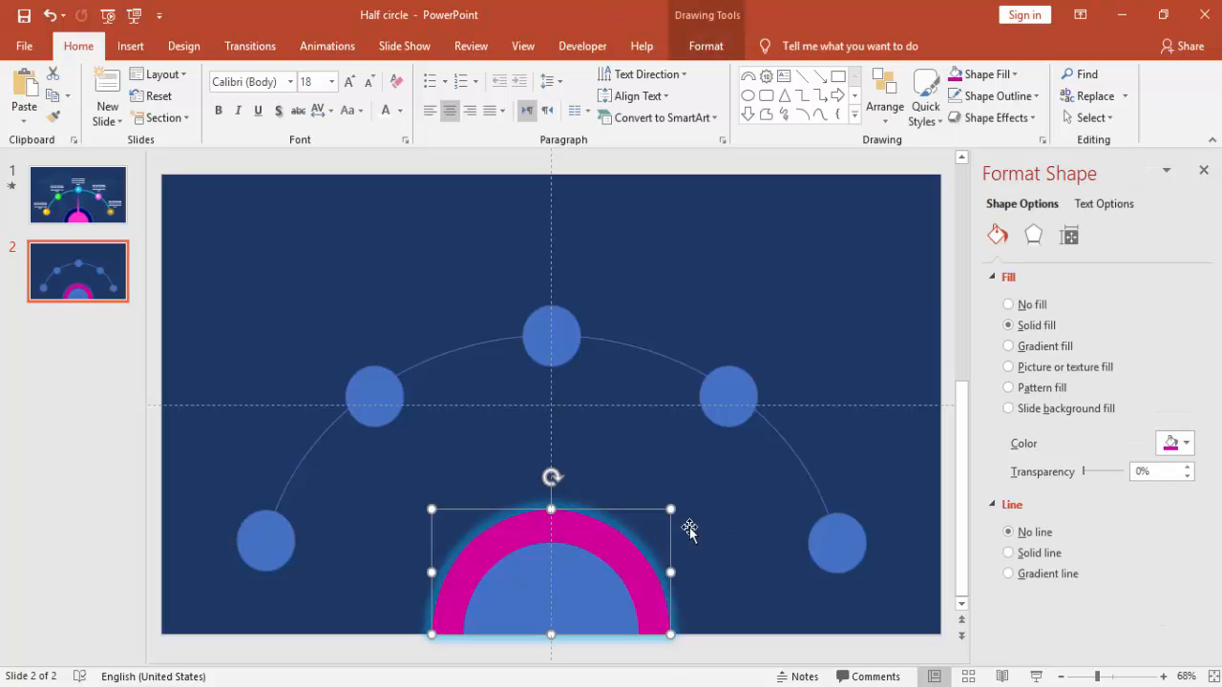
left_click(1186, 443)
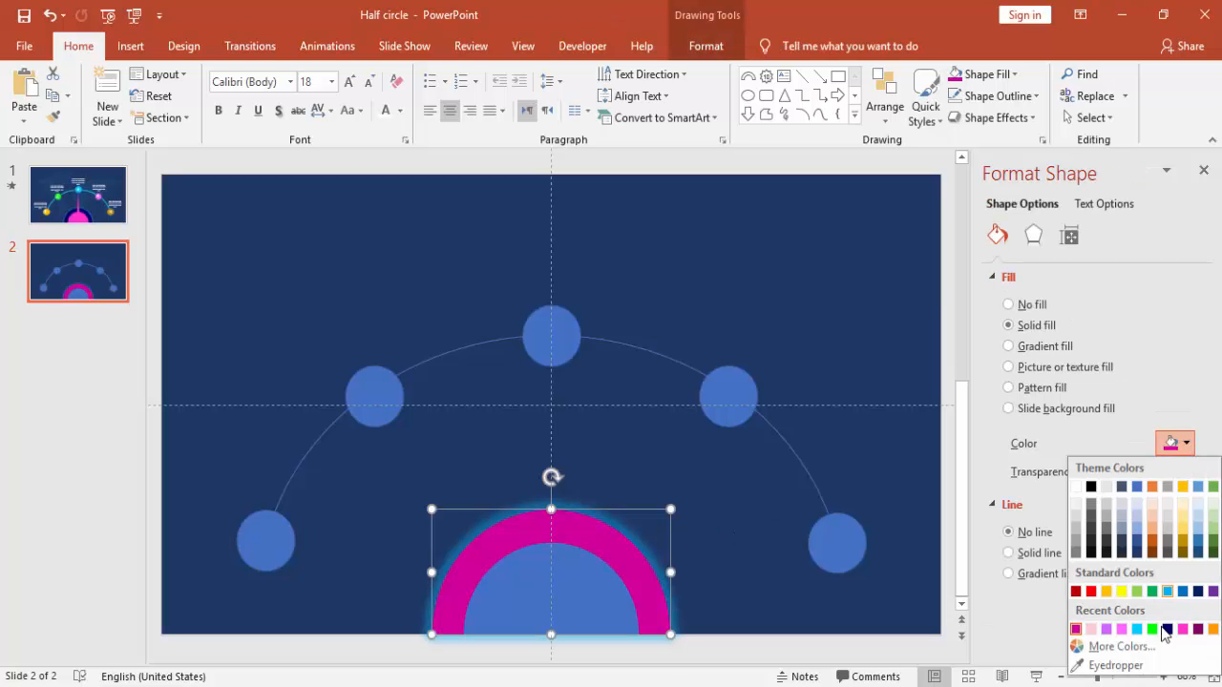
left_click(1119, 645)
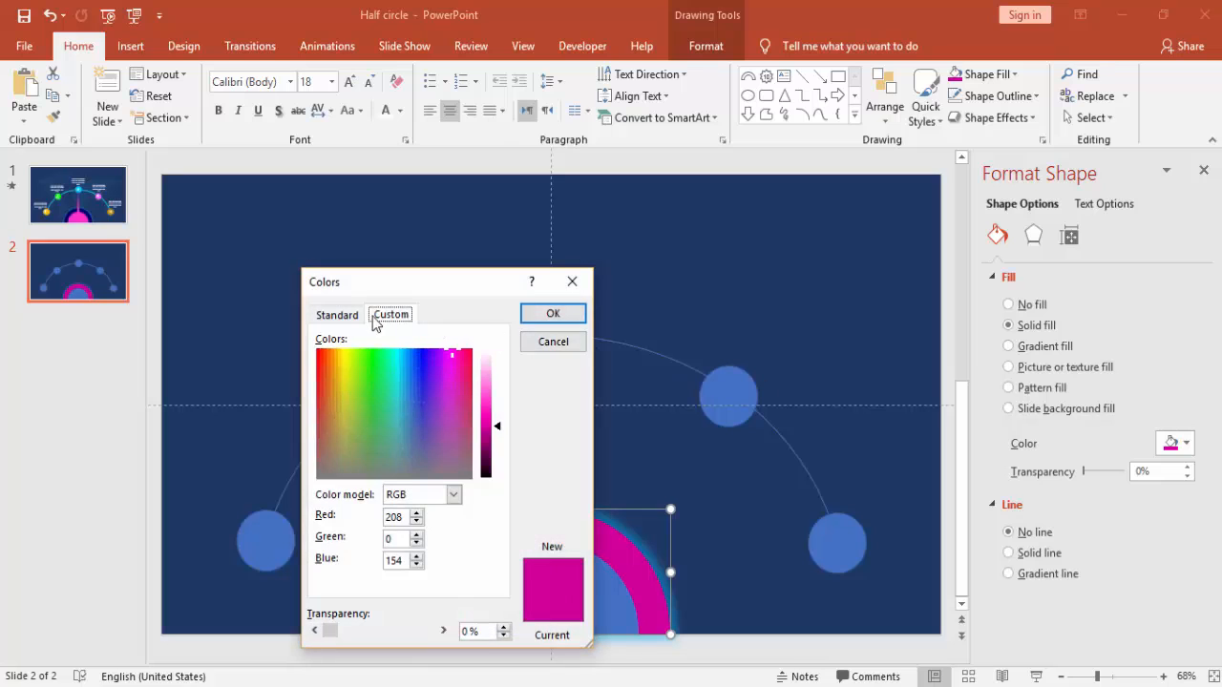
left_click(336, 313)
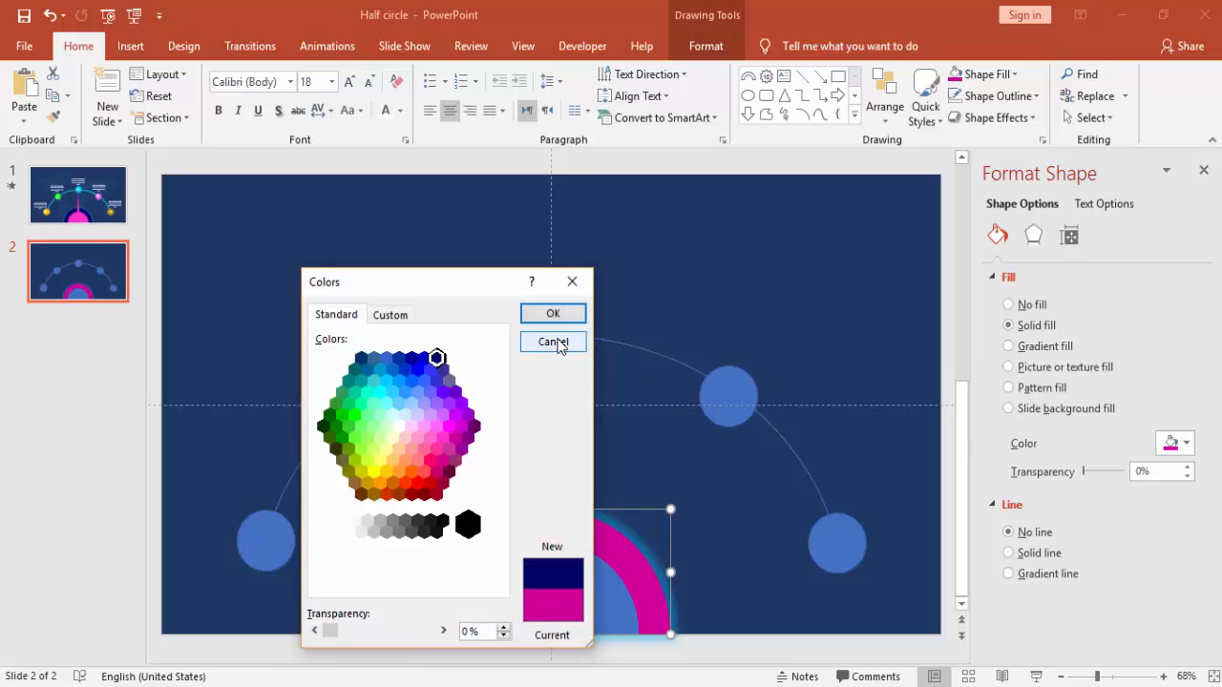
left_click(554, 342)
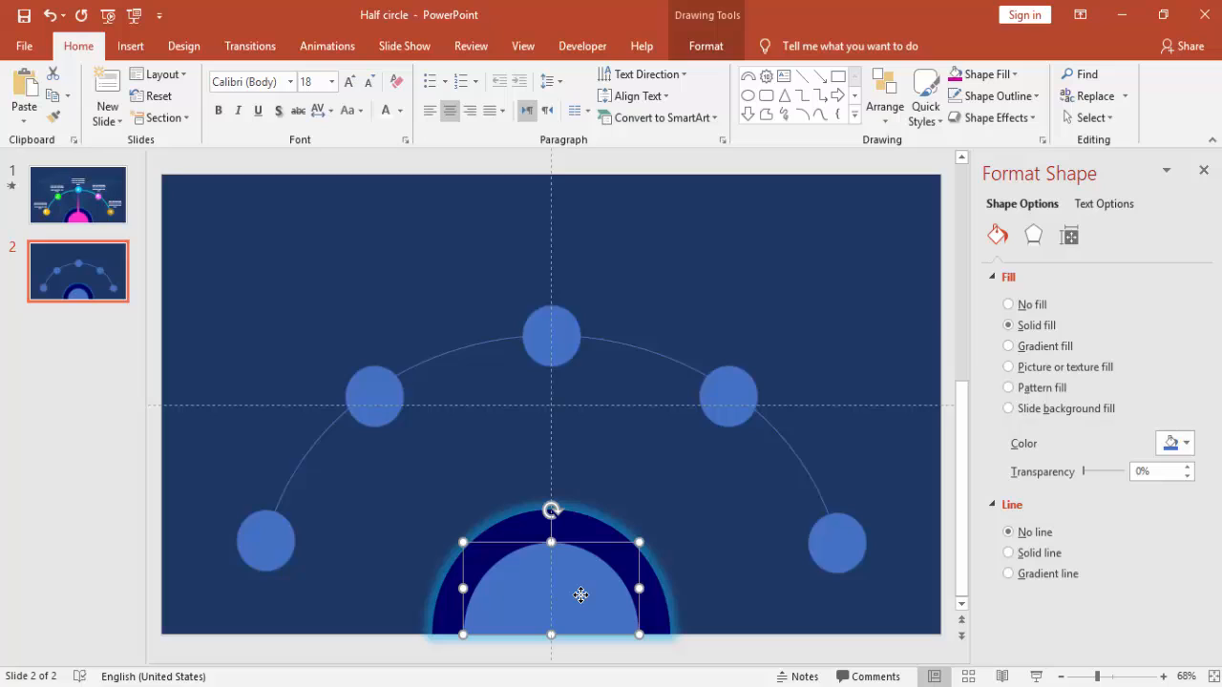
- Fill the inner half circle with bright pink from the recent colours
left_click(1188, 443)
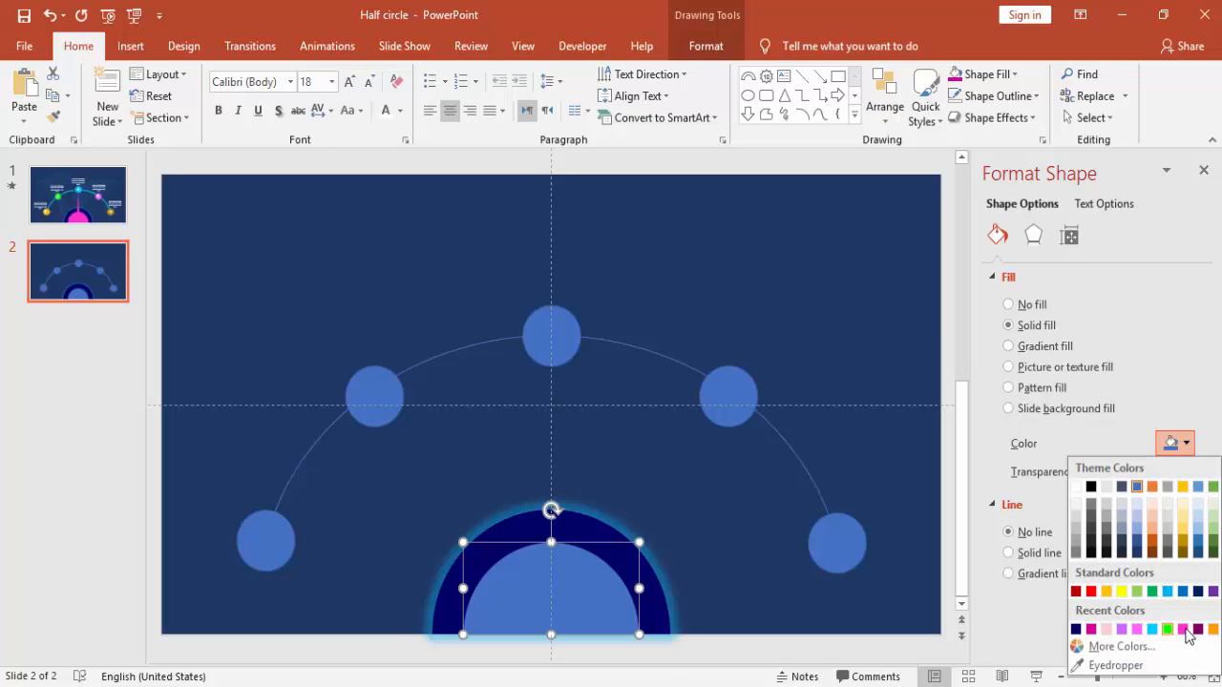
left_click(1183, 630)
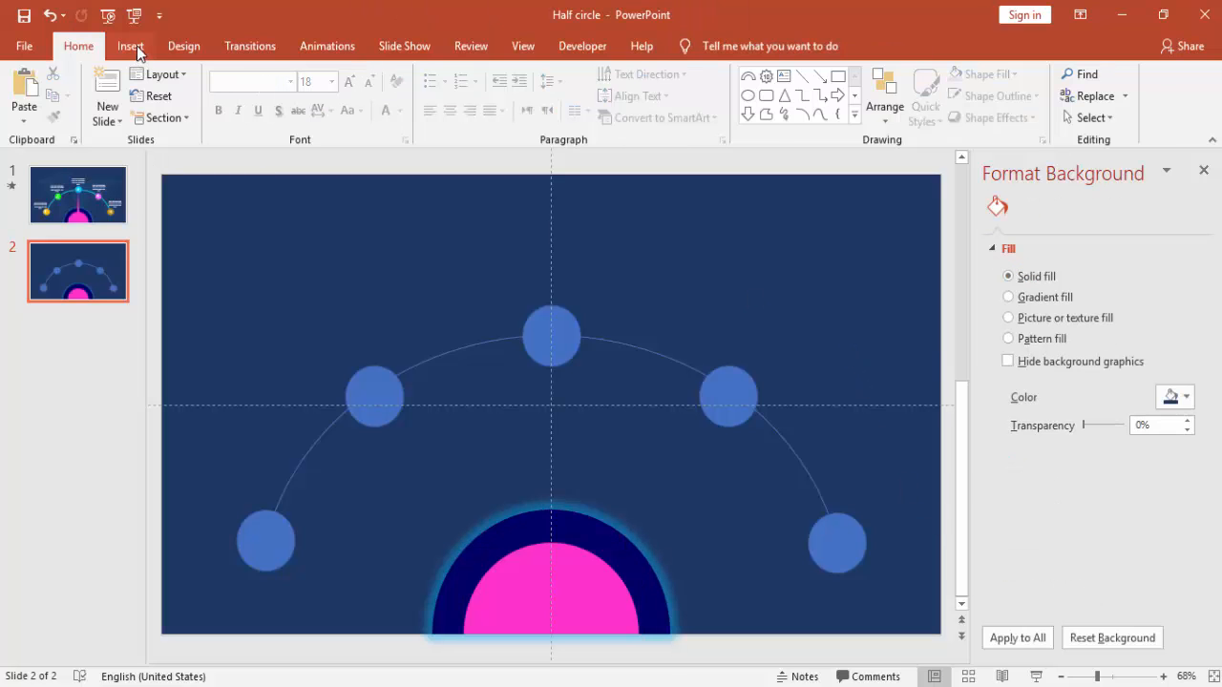
- Draw a tall thin pink isosceles triangle and Ctrl-drag a copy of it
left_click(130, 46)
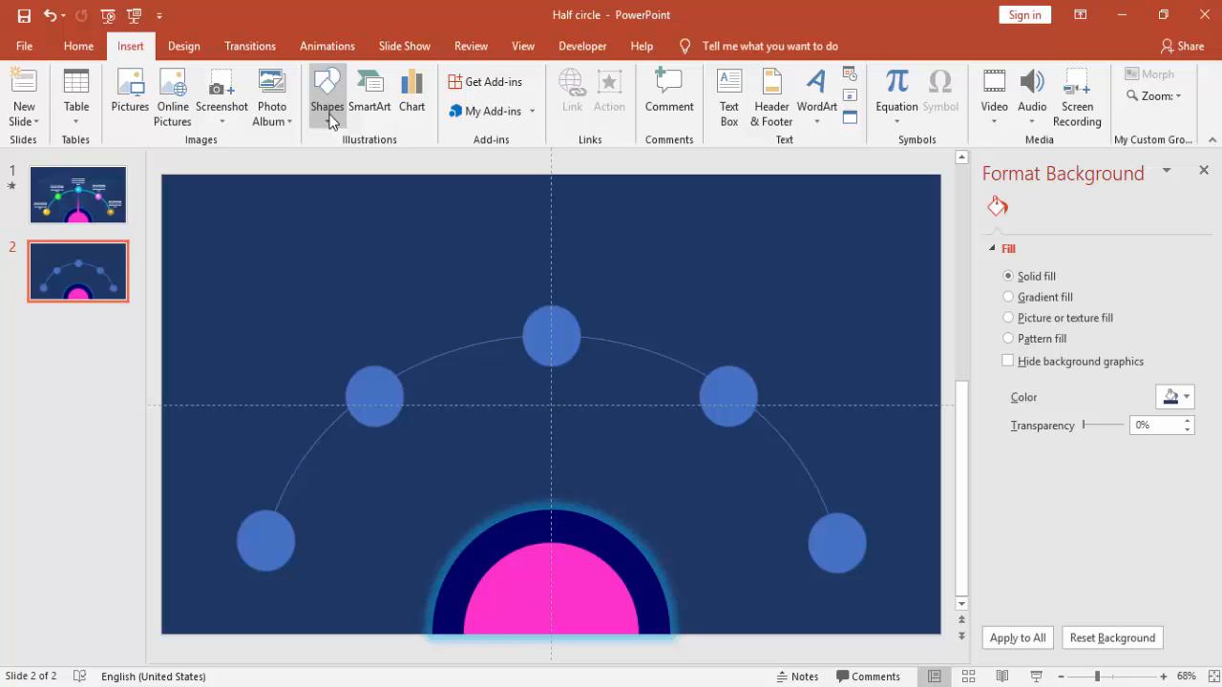
left_click(326, 95)
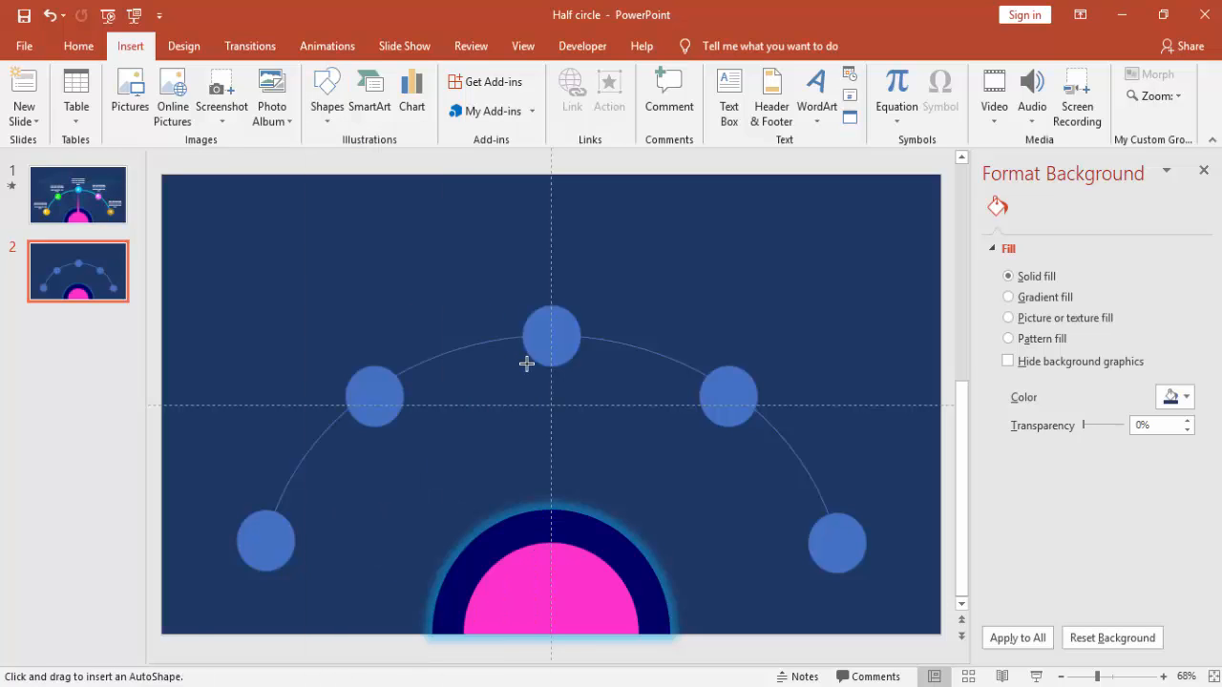
mouse_move(549, 359)
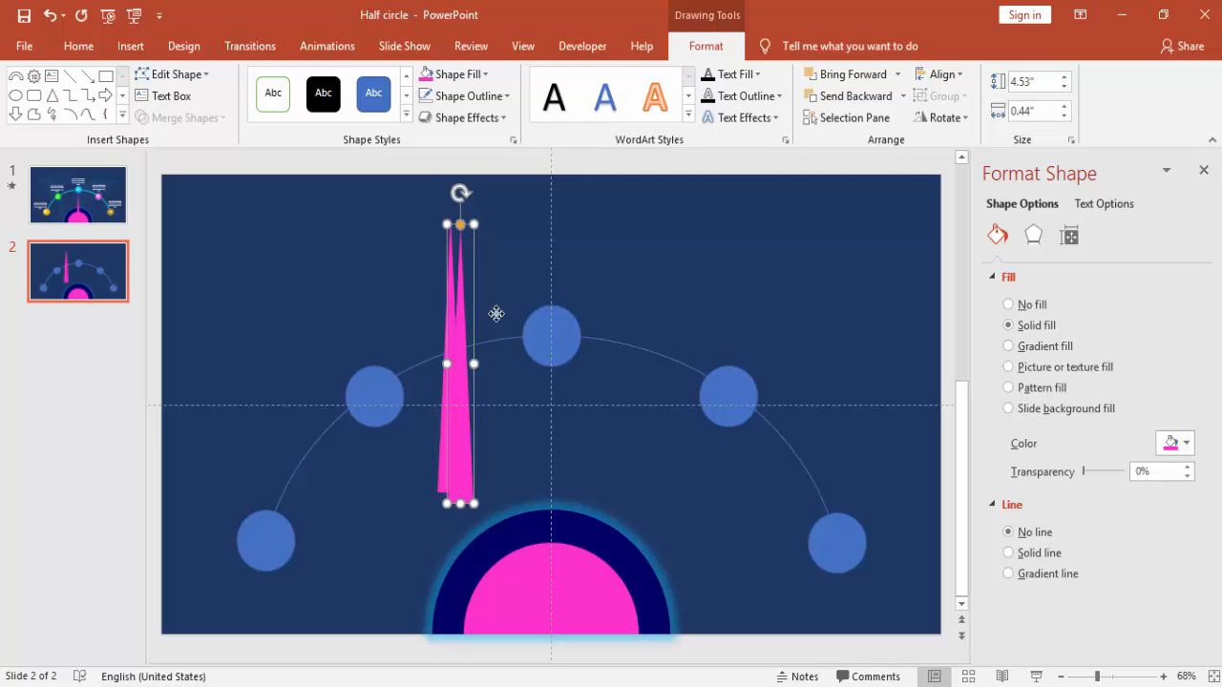
left_click_drag(461, 363, 496, 358)
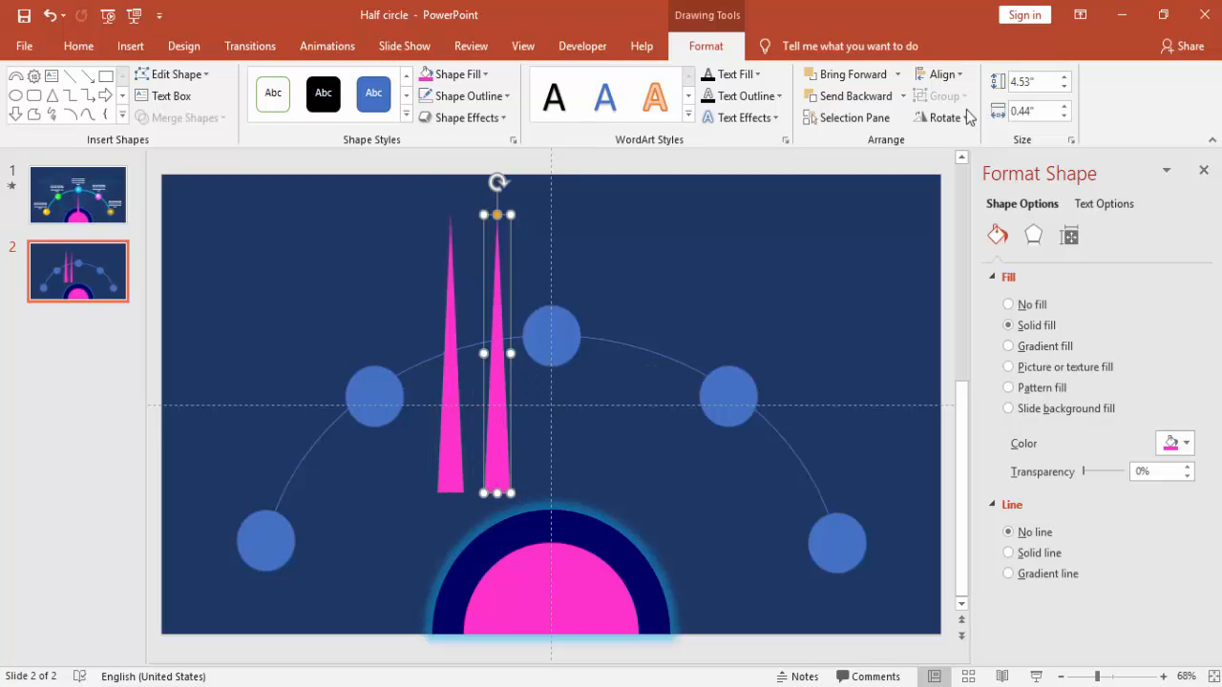
- Flip the copy vertically and join it beneath the first to form the needle
left_click(943, 118)
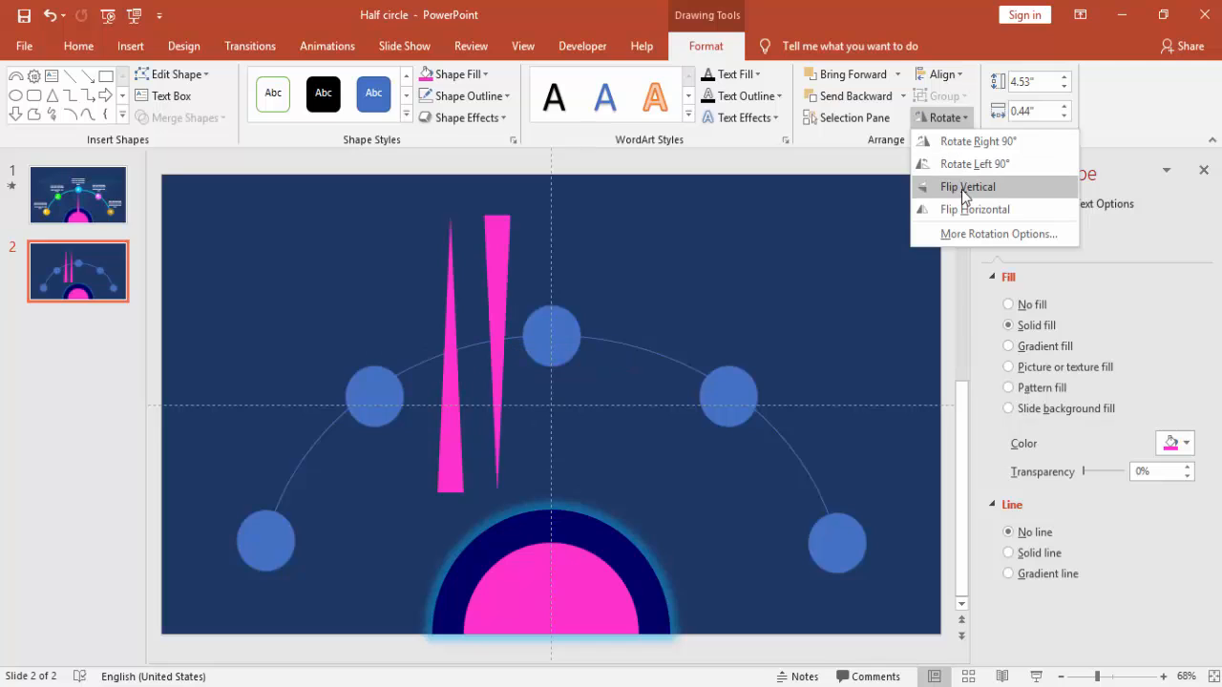
left_click(966, 187)
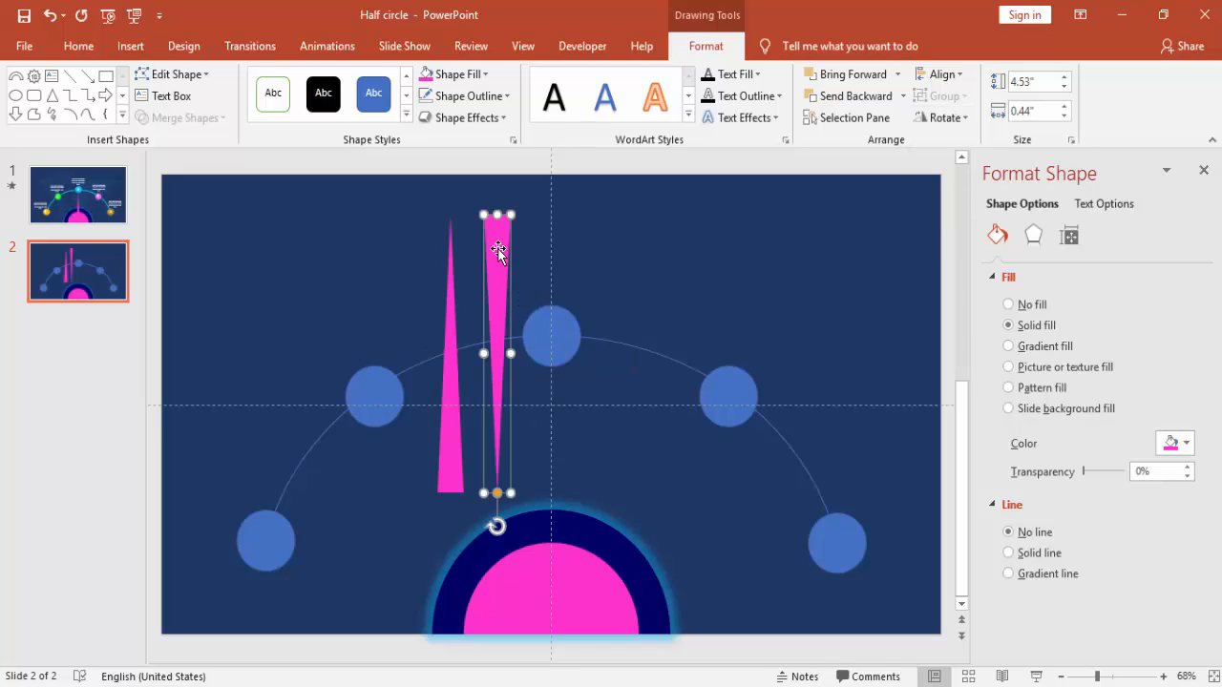
left_click_drag(496, 252, 448, 525)
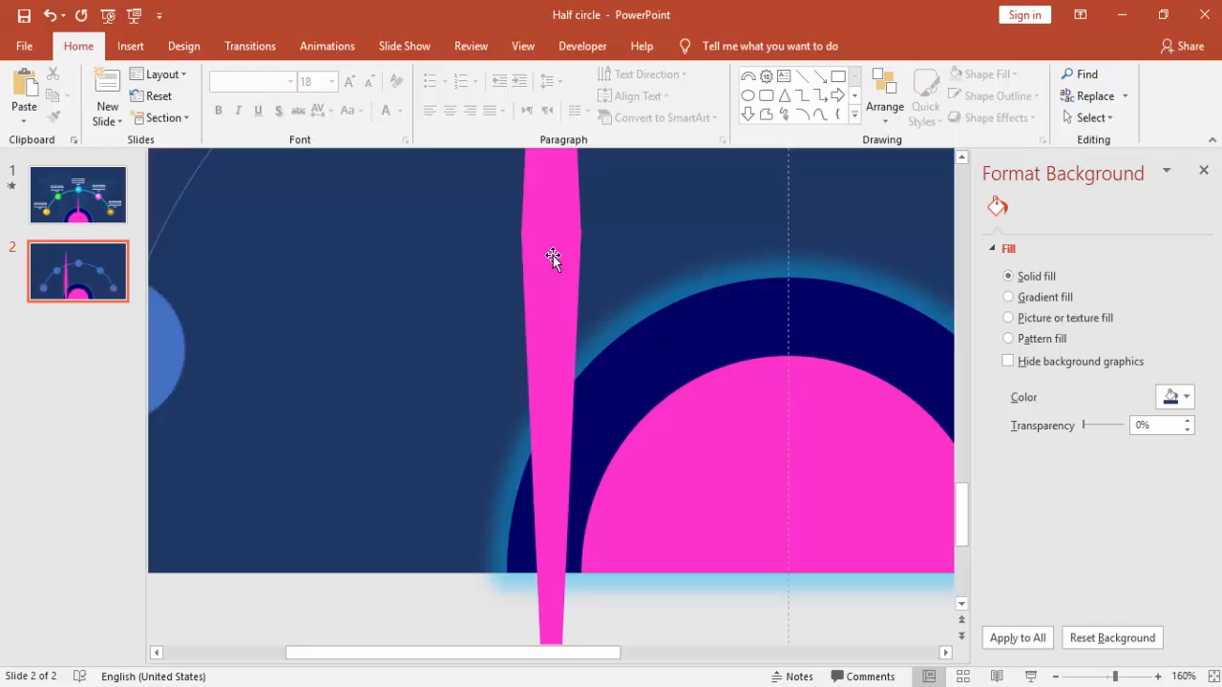
- Group the two pink triangles into a single needle shape
left_click(553, 258)
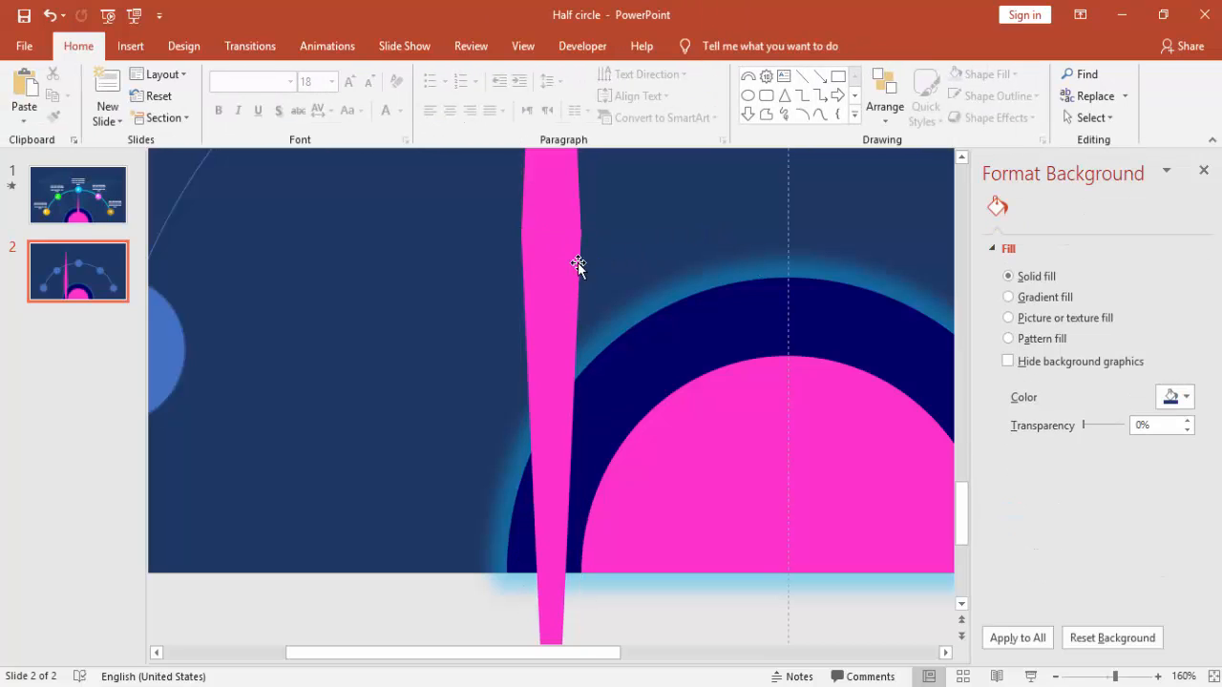
left_click(558, 259)
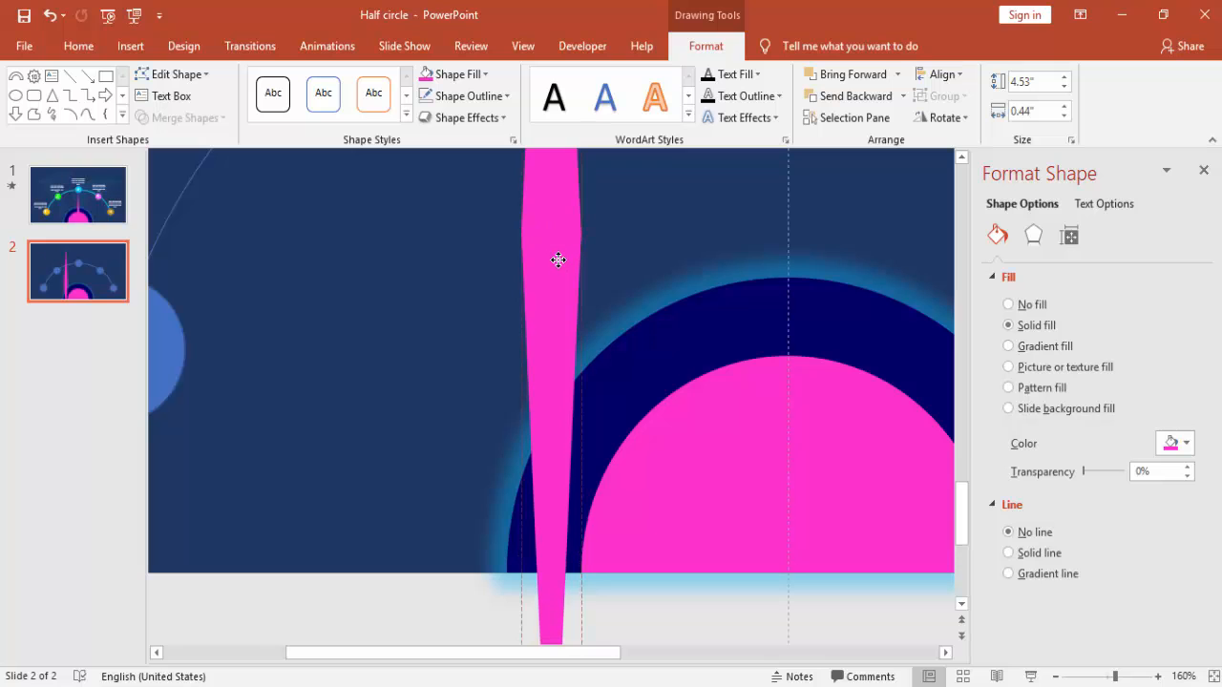
left_click(557, 259)
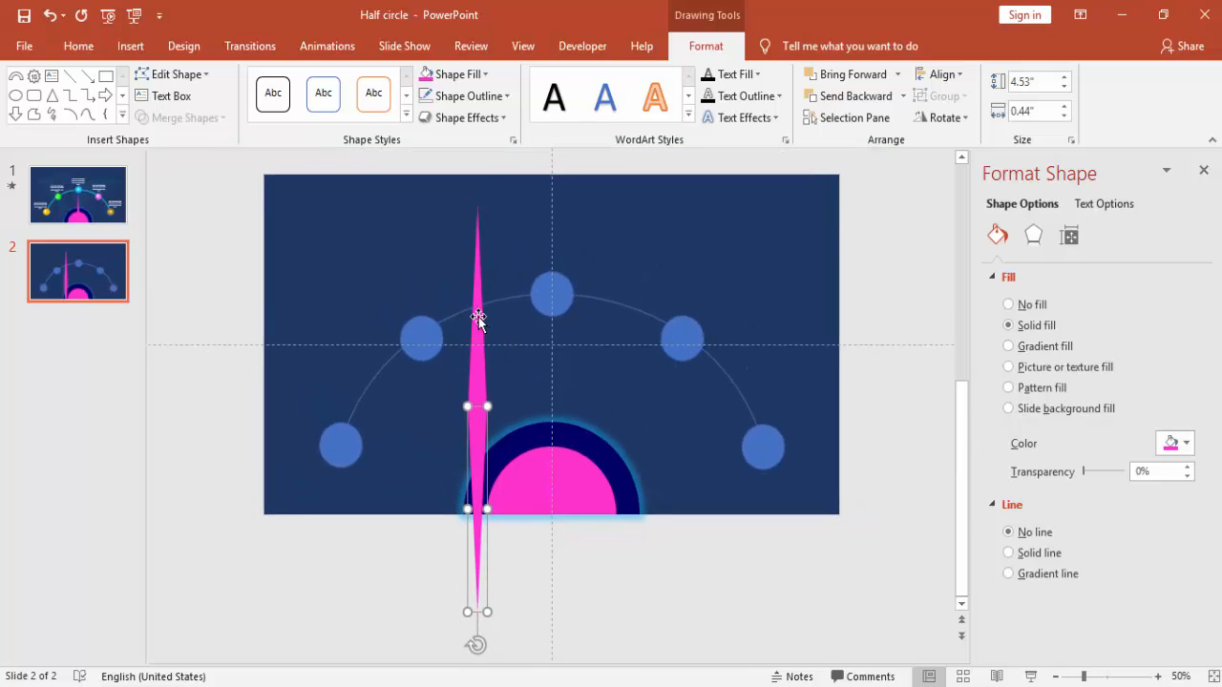
right_click(477, 317)
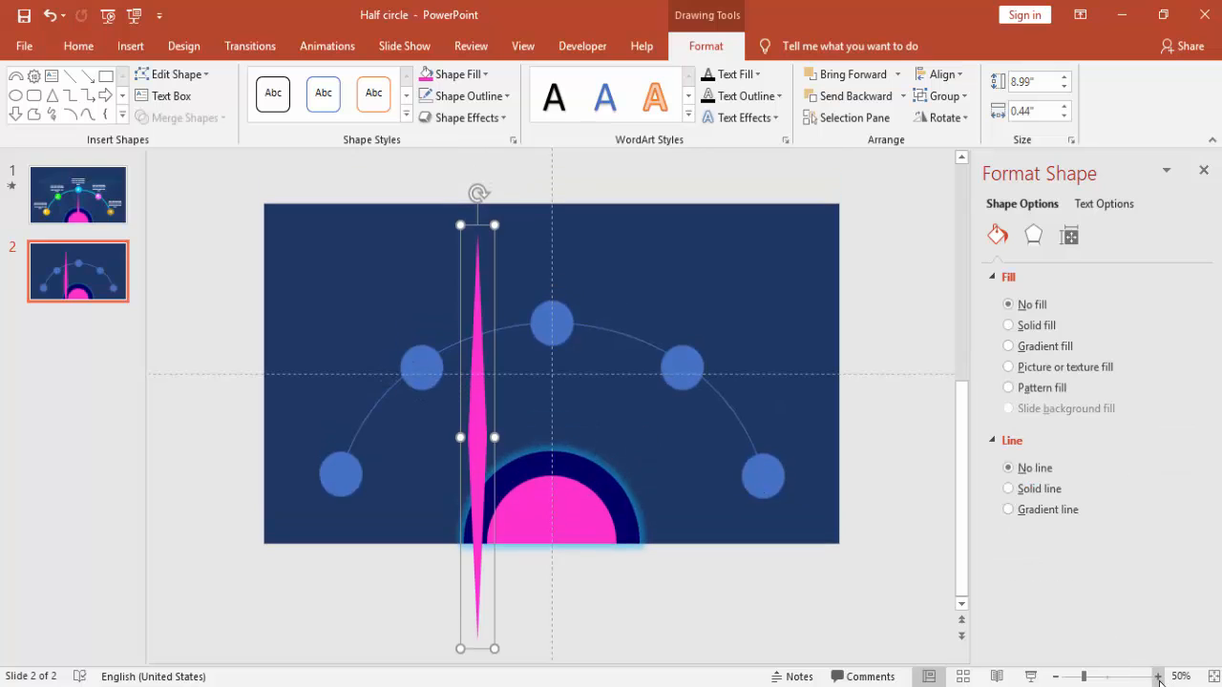
- Make the needle's lower triangle No fill and stand the needle at the half circle's centre
left_click(1156, 676)
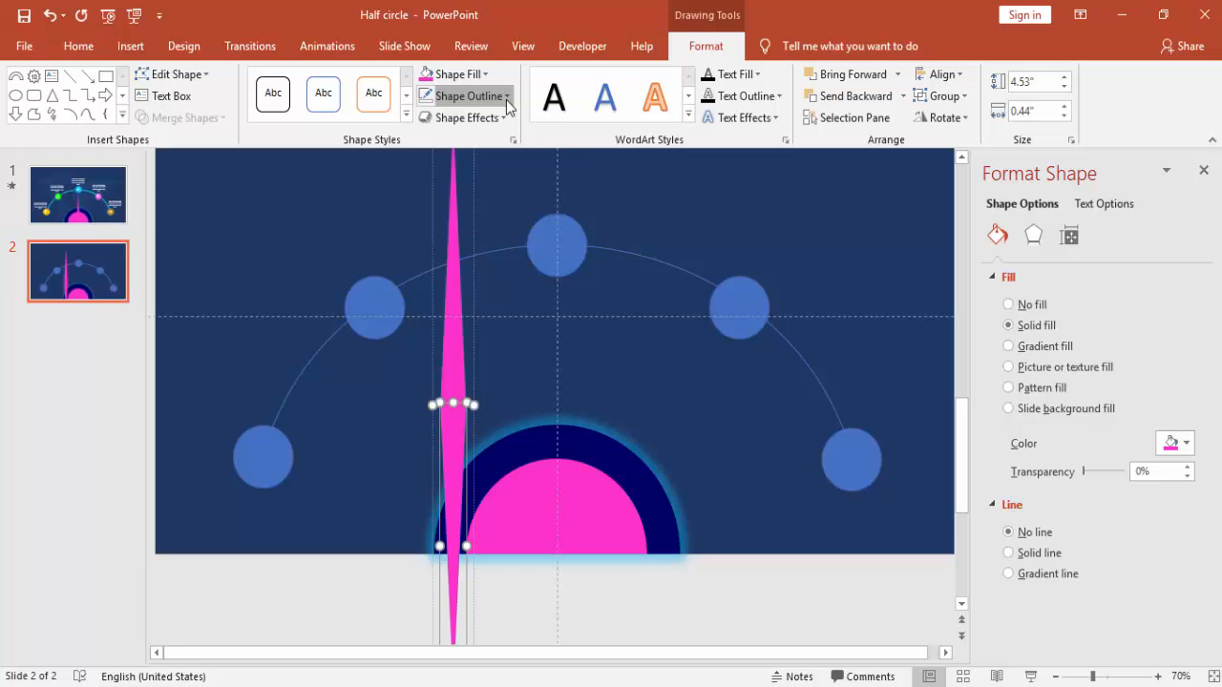
left_click(450, 75)
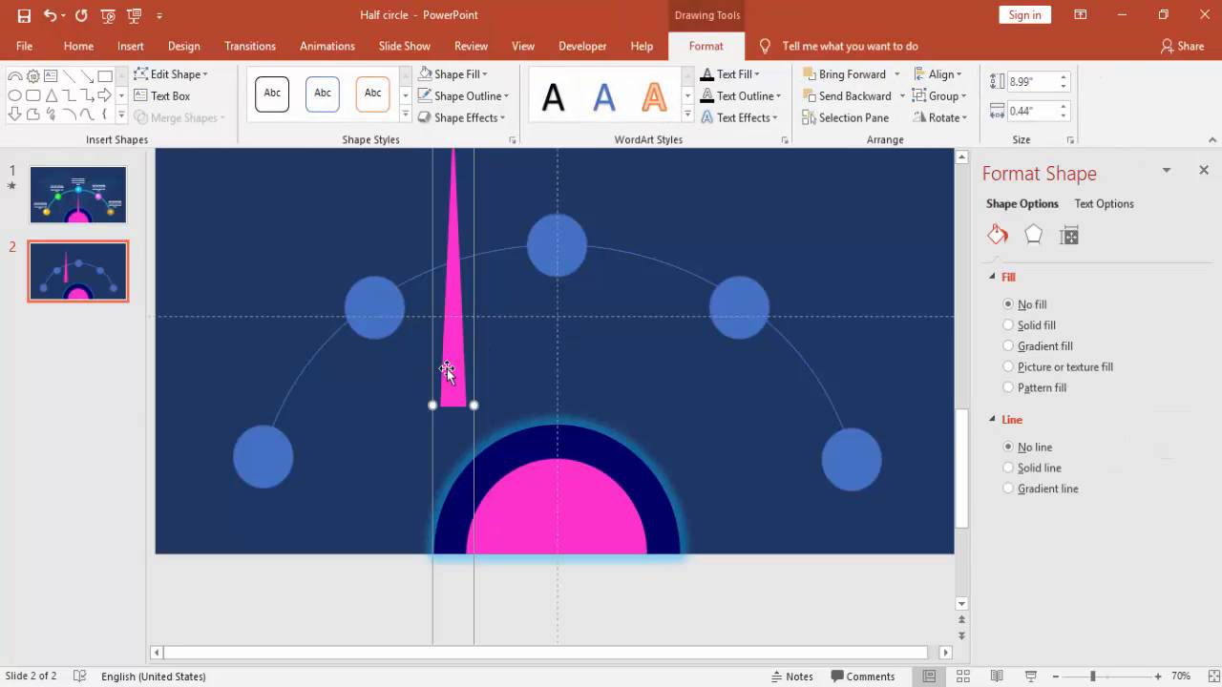
left_click_drag(448, 371, 554, 513)
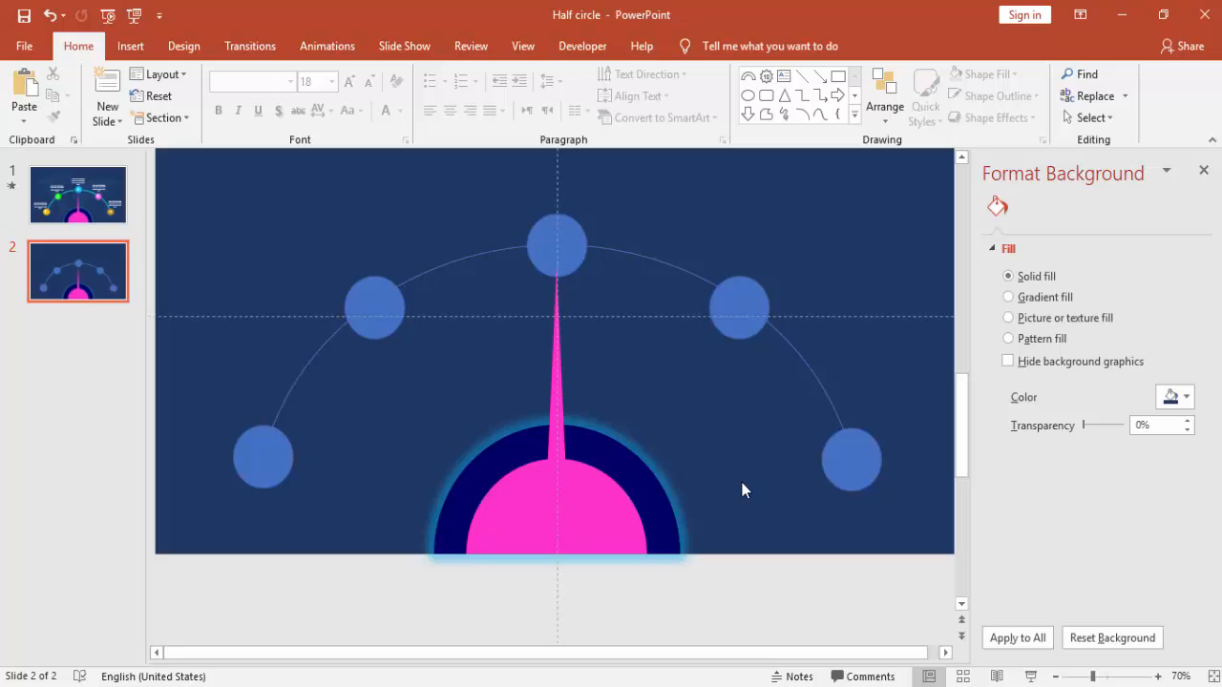
mouse_move(237, 464)
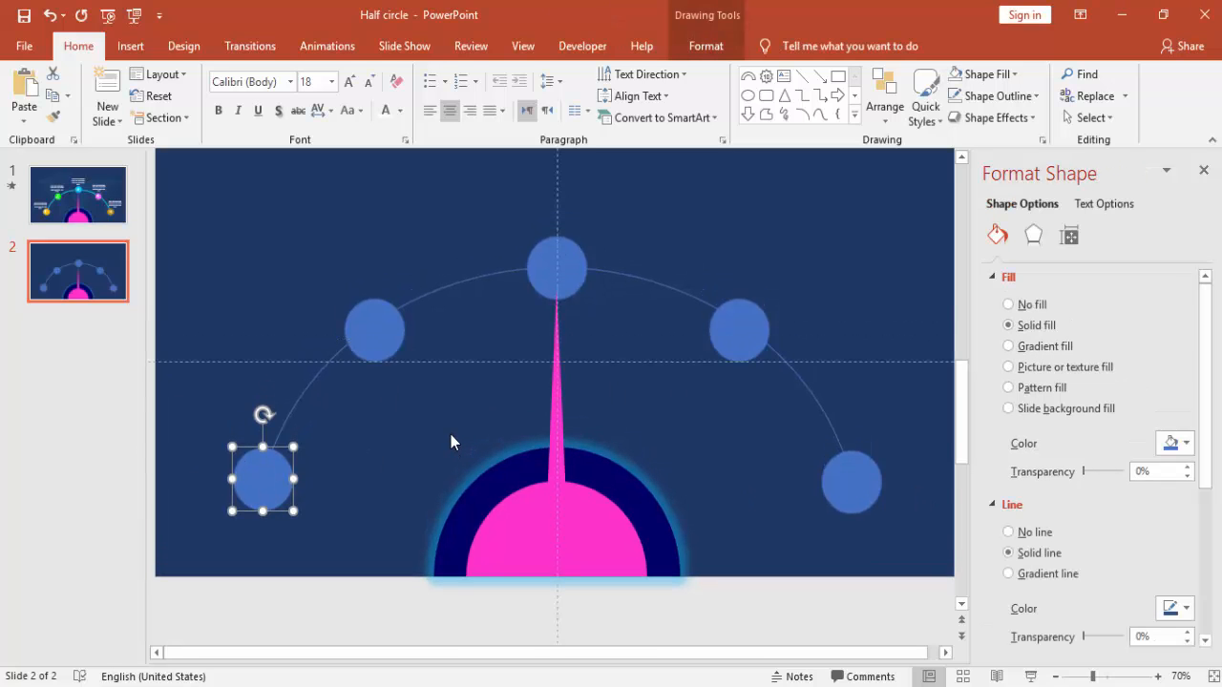
- Fill the lower-left circle yellow, the second circle green and the top circle pink
scroll("down", 3)
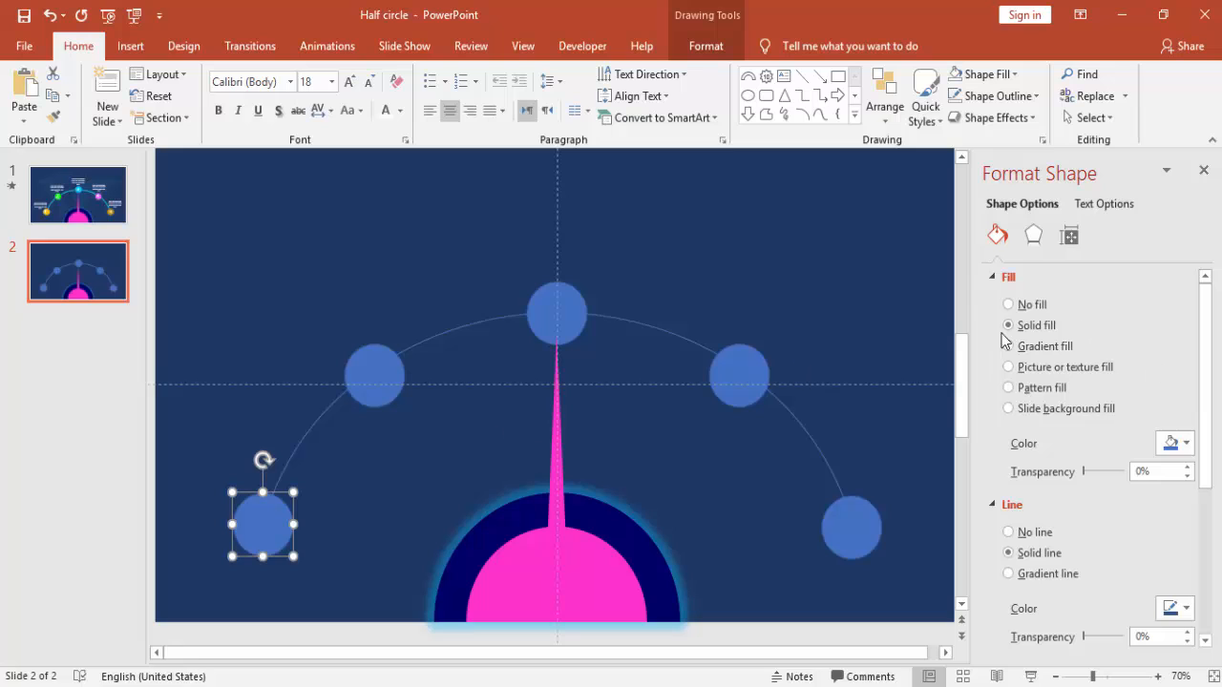
left_click(706, 45)
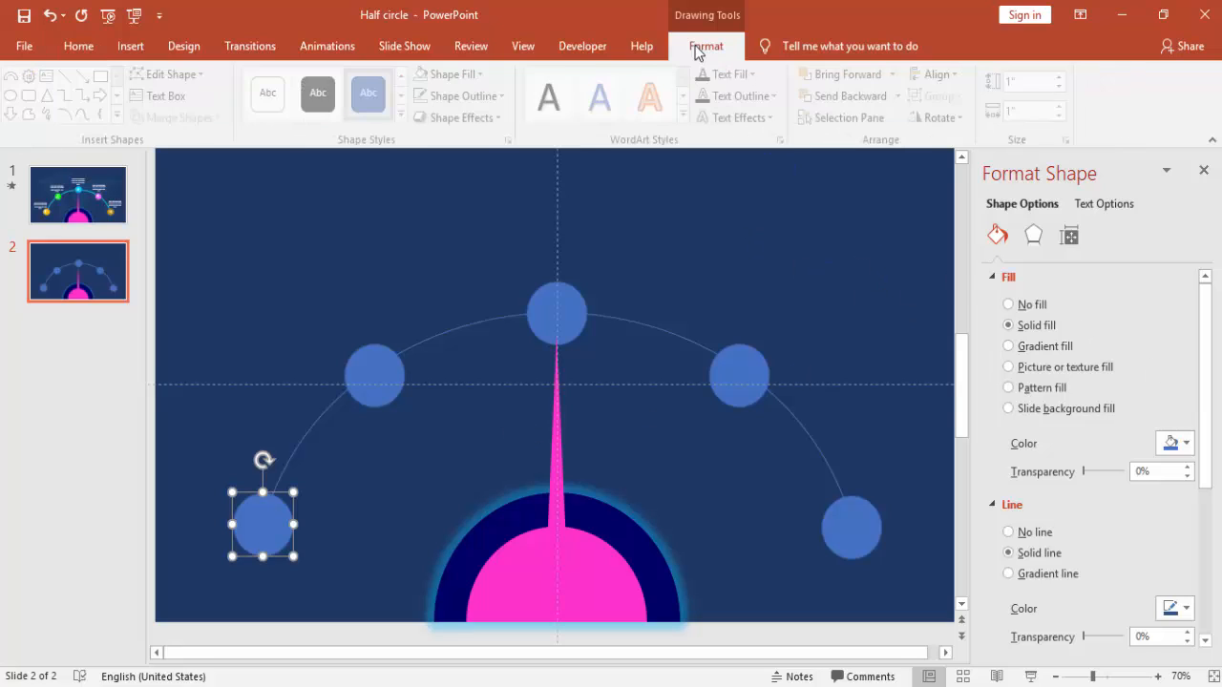
left_click(485, 72)
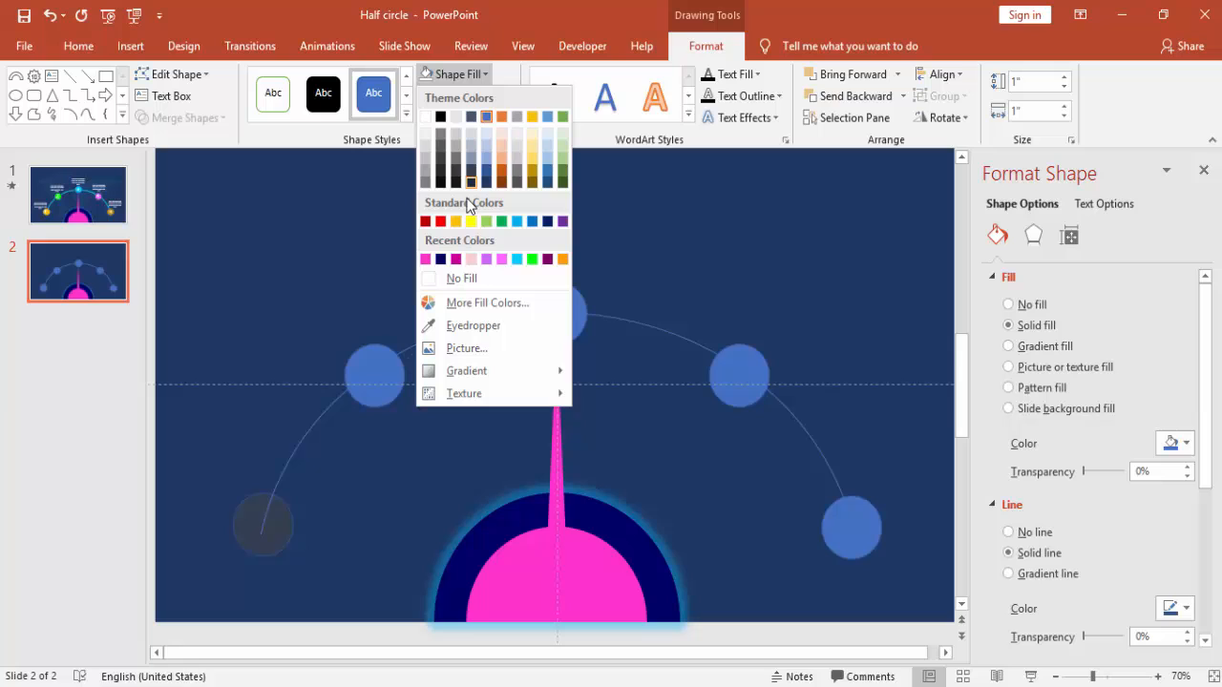
left_click(469, 221)
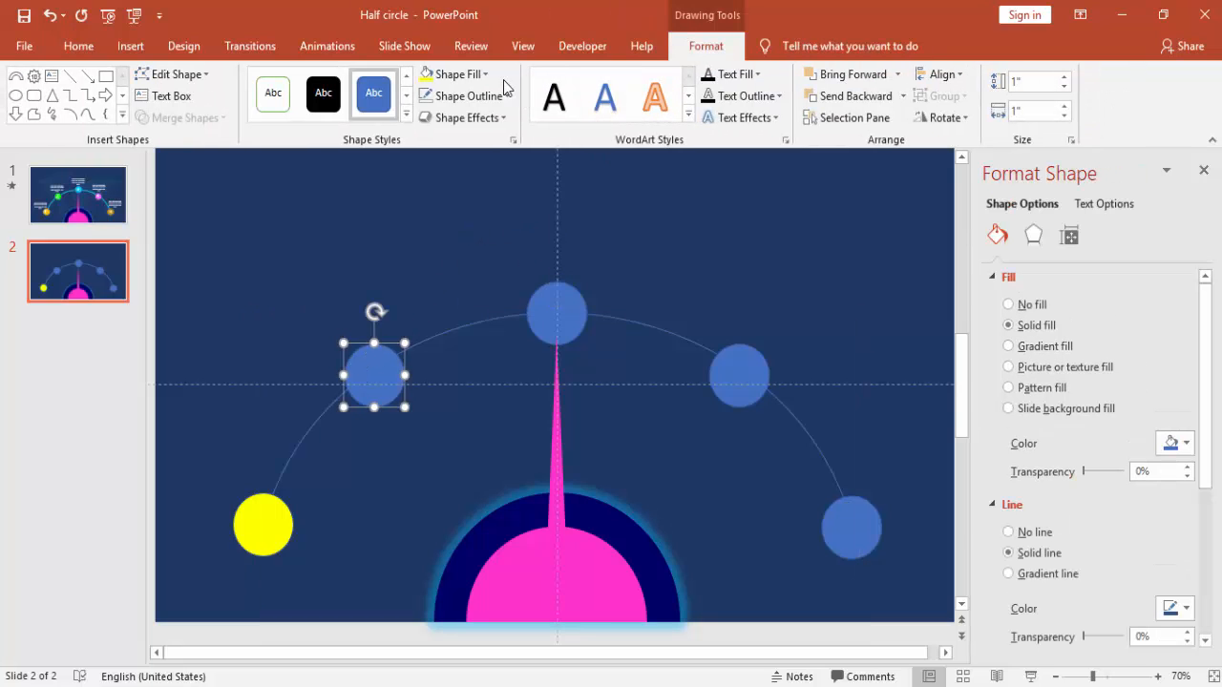
left_click(481, 72)
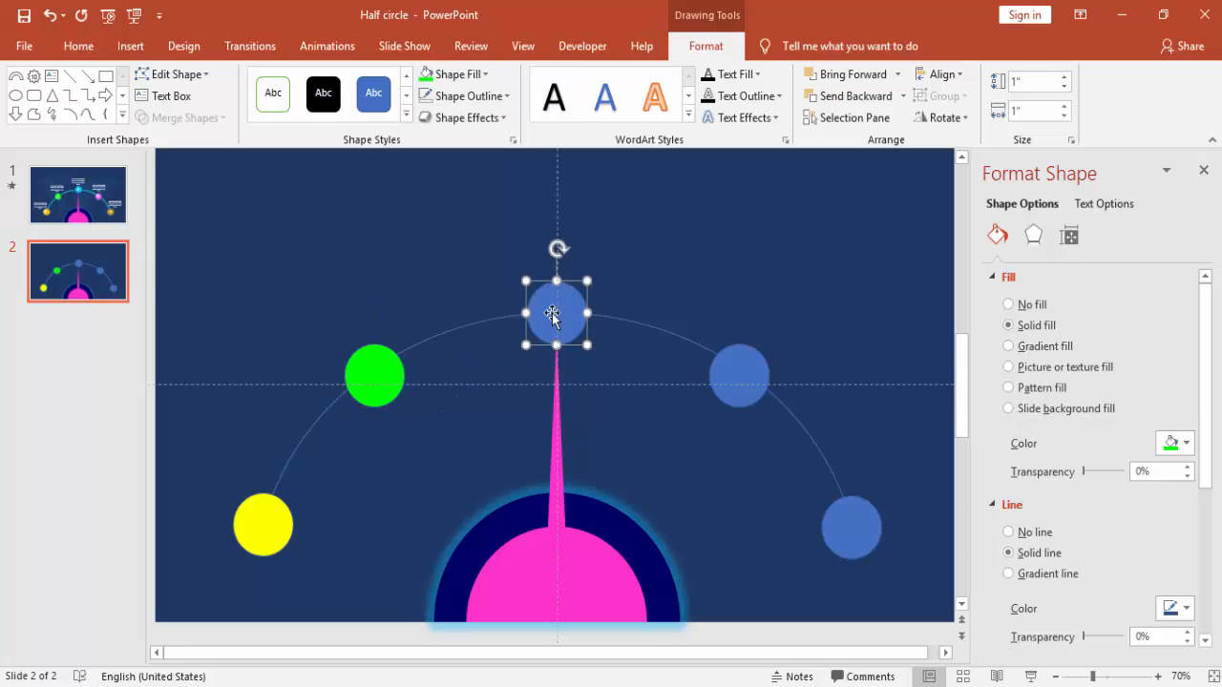
left_click(454, 74)
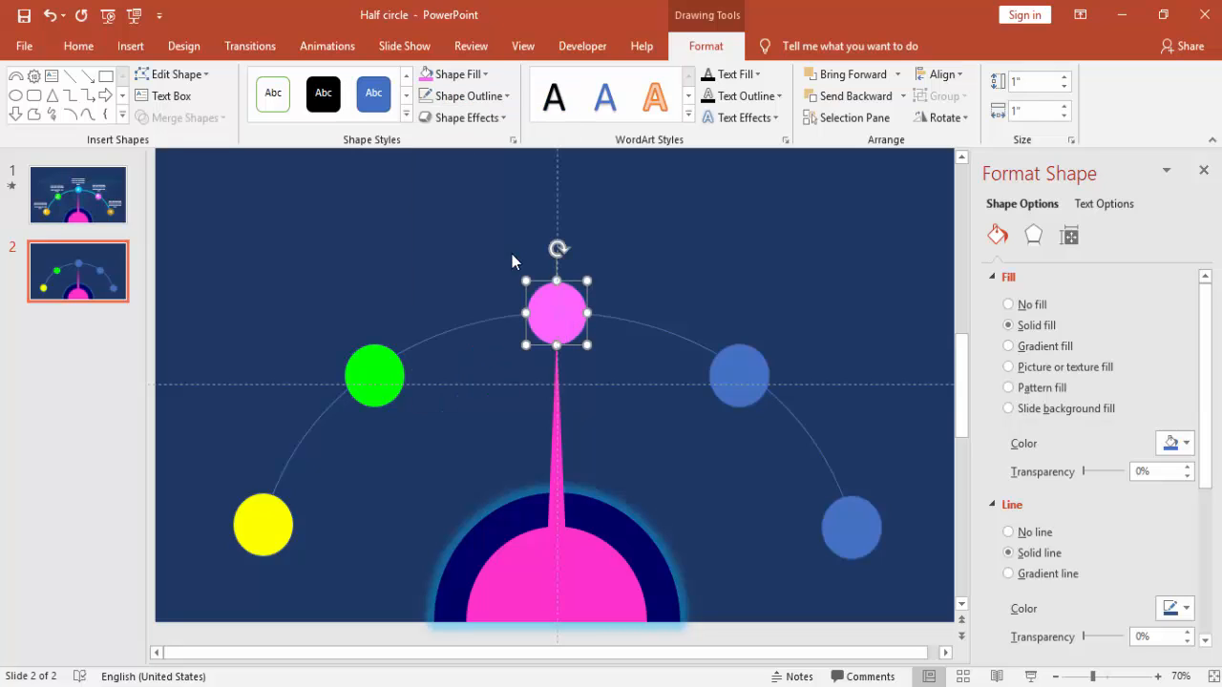
- Fill the fourth circle orange and the right circle dark orange-gold
left_click(456, 75)
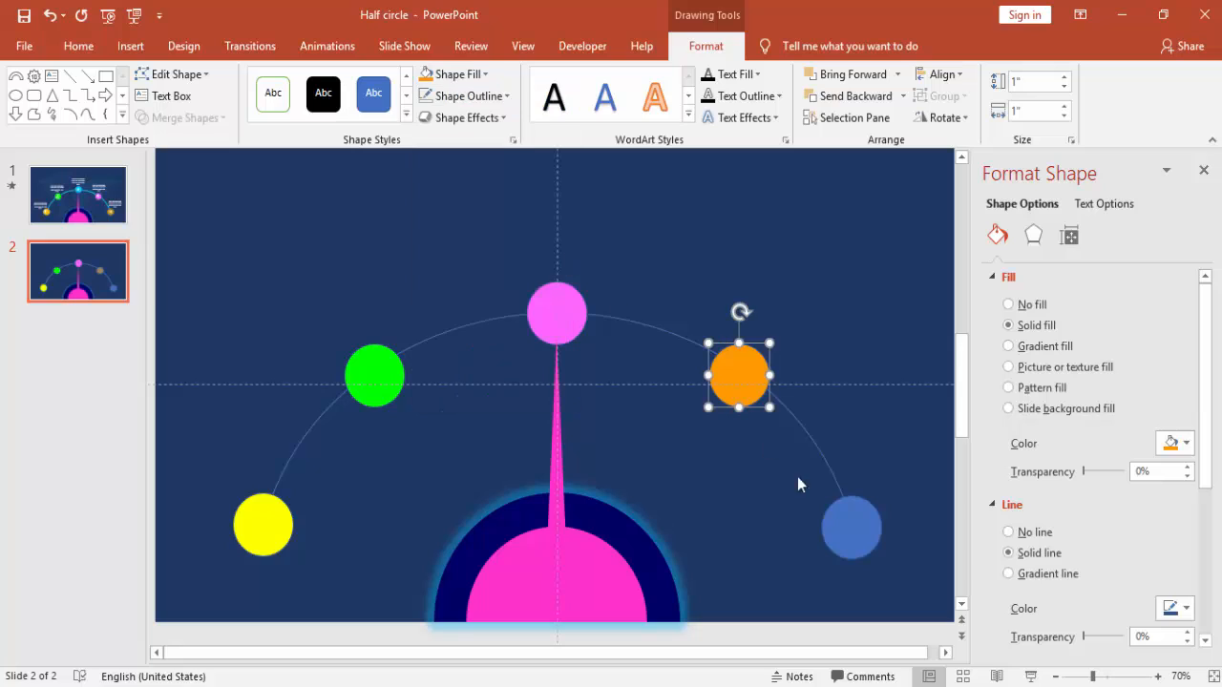
left_click(454, 75)
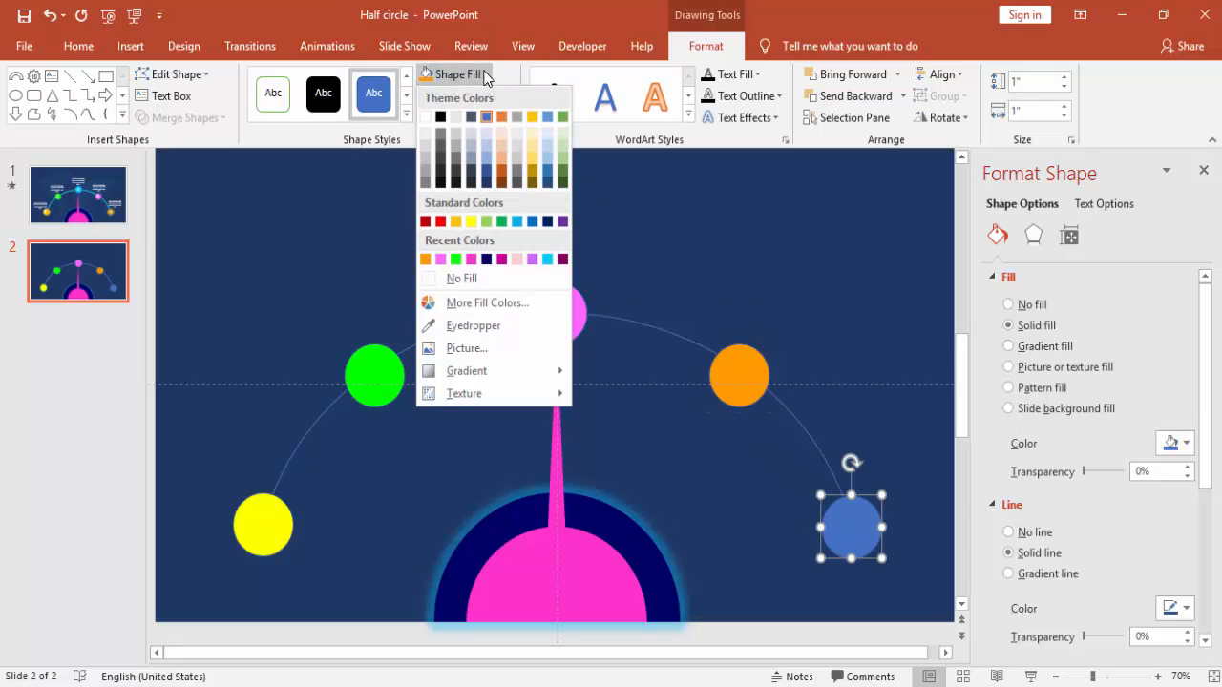
left_click(439, 260)
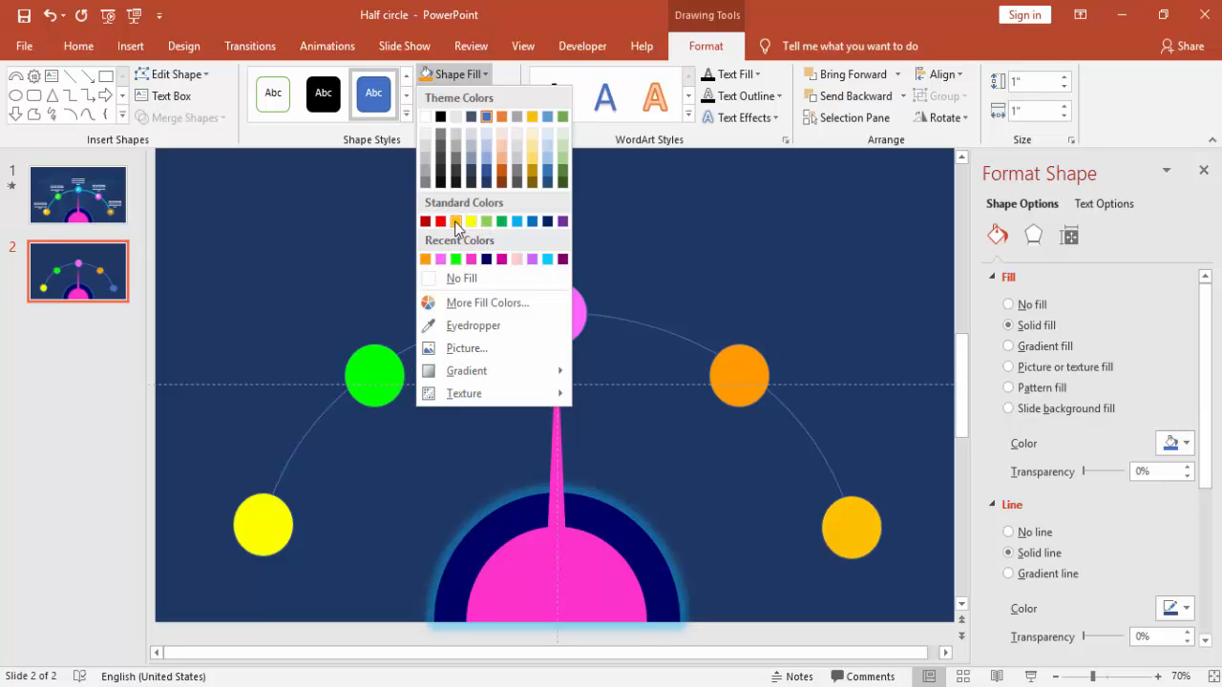
mouse_move(454, 221)
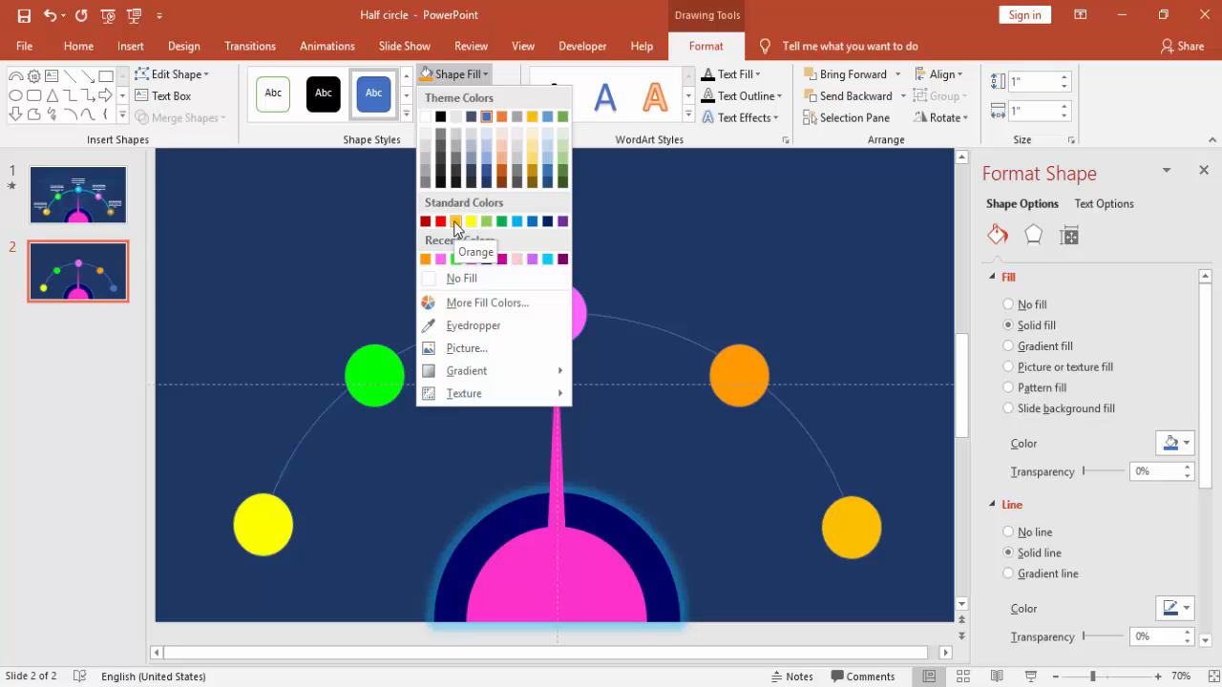
left_click(530, 176)
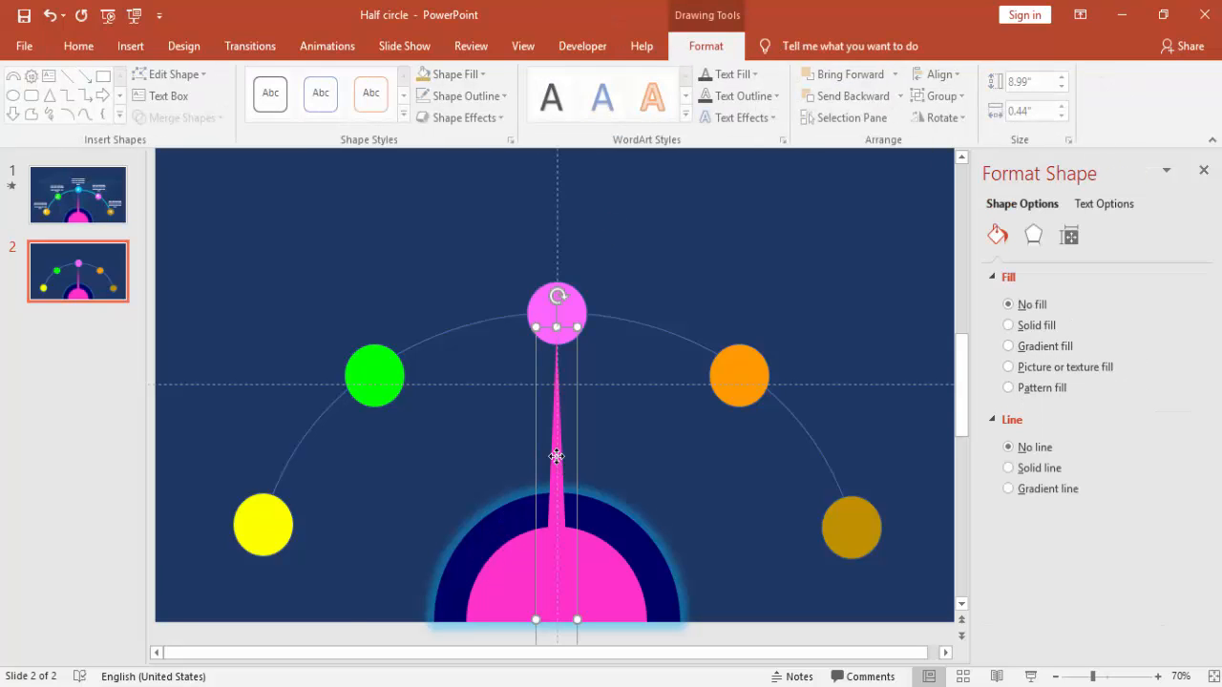
left_click(1202, 170)
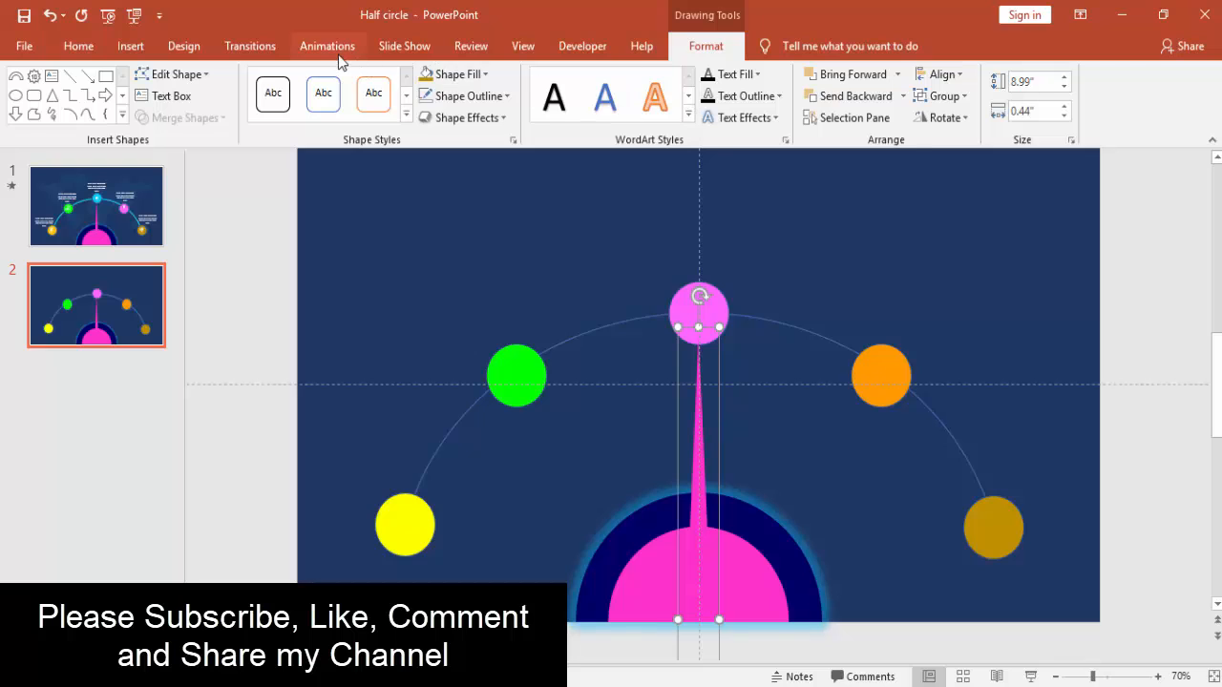
- Give the needle a Spin animation with a custom counterclockwise amount and a bounce end
left_click(327, 46)
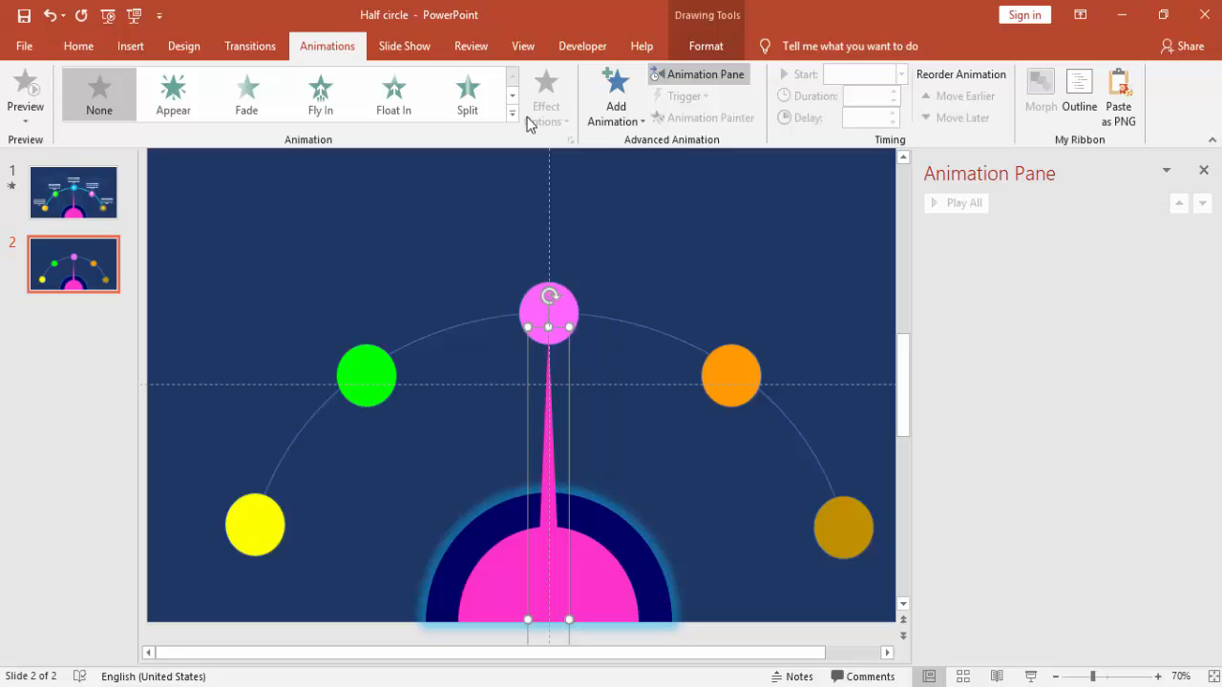
left_click(511, 112)
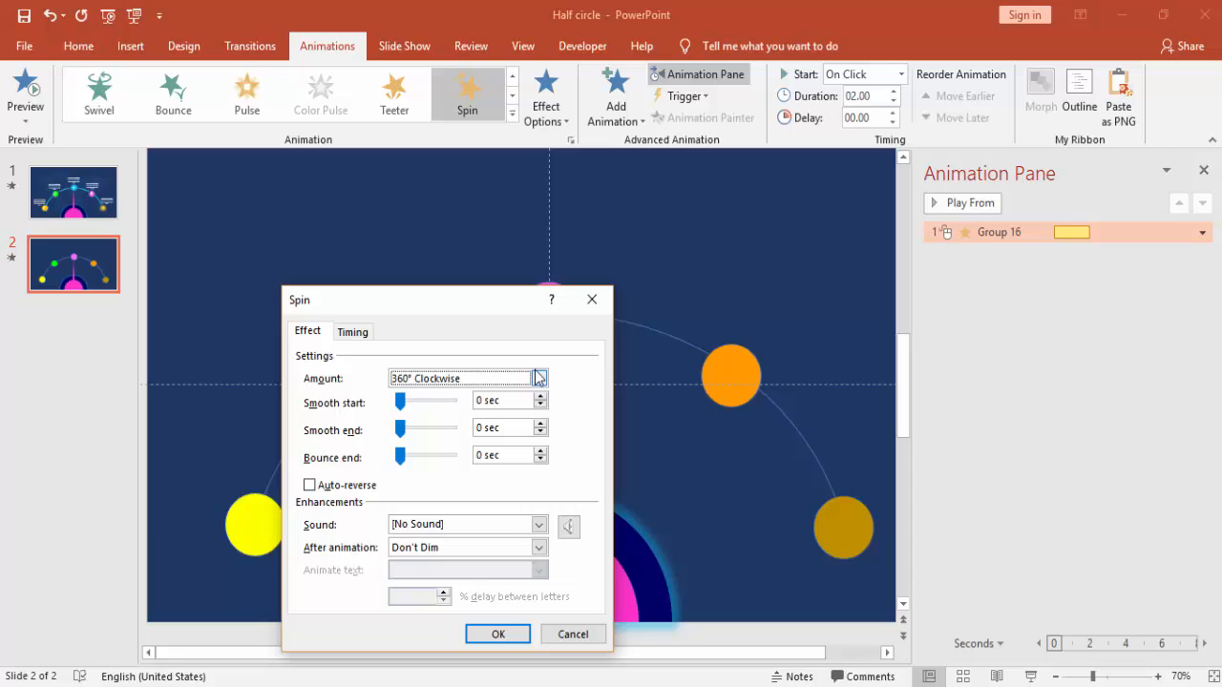
left_click(538, 378)
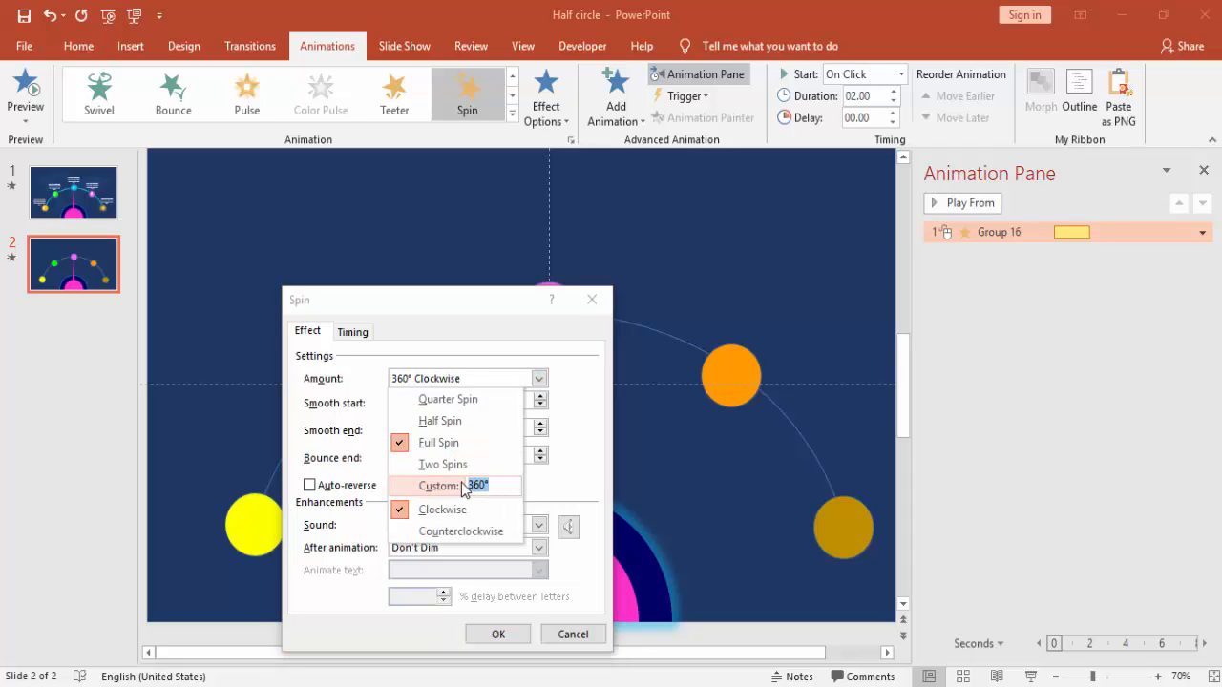
type("70")
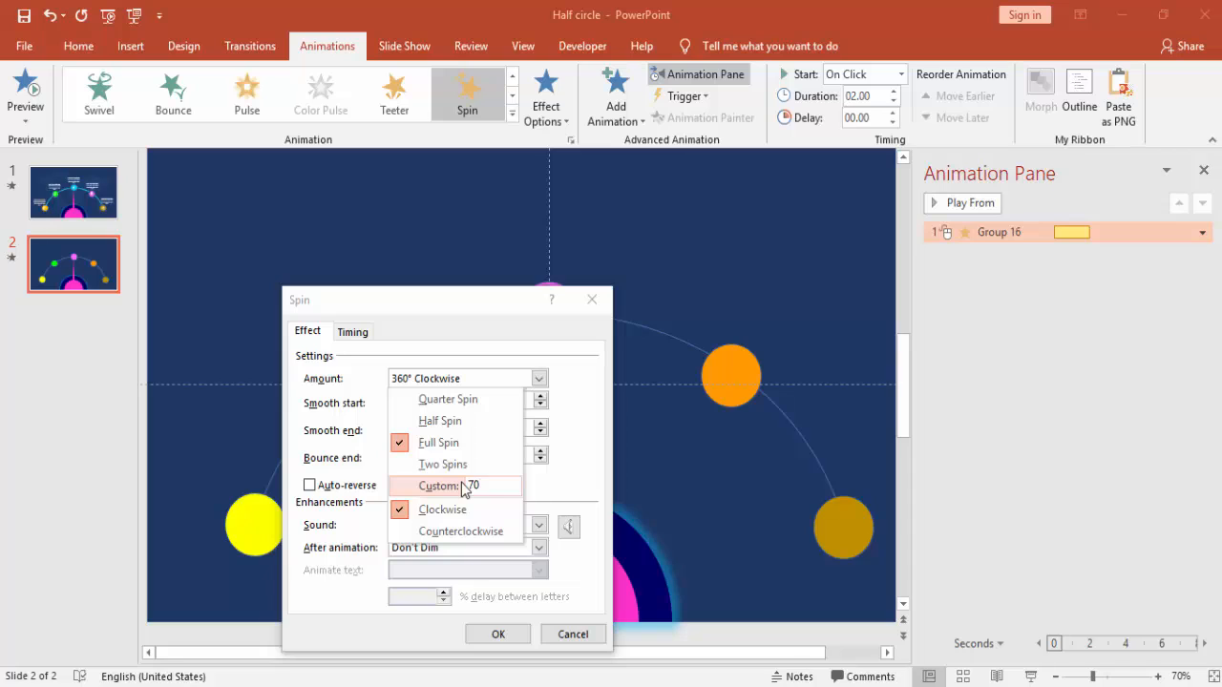
left_click(454, 484)
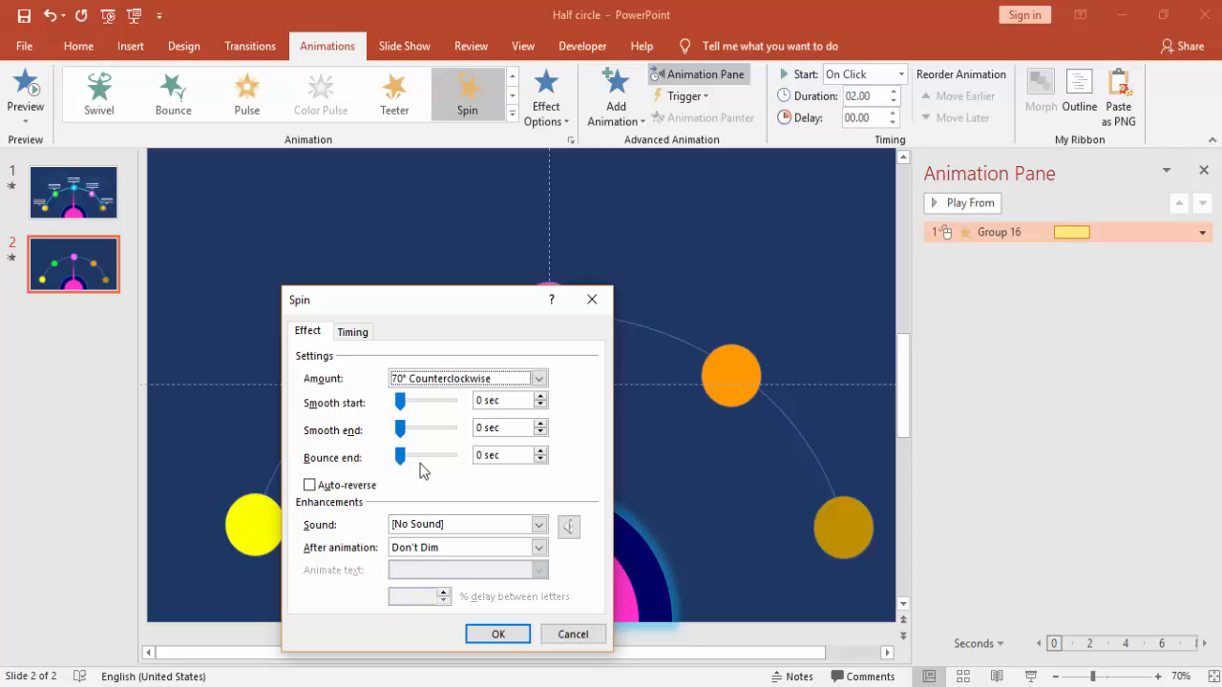
left_click_drag(399, 455, 448, 454)
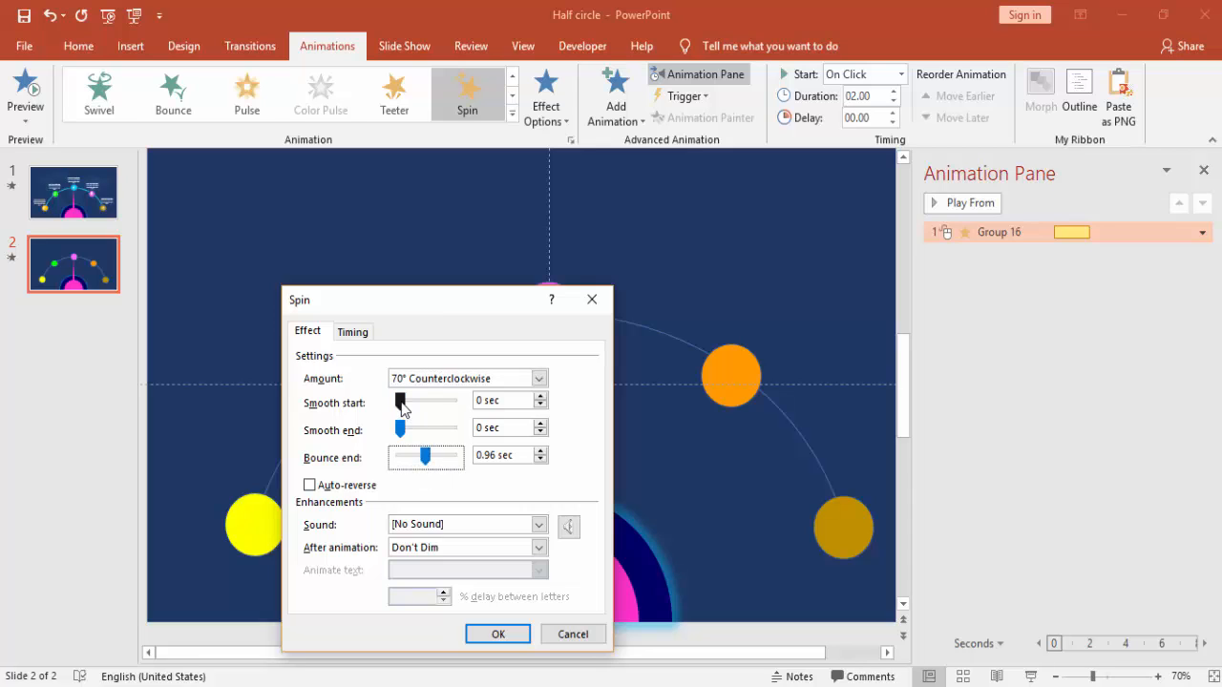
- Set the spin's duration to 0.5 s, apply it, and revisit its amount settings
left_click(352, 333)
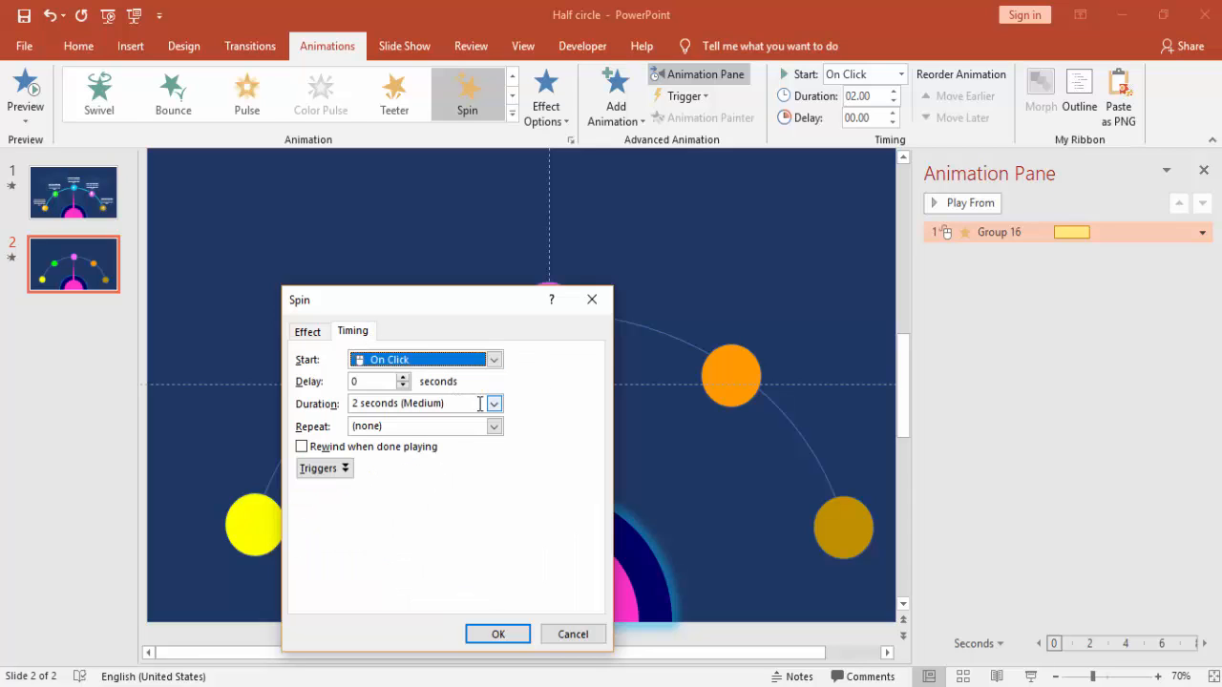
left_click(492, 402)
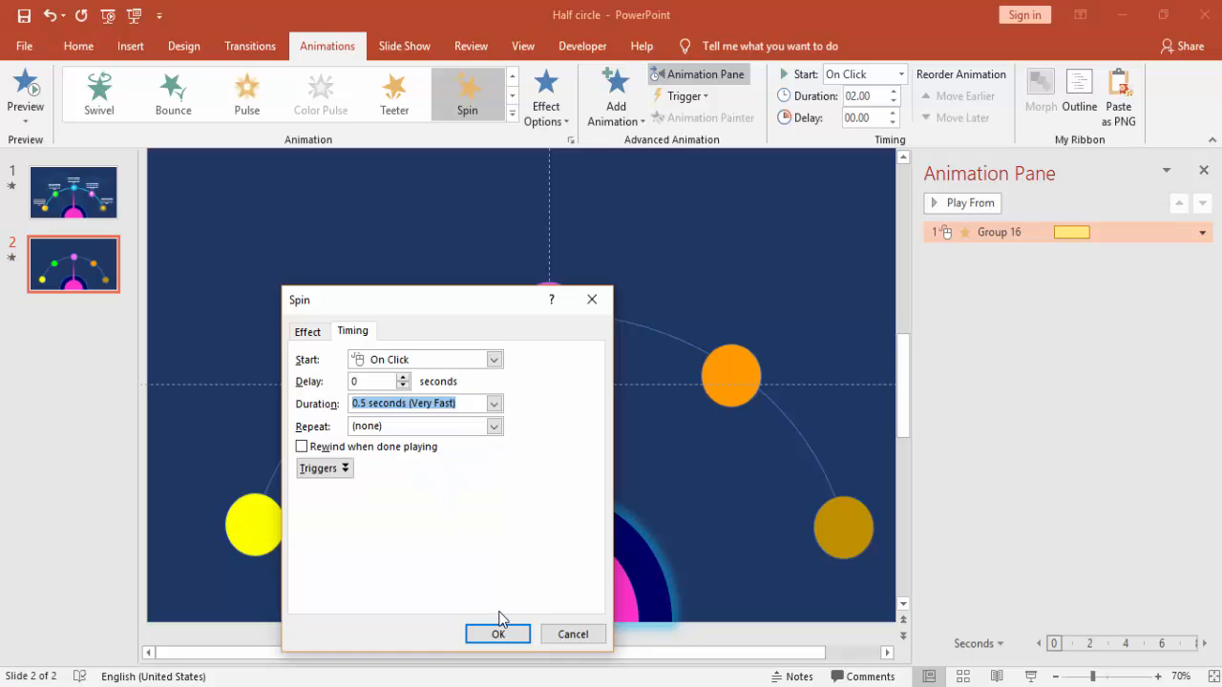
left_click(496, 634)
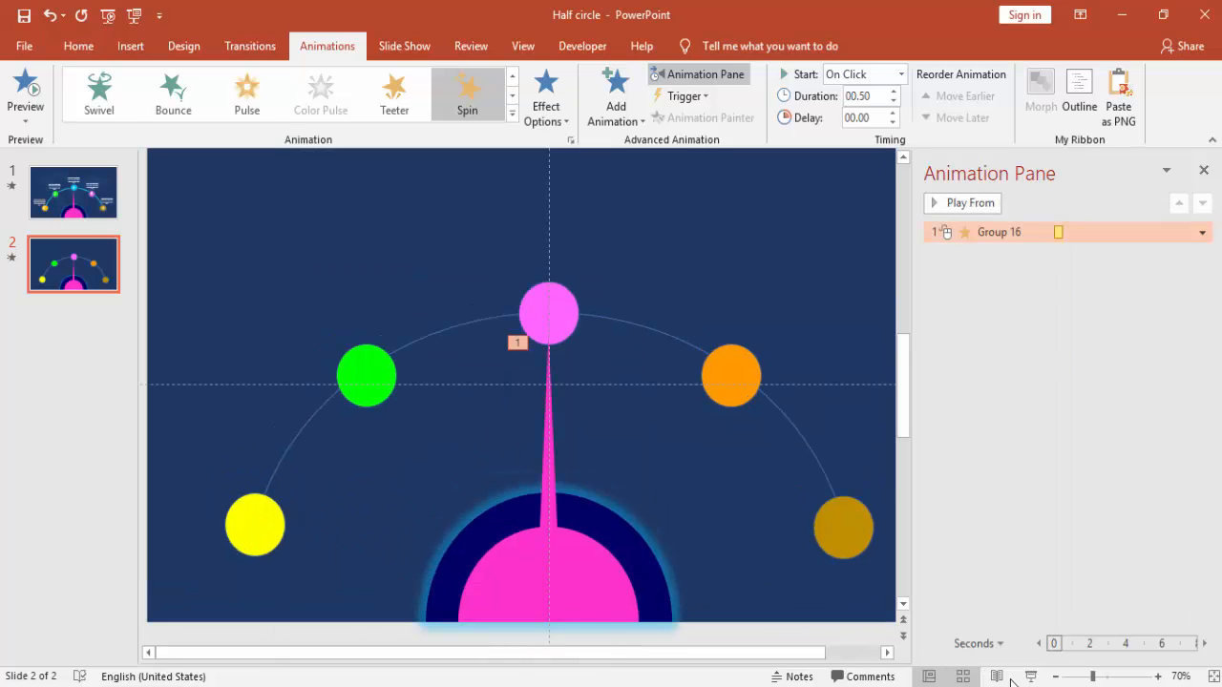
left_click(998, 233)
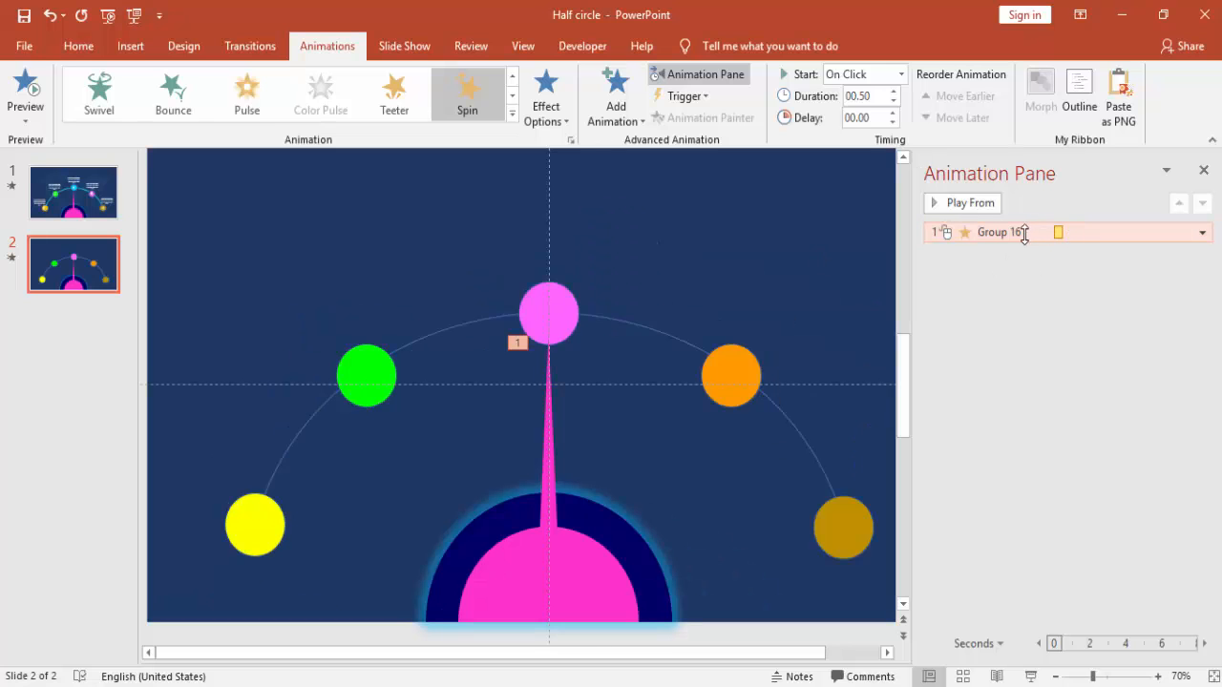
left_click(1200, 233)
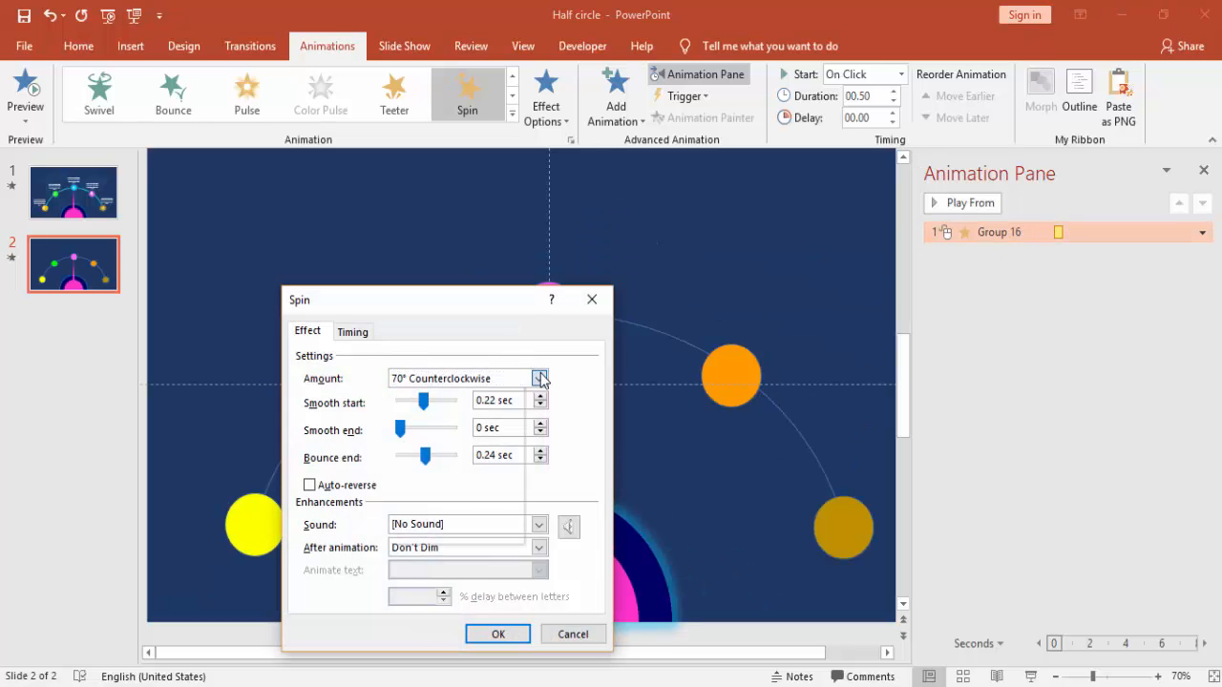
left_click(538, 378)
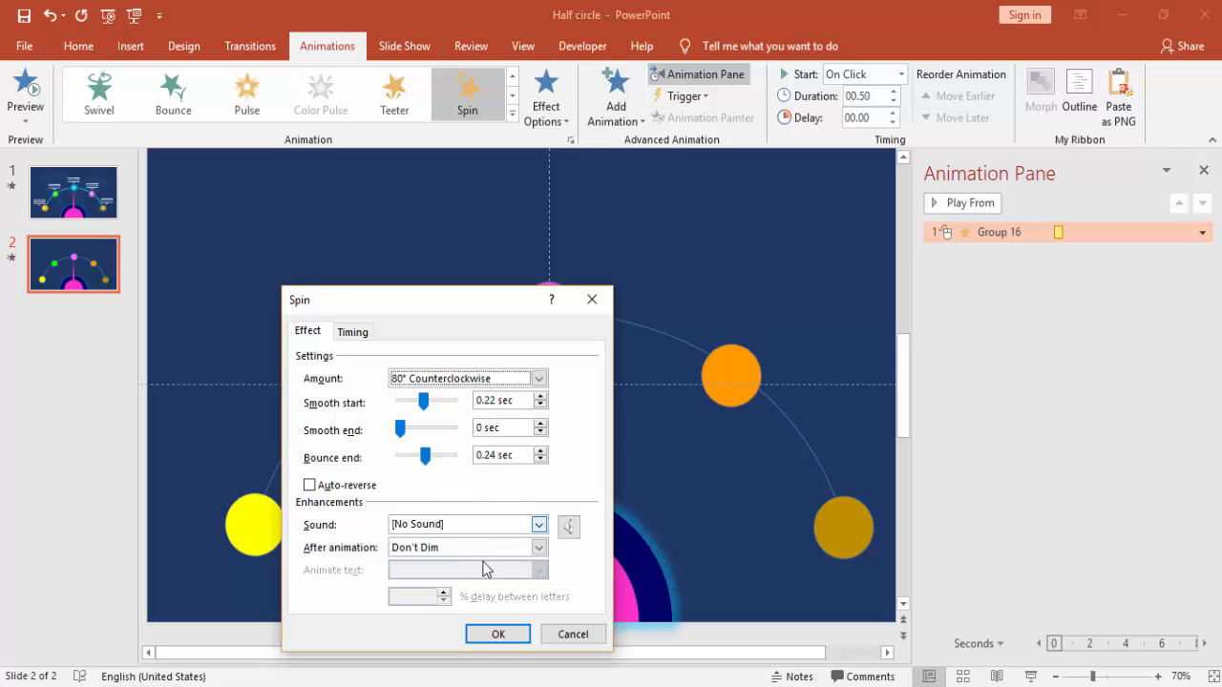
left_click(496, 634)
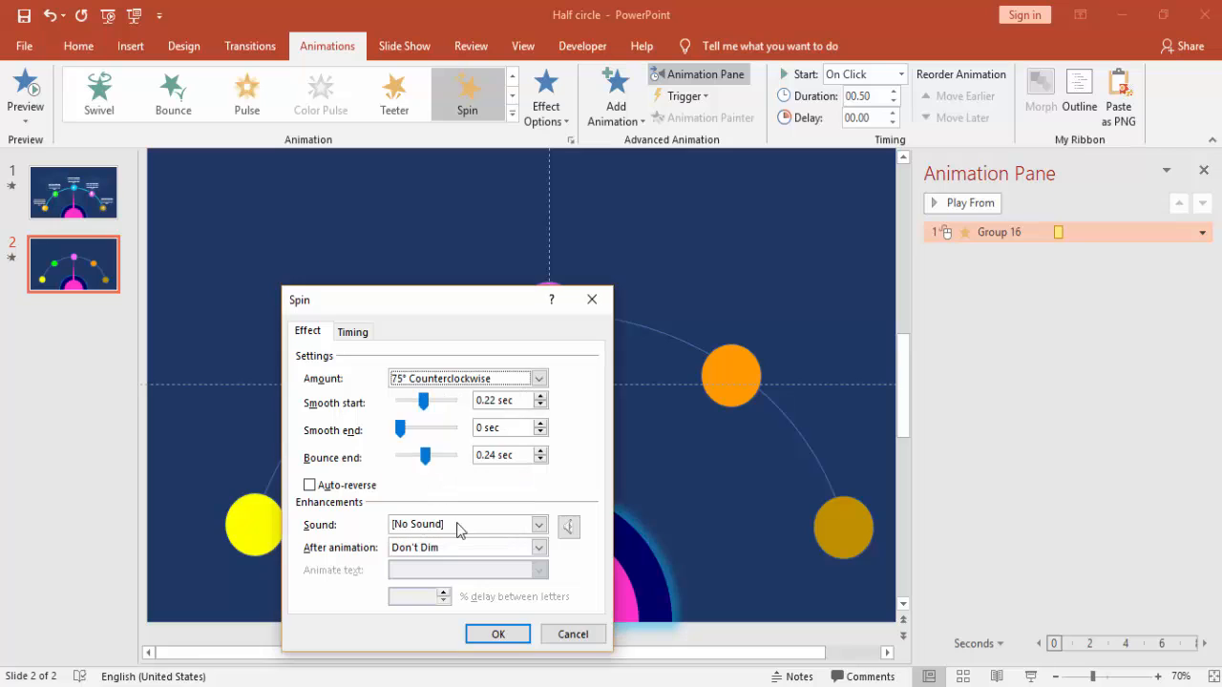
left_click(496, 633)
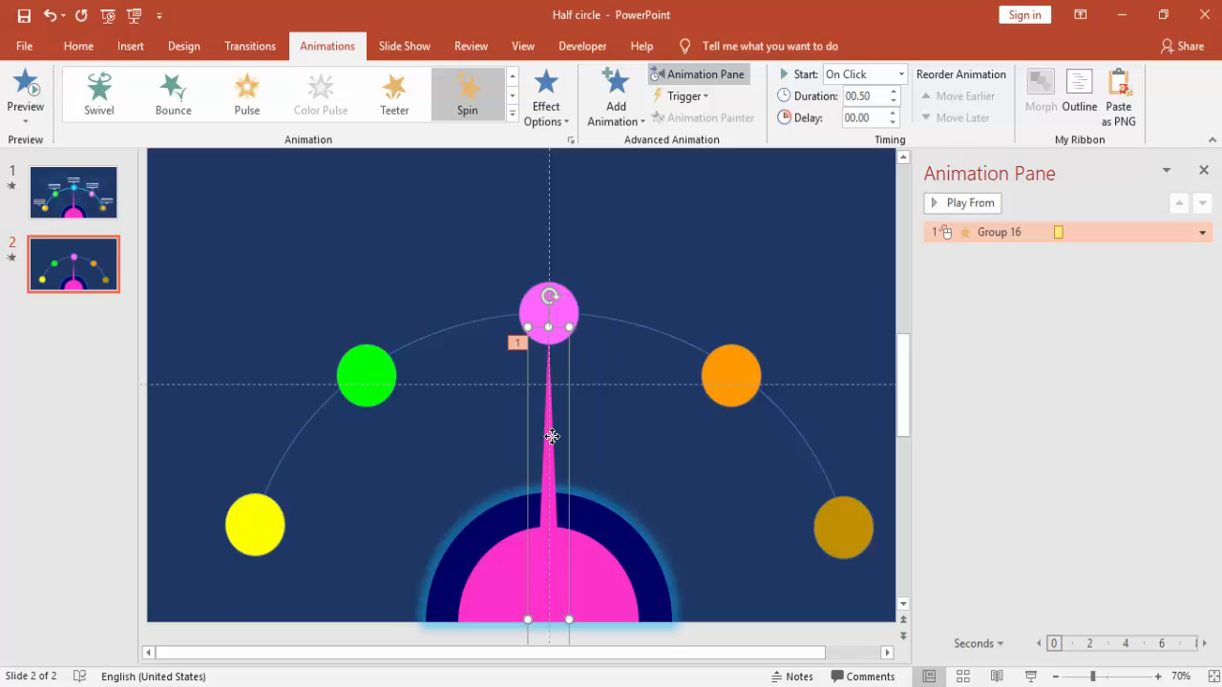
- Add a second Spin to the needle with smooth start, bounce end and 0.5 s duration
left_click(615, 95)
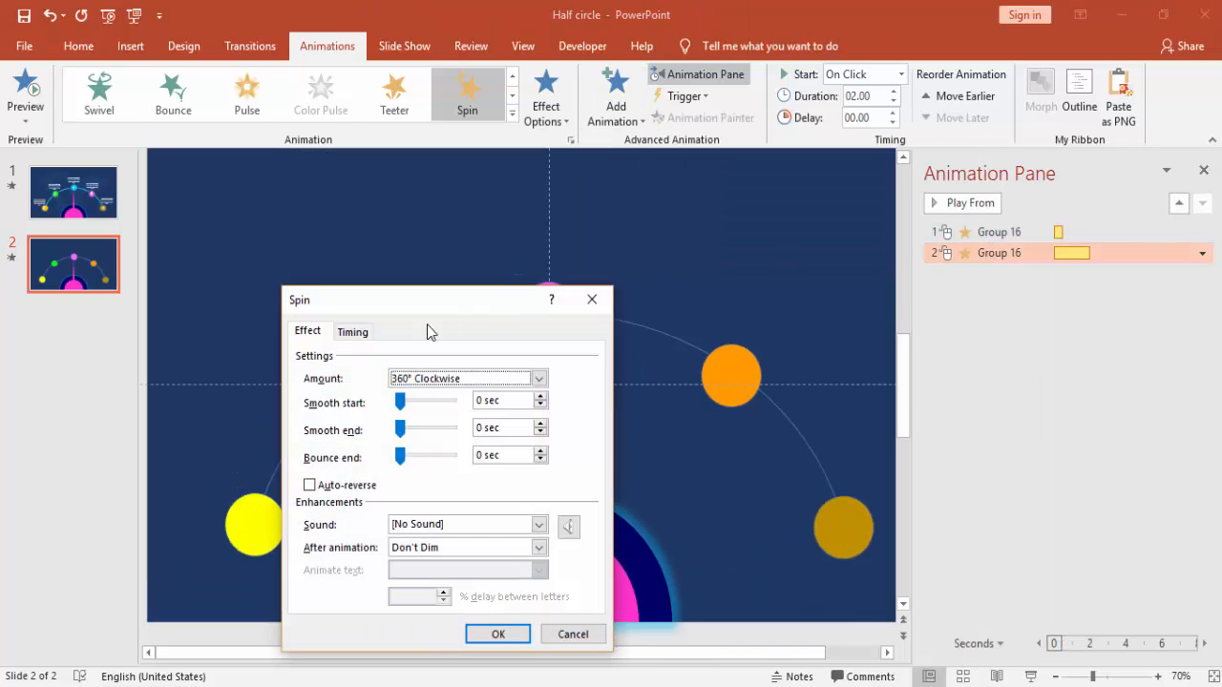
left_click(539, 378)
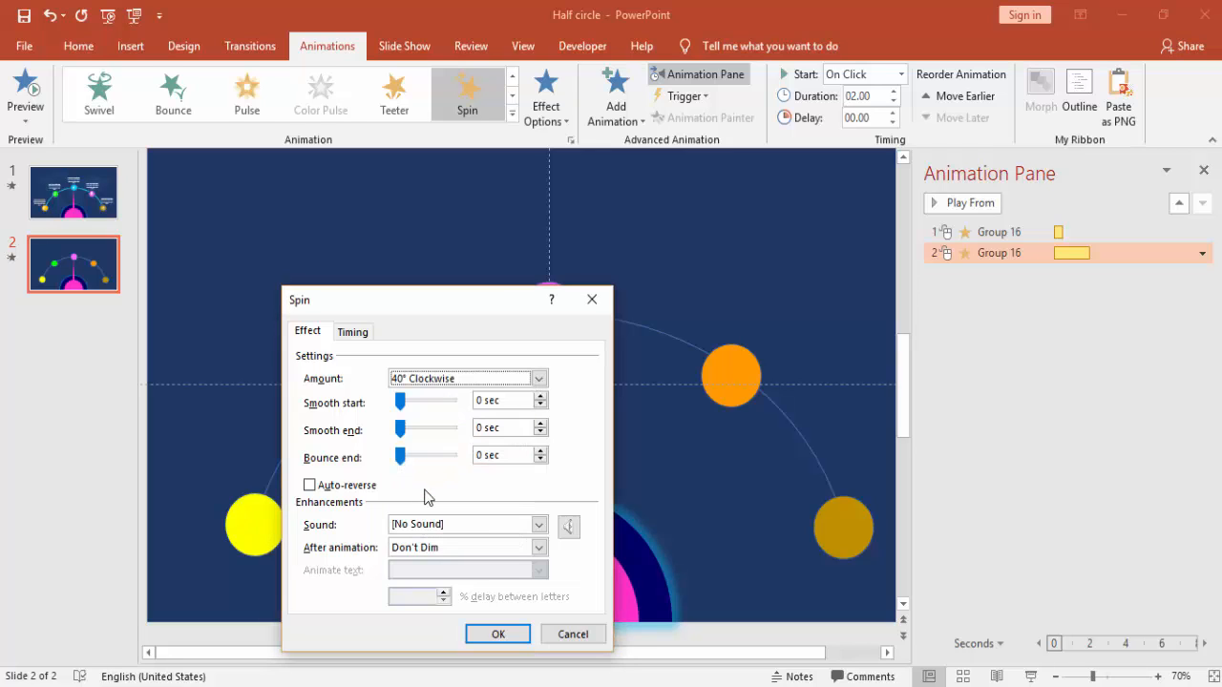
left_click_drag(401, 454, 418, 454)
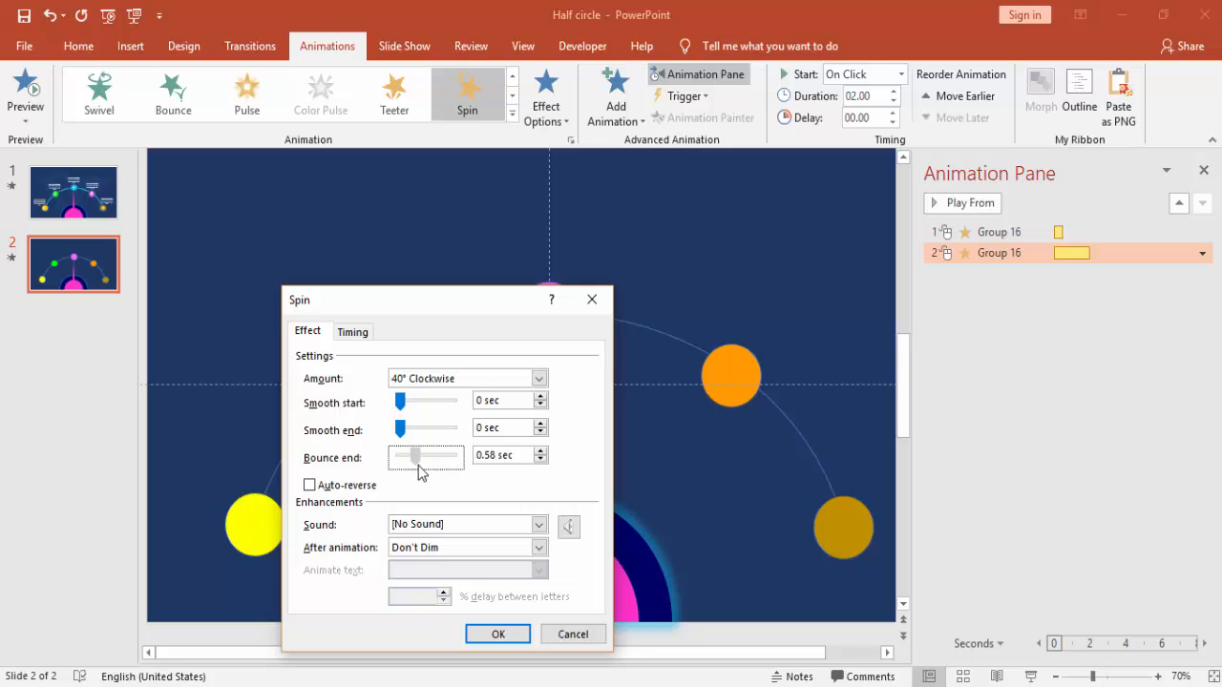
left_click_drag(401, 401, 424, 401)
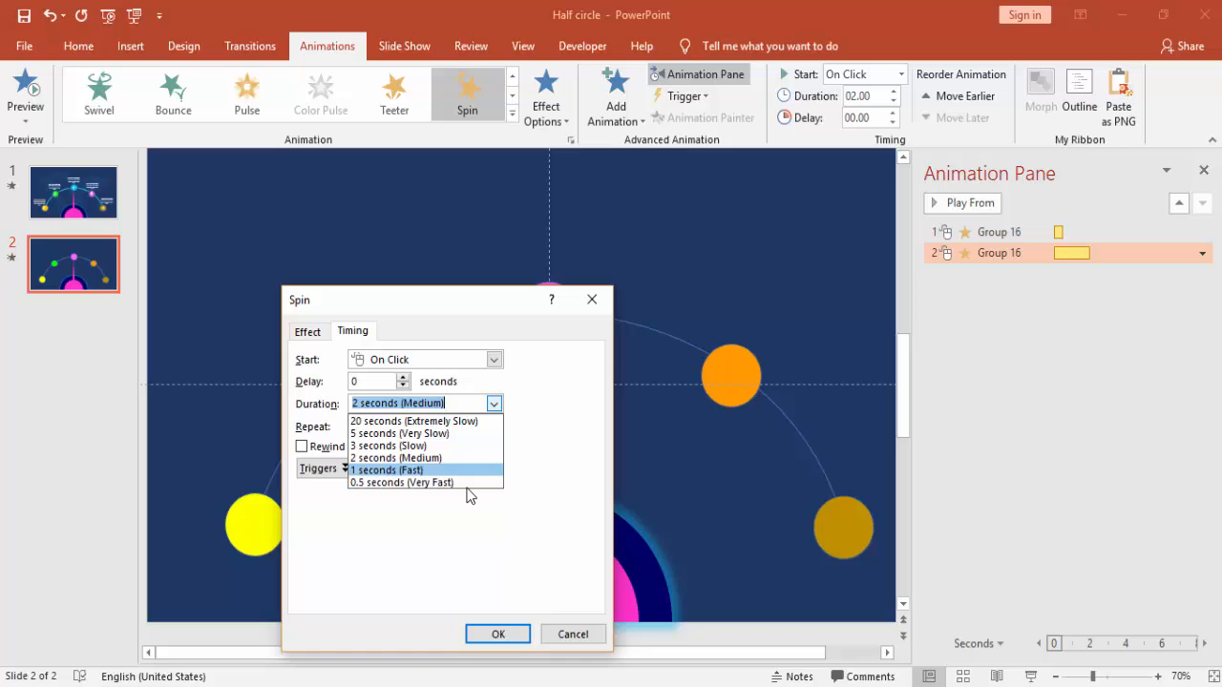
left_click(496, 633)
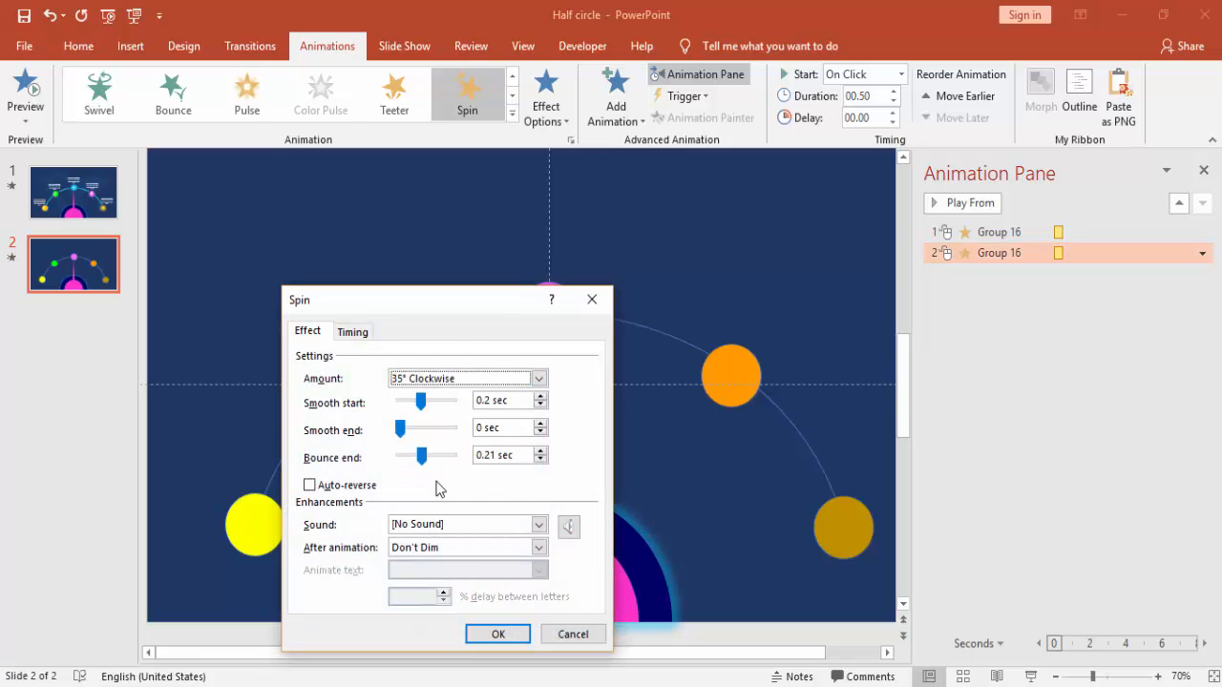
- Set the second spin's amount to a custom 38° clockwise and apply it
left_click(496, 634)
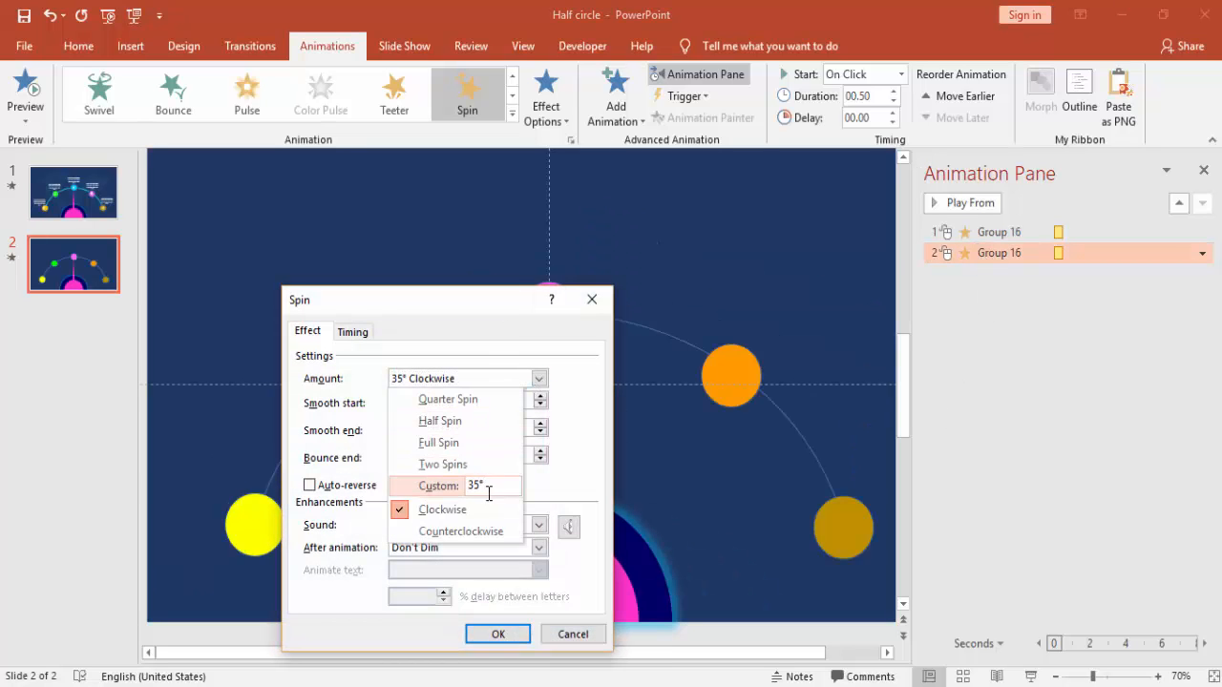
type("38")
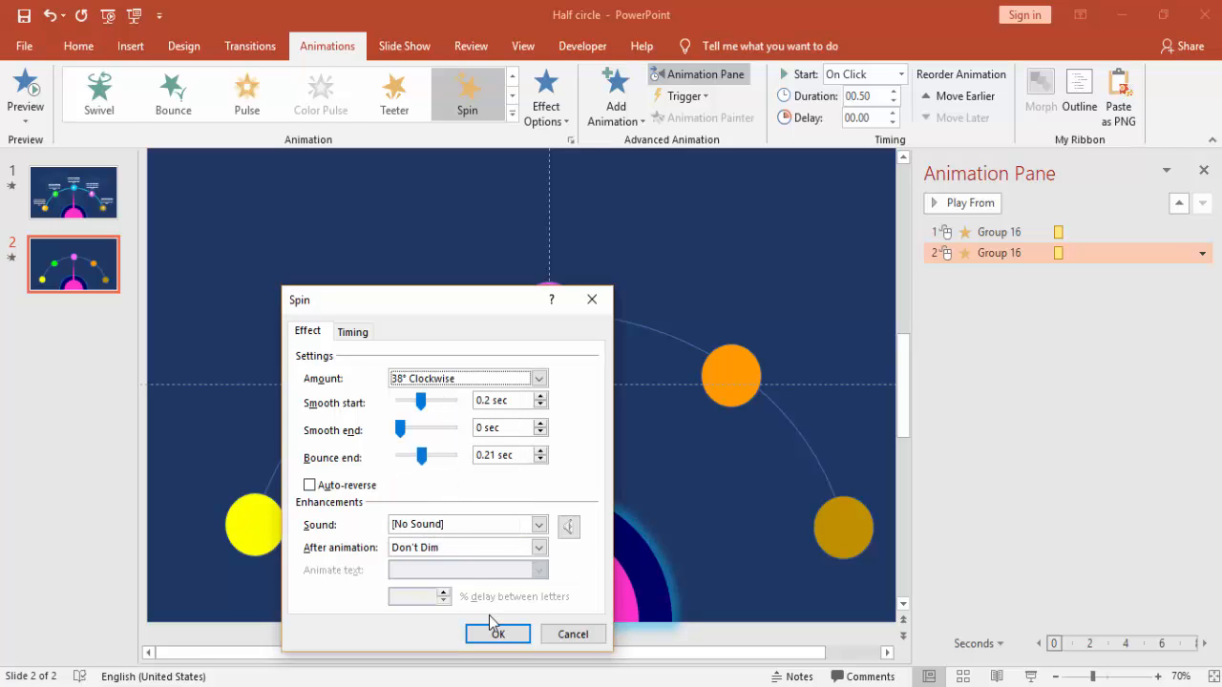
left_click(496, 634)
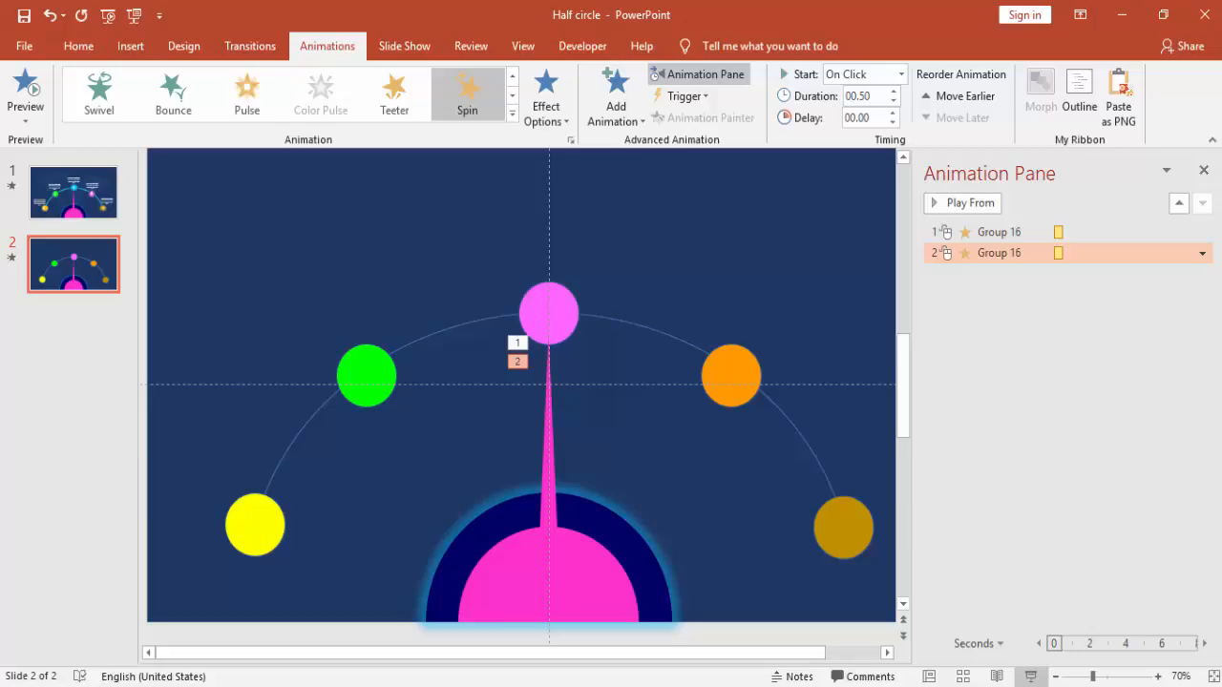
left_click(550, 313)
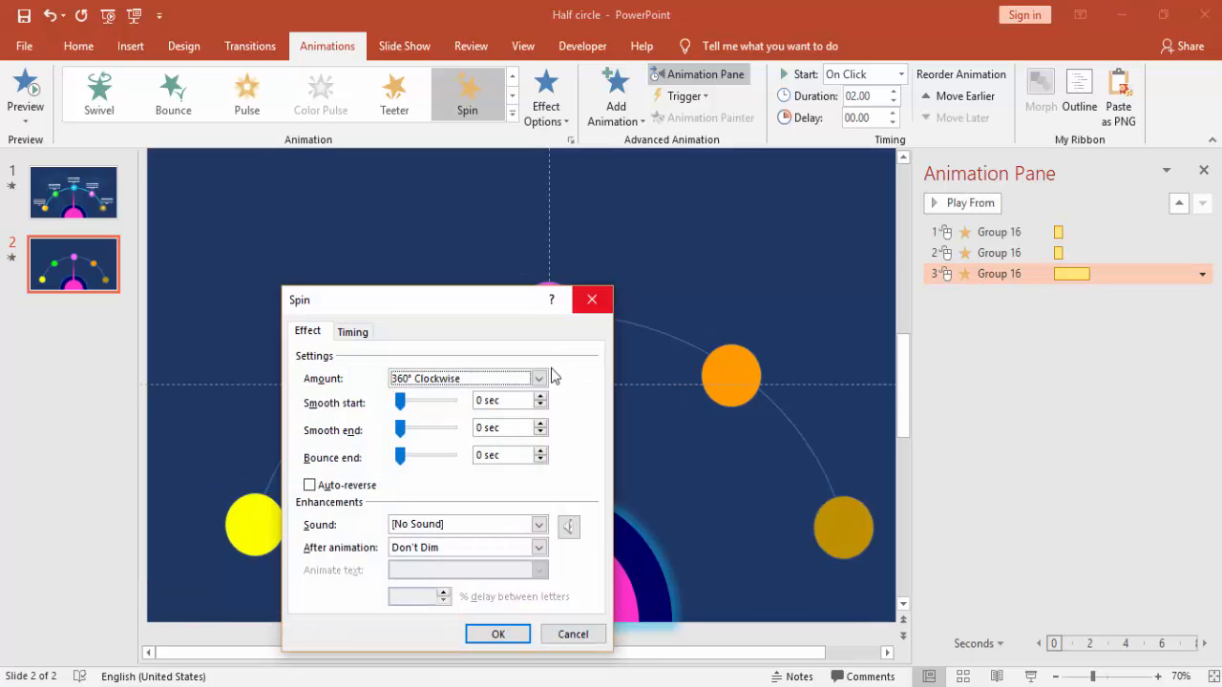
- Set the third spin to 38° clockwise, 0.5 s duration with a slight bounce end, and apply it
left_click(539, 378)
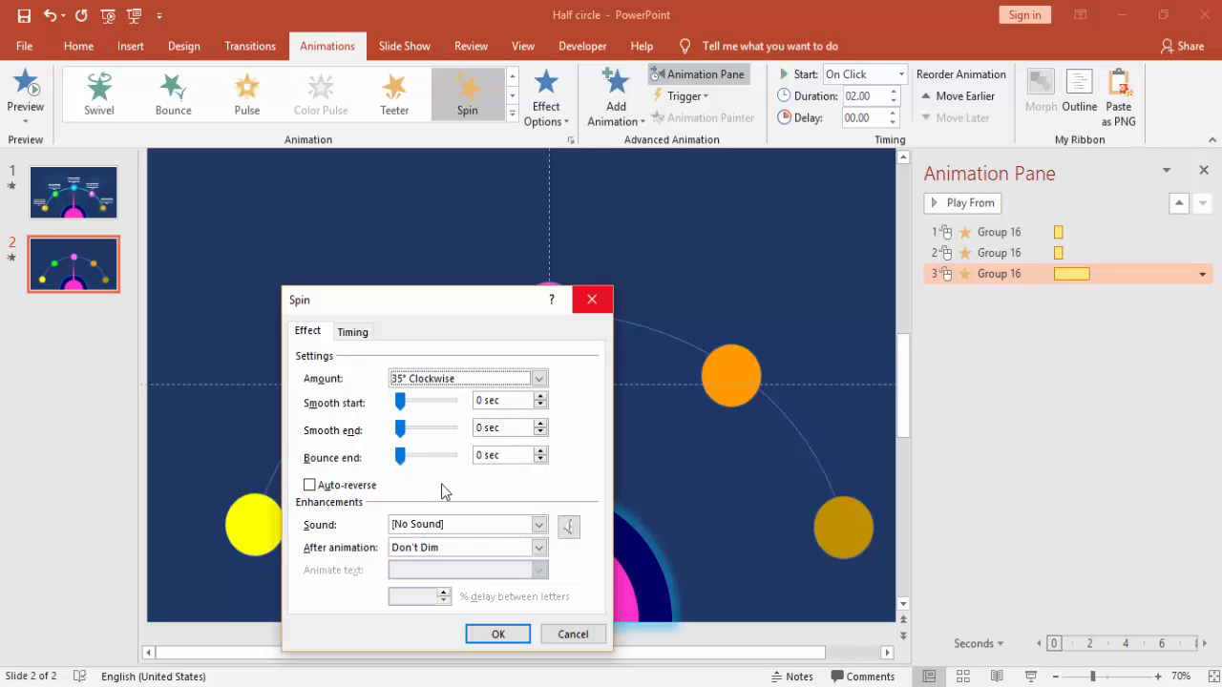
left_click(351, 332)
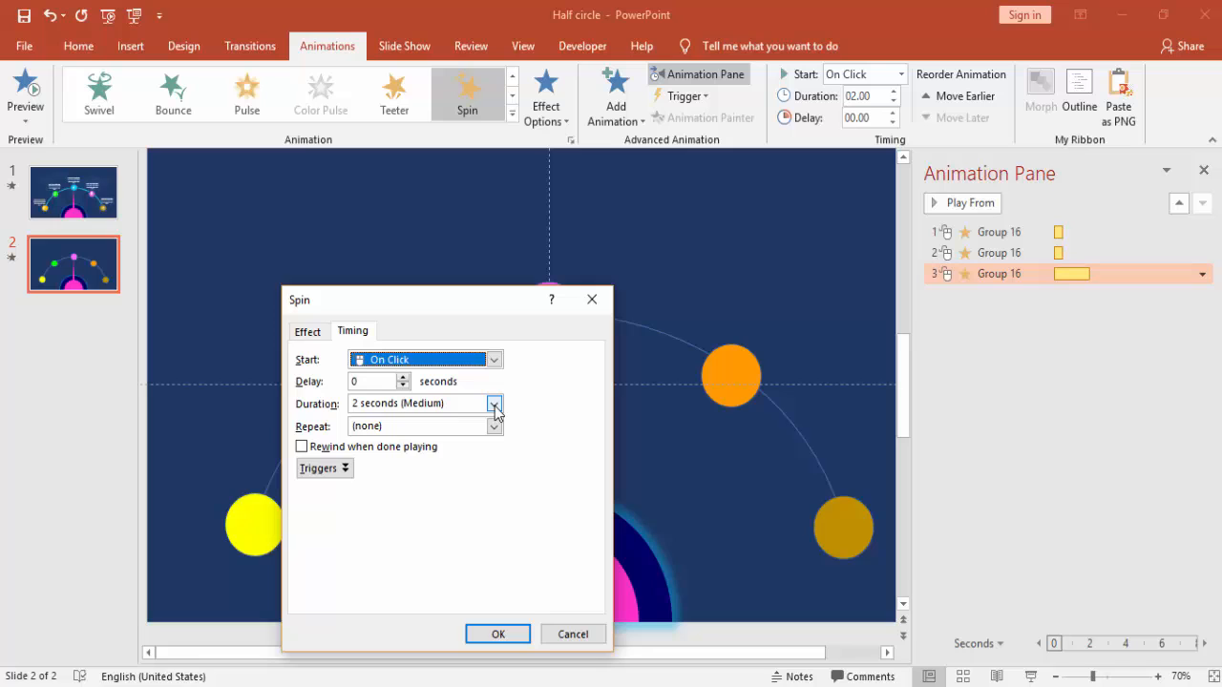
left_click(307, 332)
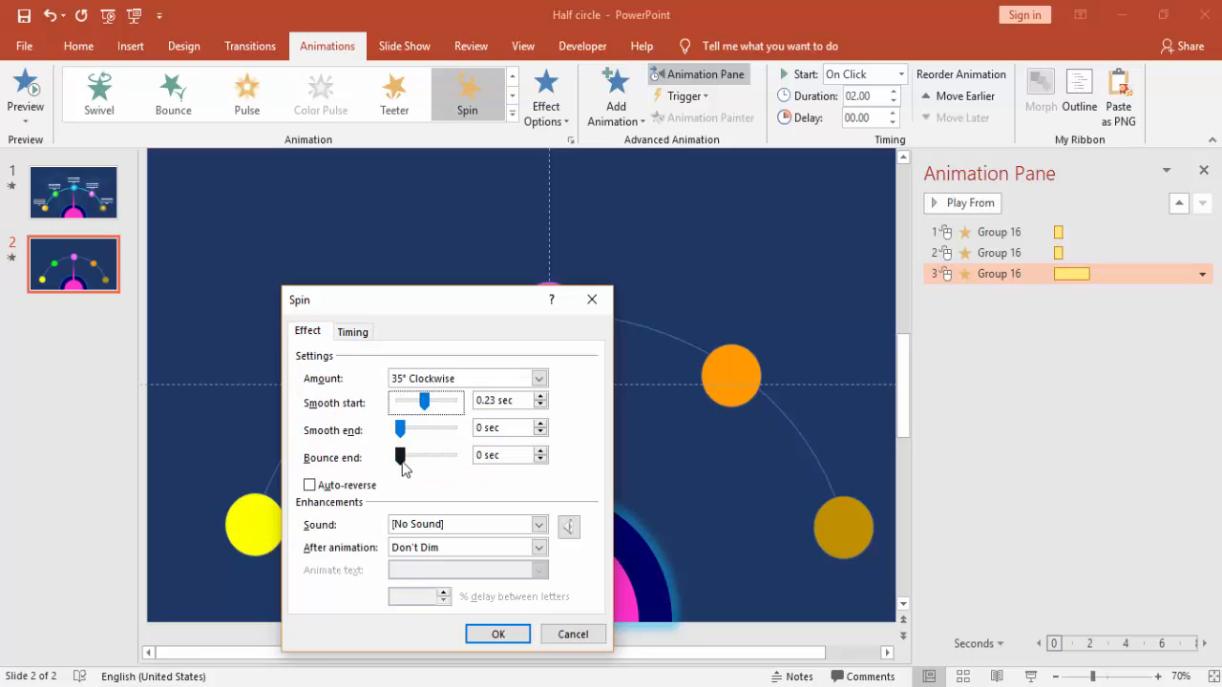
left_click_drag(399, 454, 424, 454)
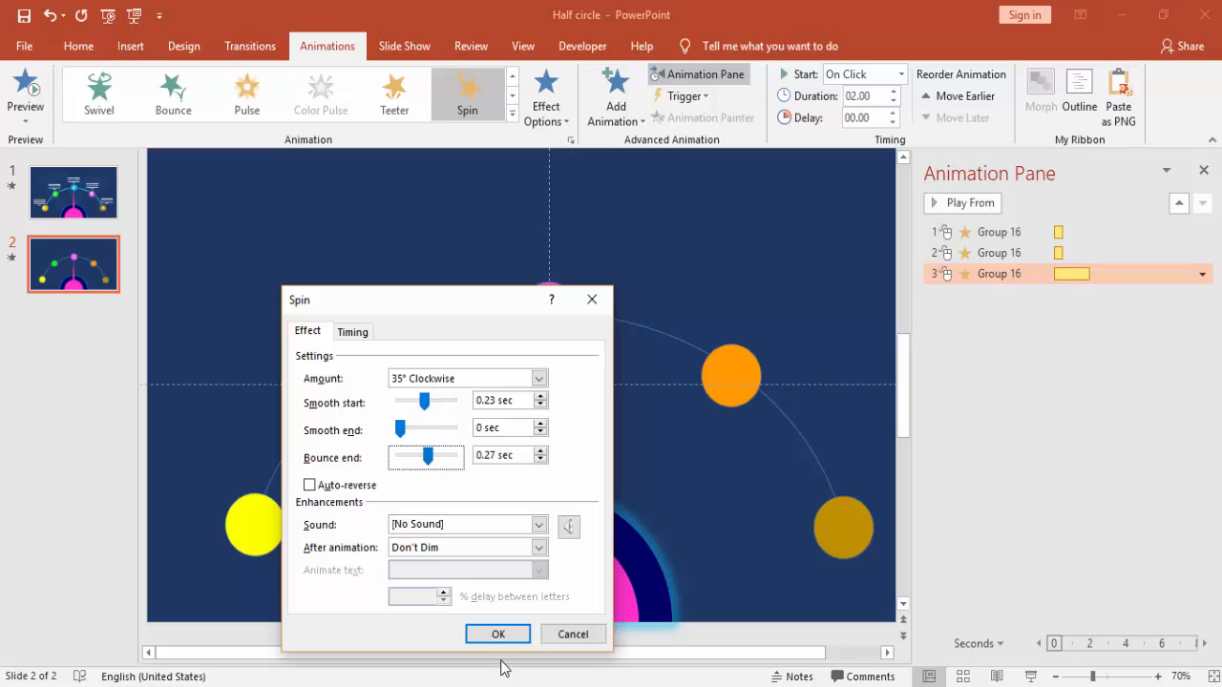
left_click(496, 634)
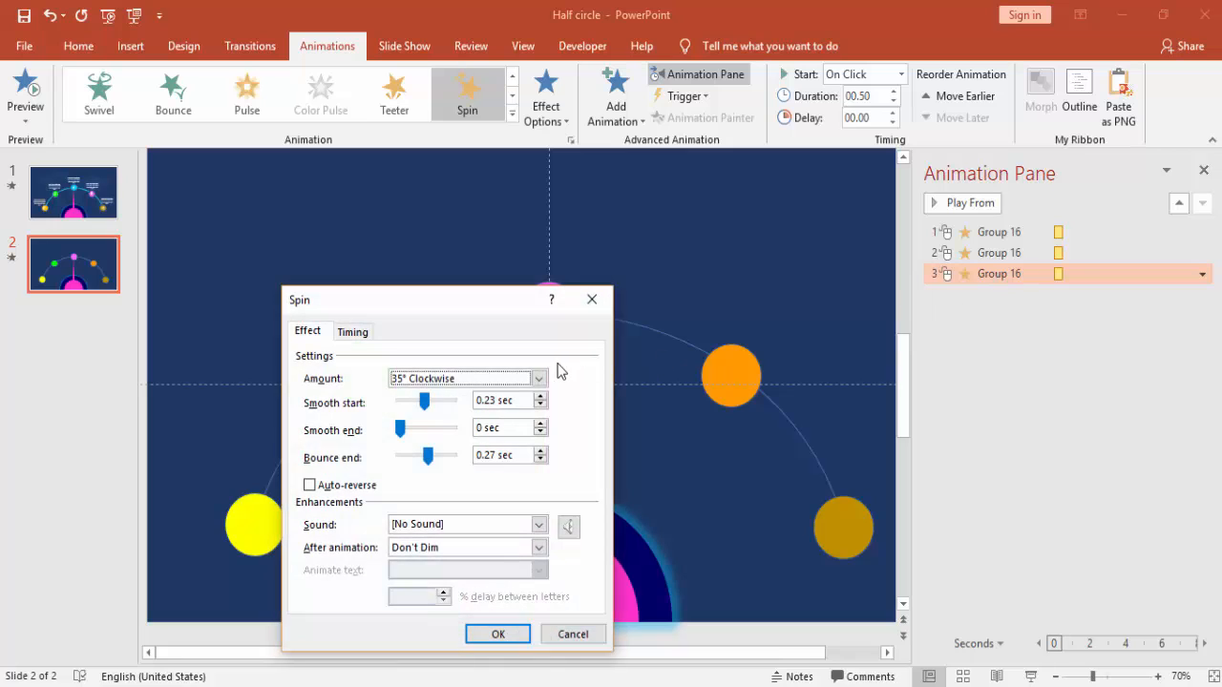
left_click(537, 378)
type("8")
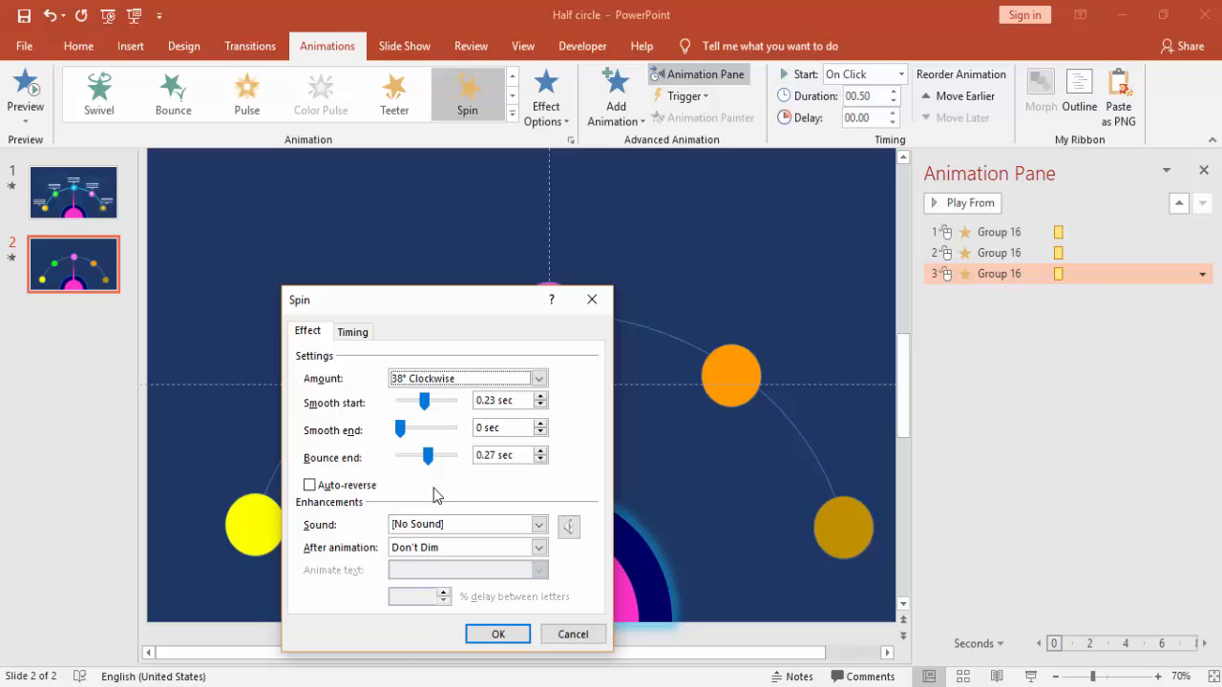
left_click(496, 634)
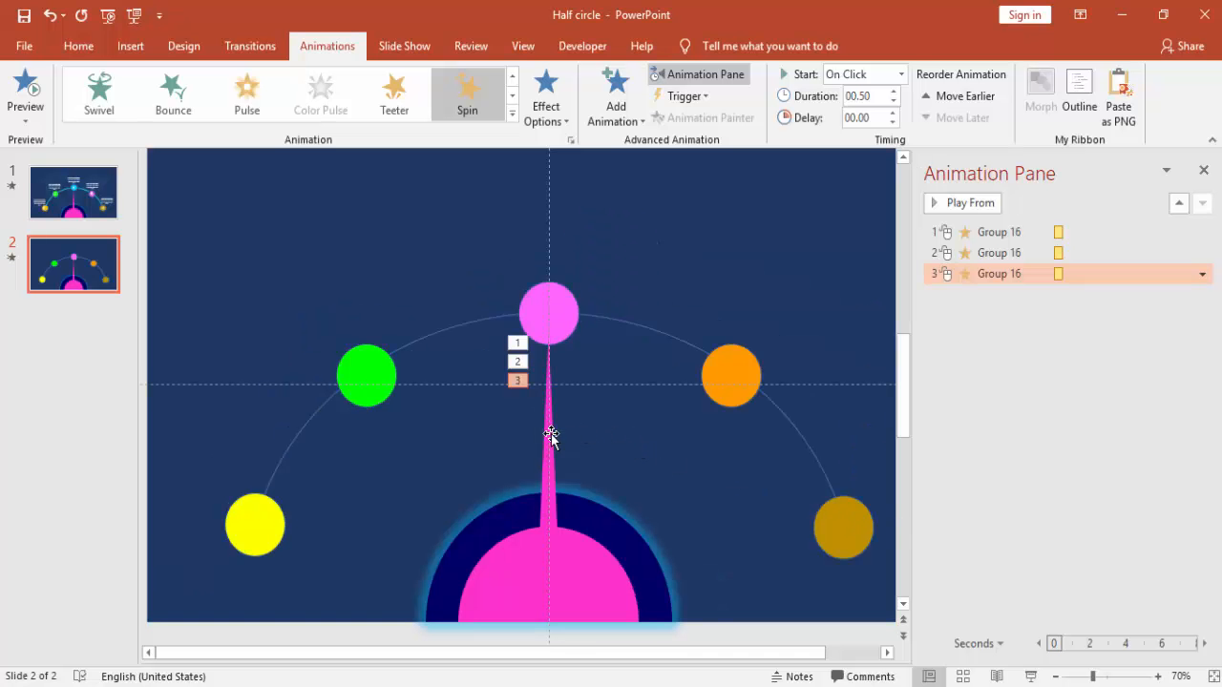
- Add a fourth Spin of 35° clockwise lasting 0.5 s with eased start and bounce end
left_click(614, 96)
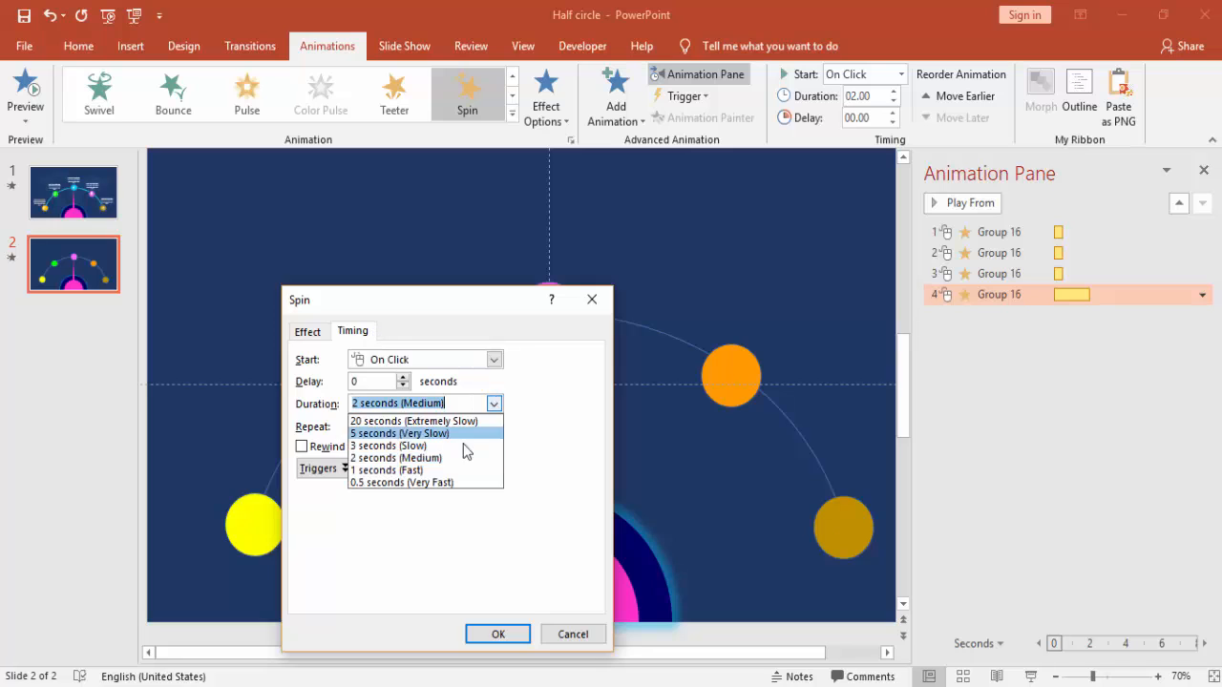
left_click(307, 332)
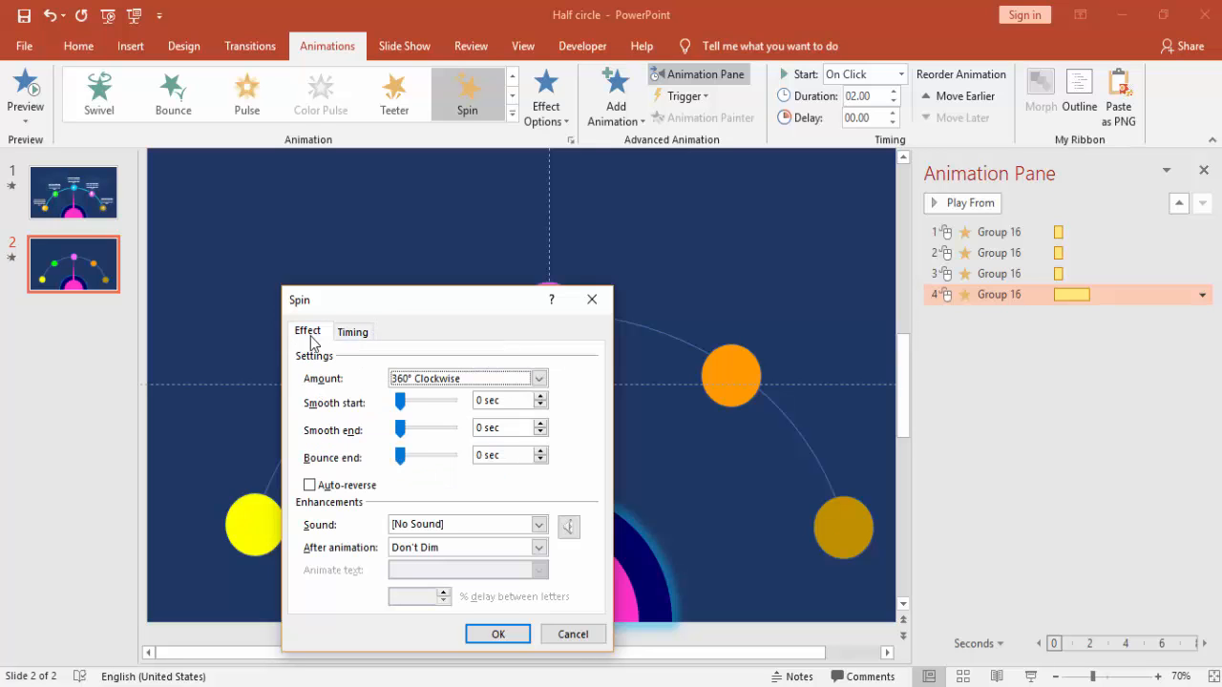
left_click_drag(401, 400, 424, 400)
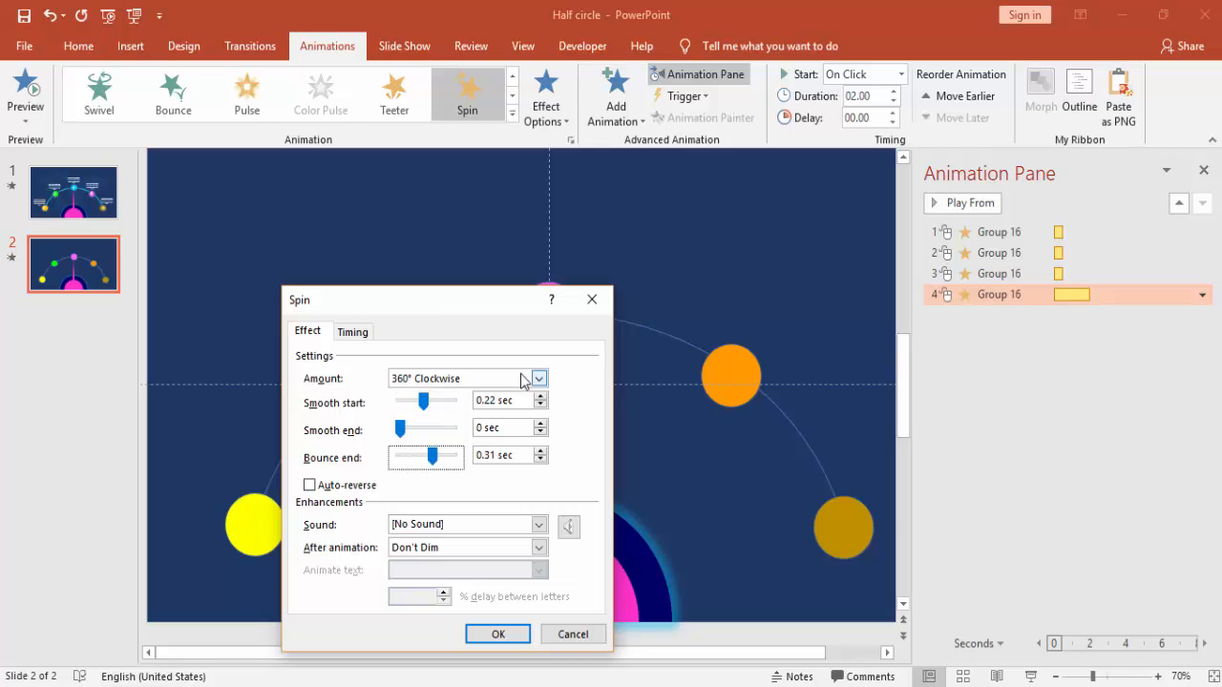
left_click(538, 378)
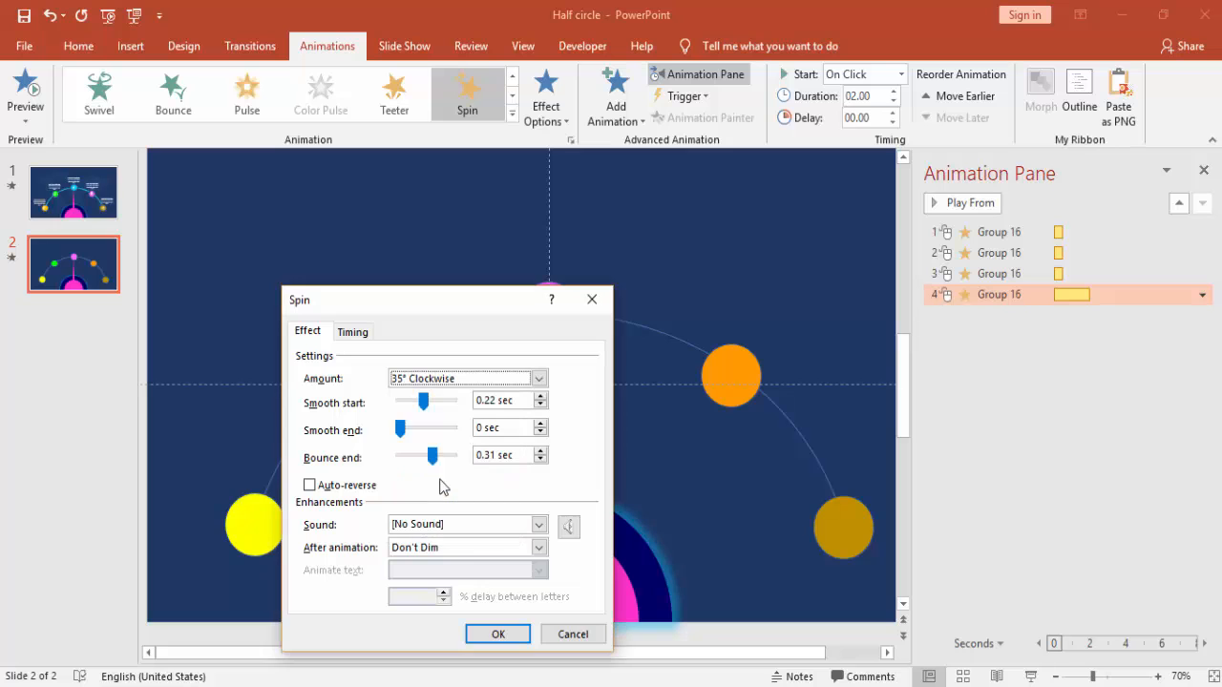
left_click(496, 634)
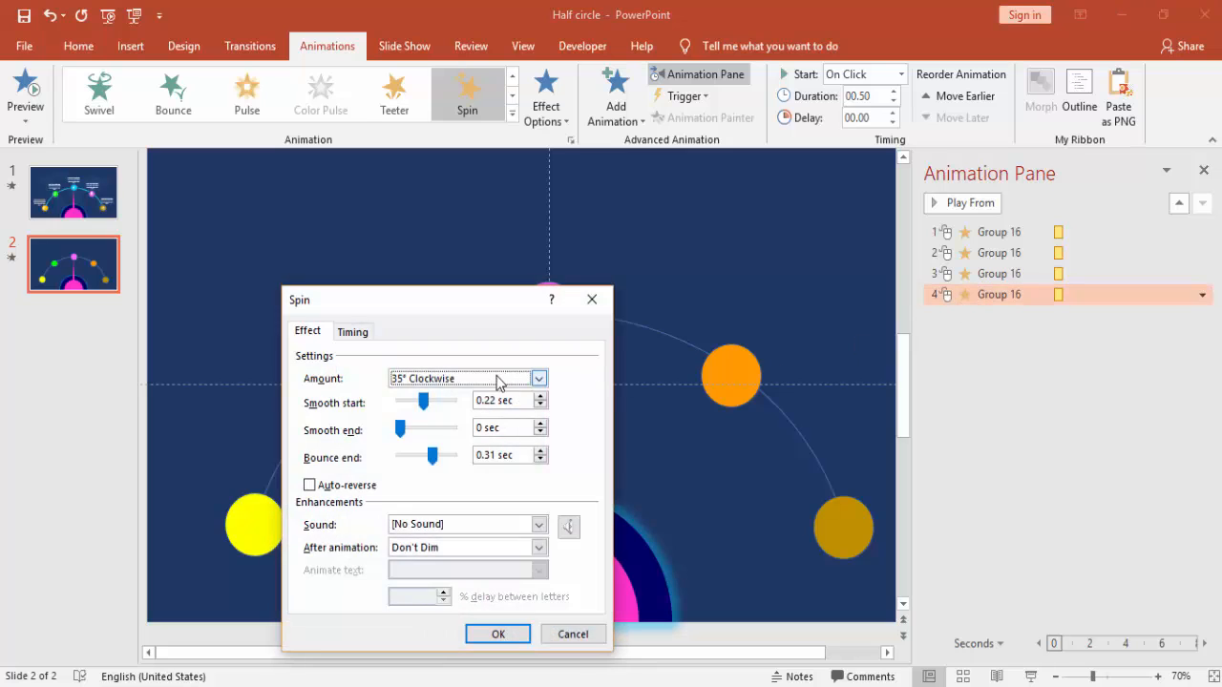
left_click(539, 378)
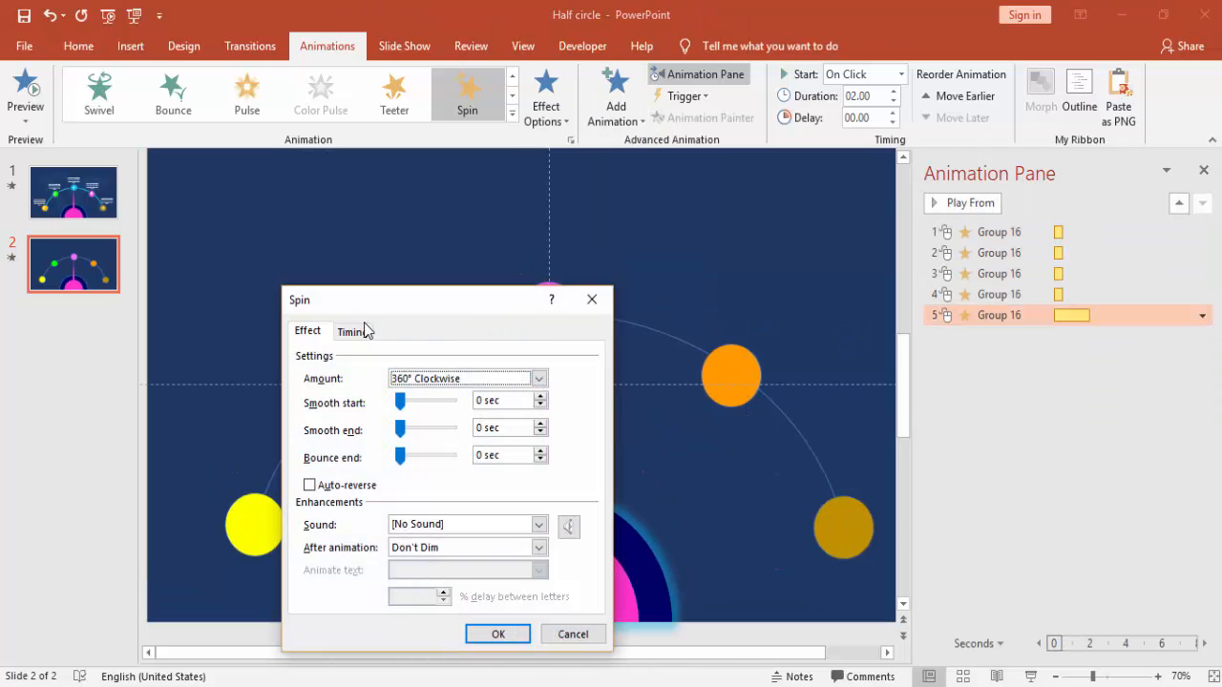
- Set the fifth spin to 0.5 s with a custom angle, smooth start and bounce end
left_click(353, 330)
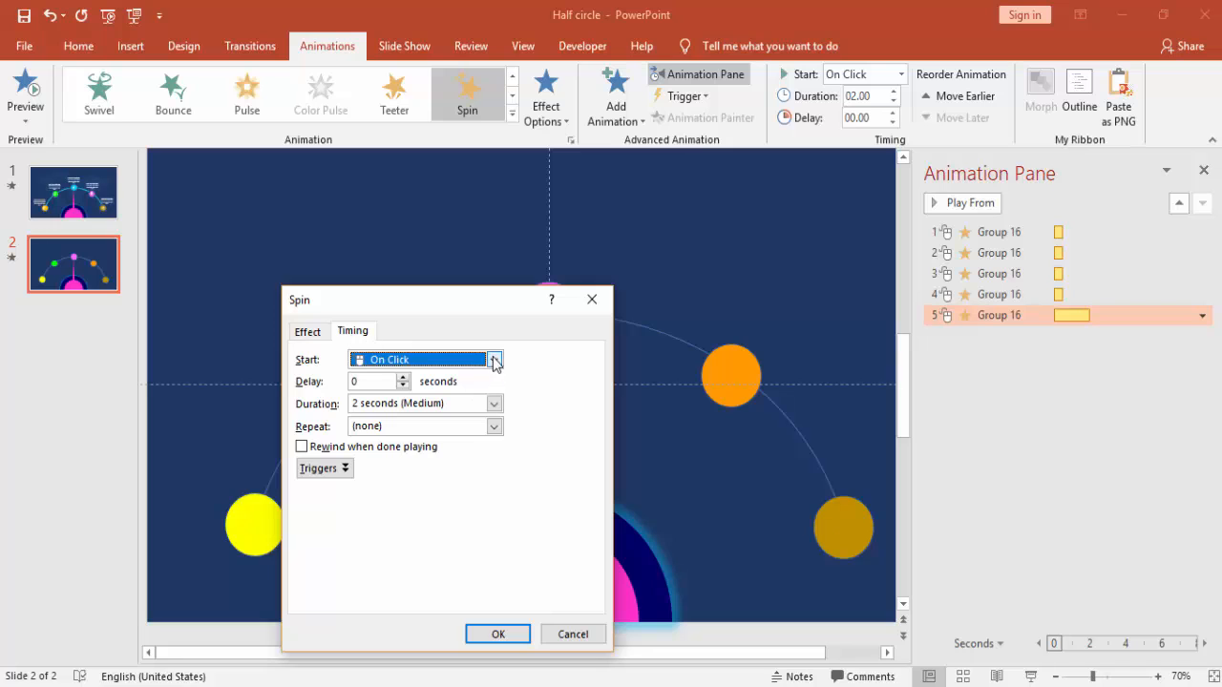
left_click(492, 403)
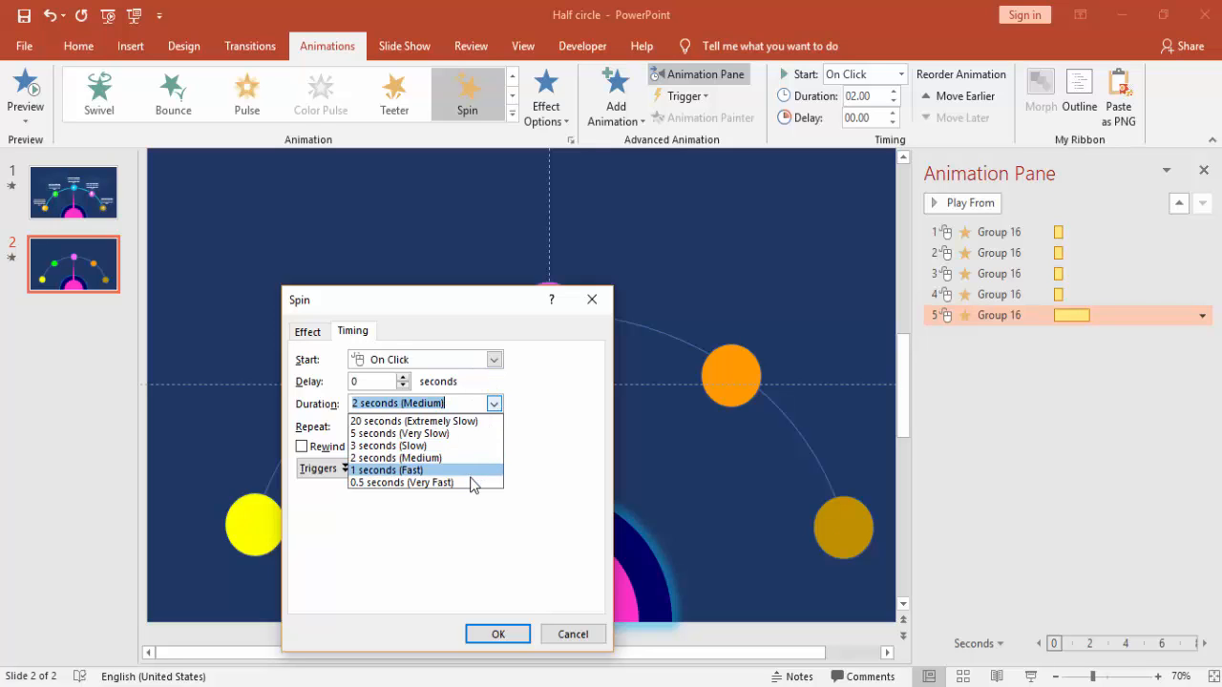
left_click(308, 331)
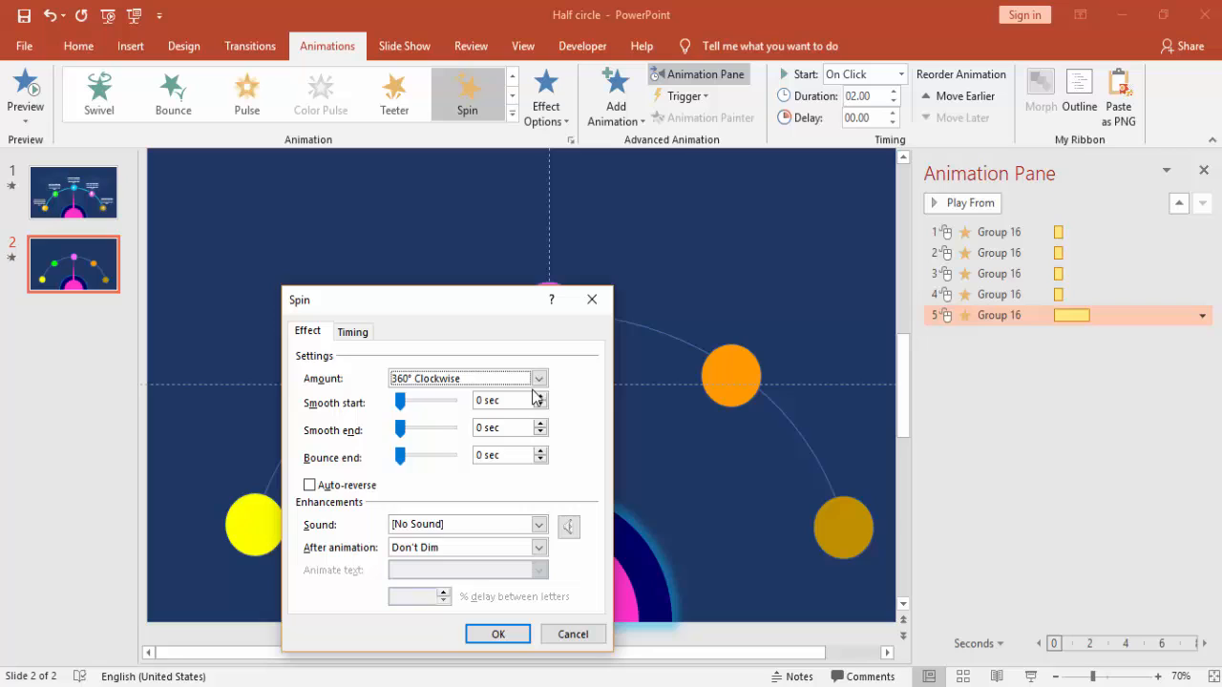
left_click(536, 378)
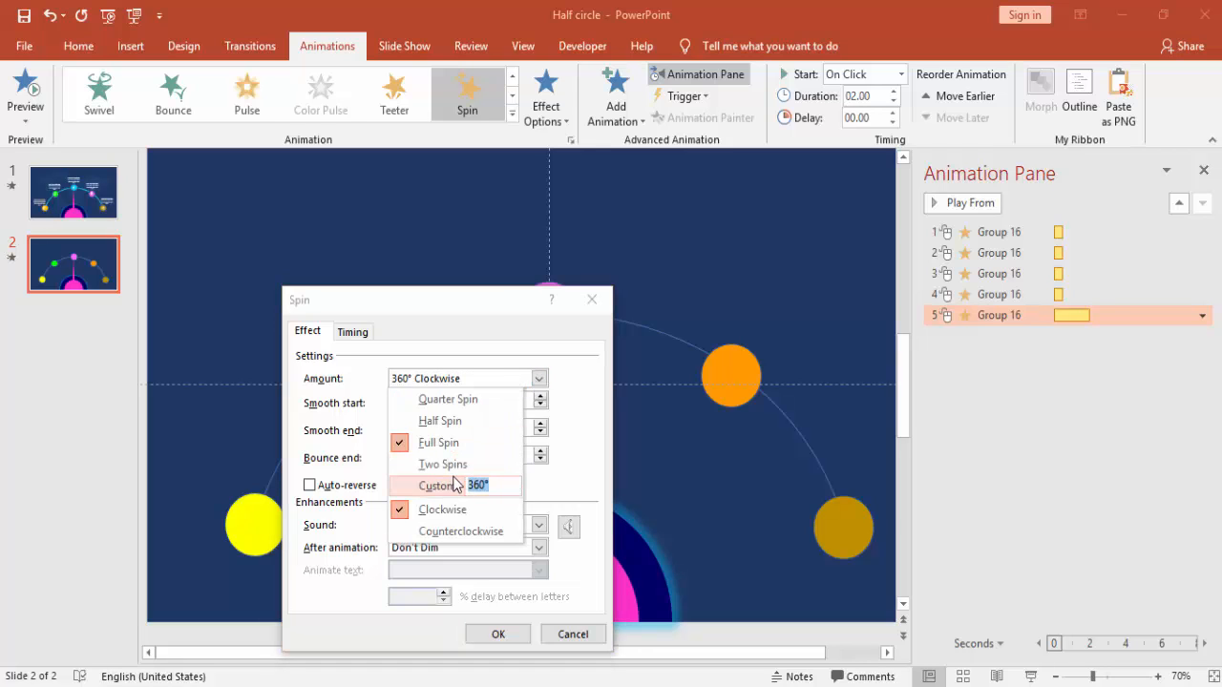
left_click(436, 487)
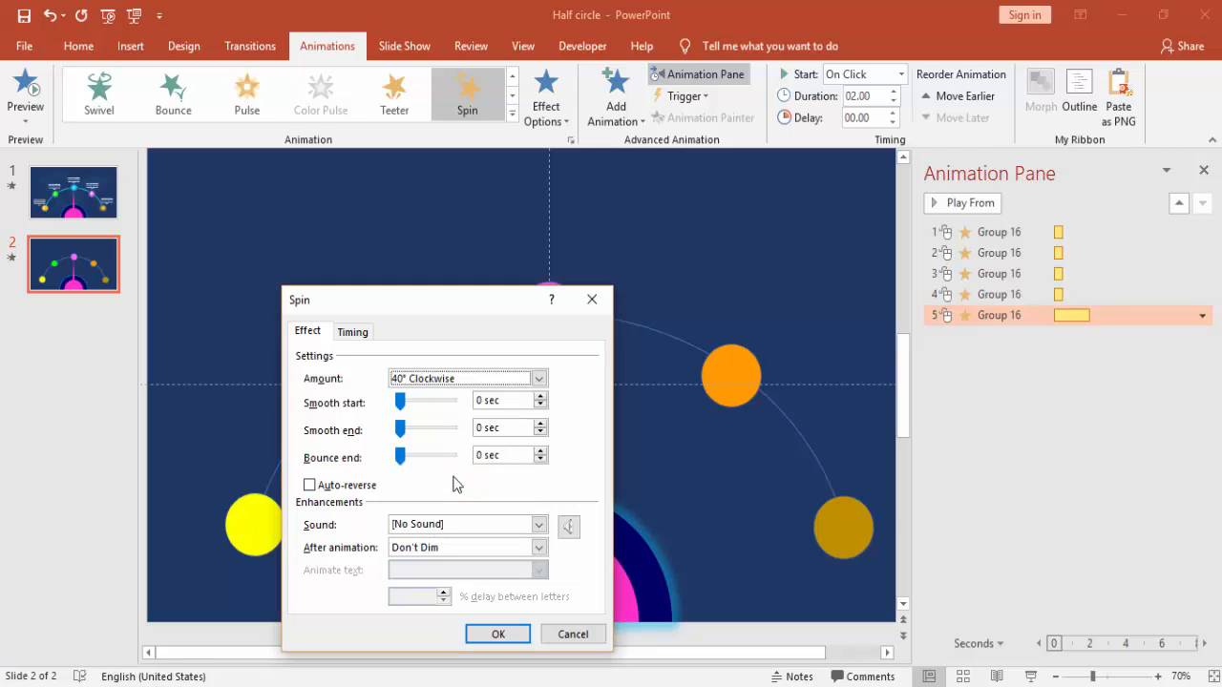
left_click_drag(401, 401, 424, 401)
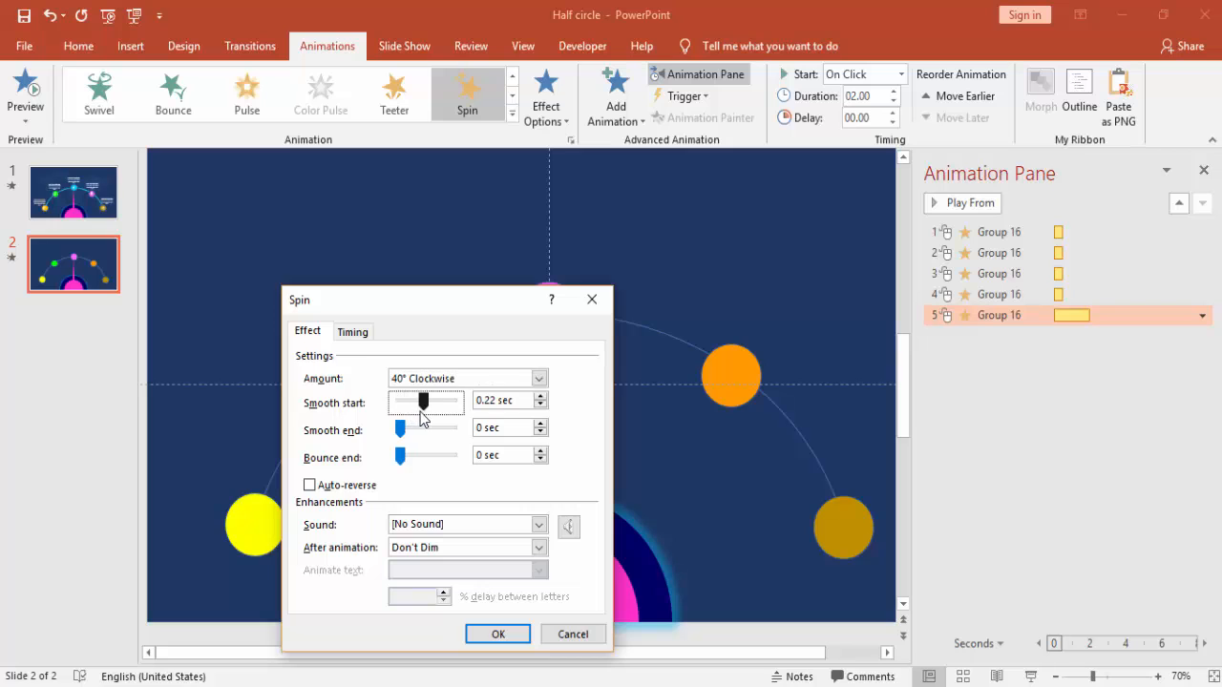
left_click_drag(398, 454, 424, 454)
type("38")
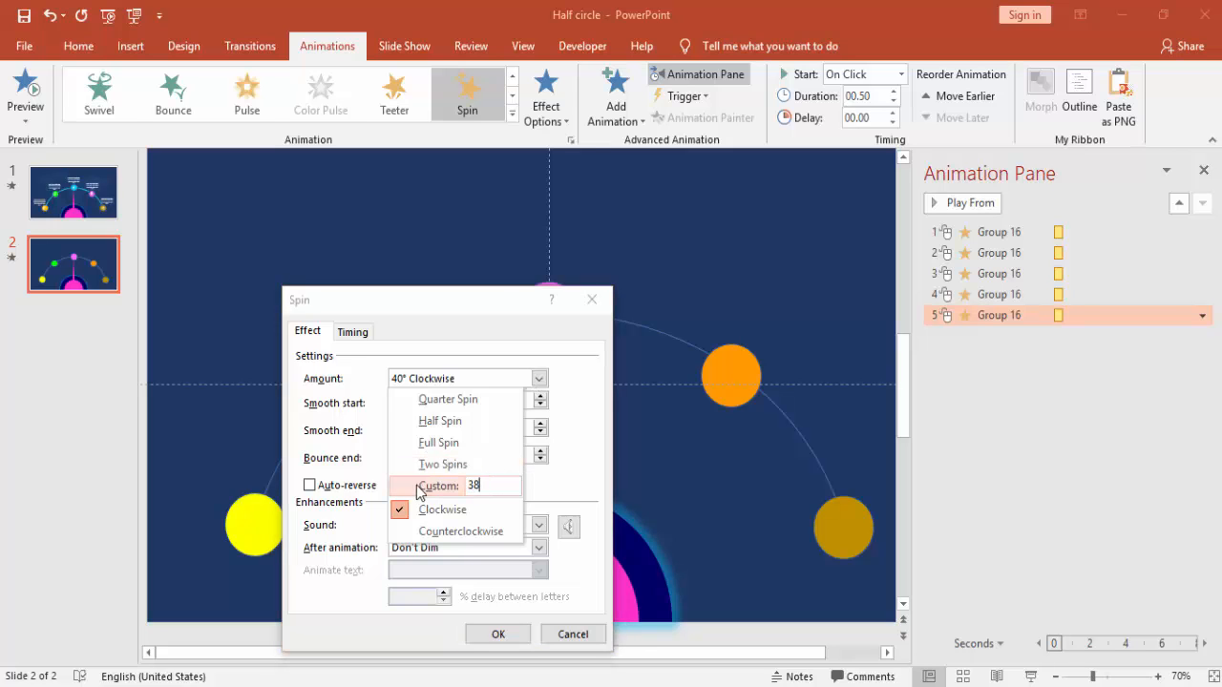
- Refine the fifth spin's custom amount to 37° clockwise and apply it
left_click(435, 485)
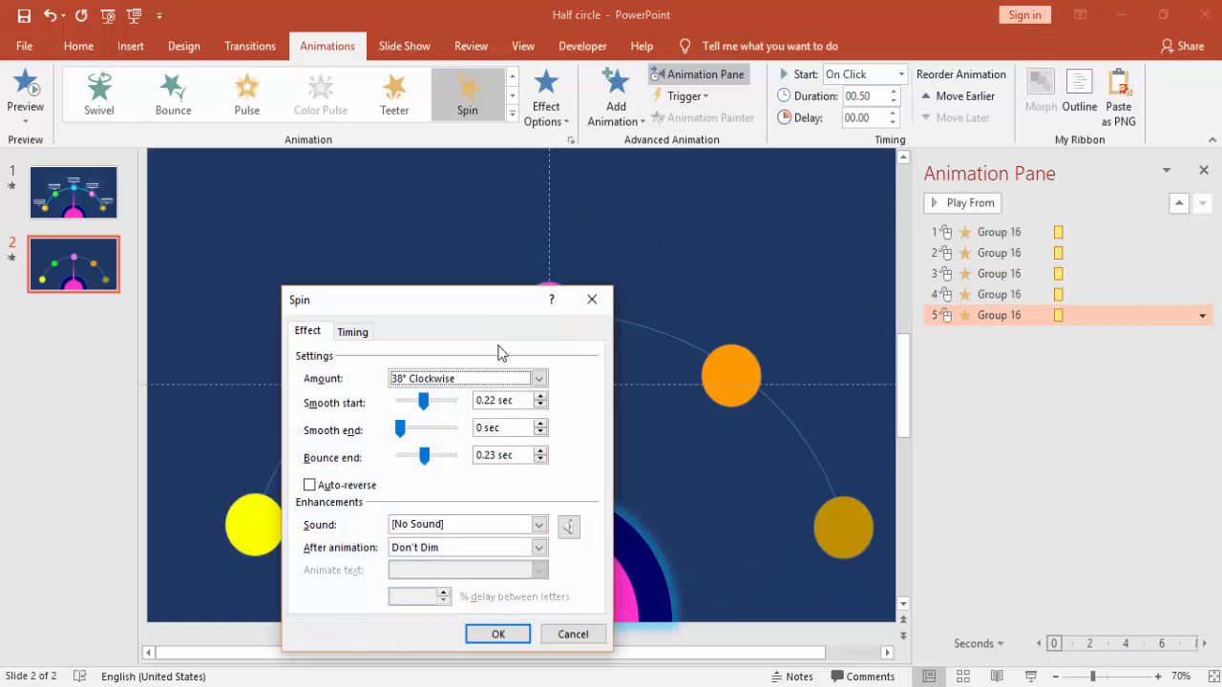
left_click(538, 377)
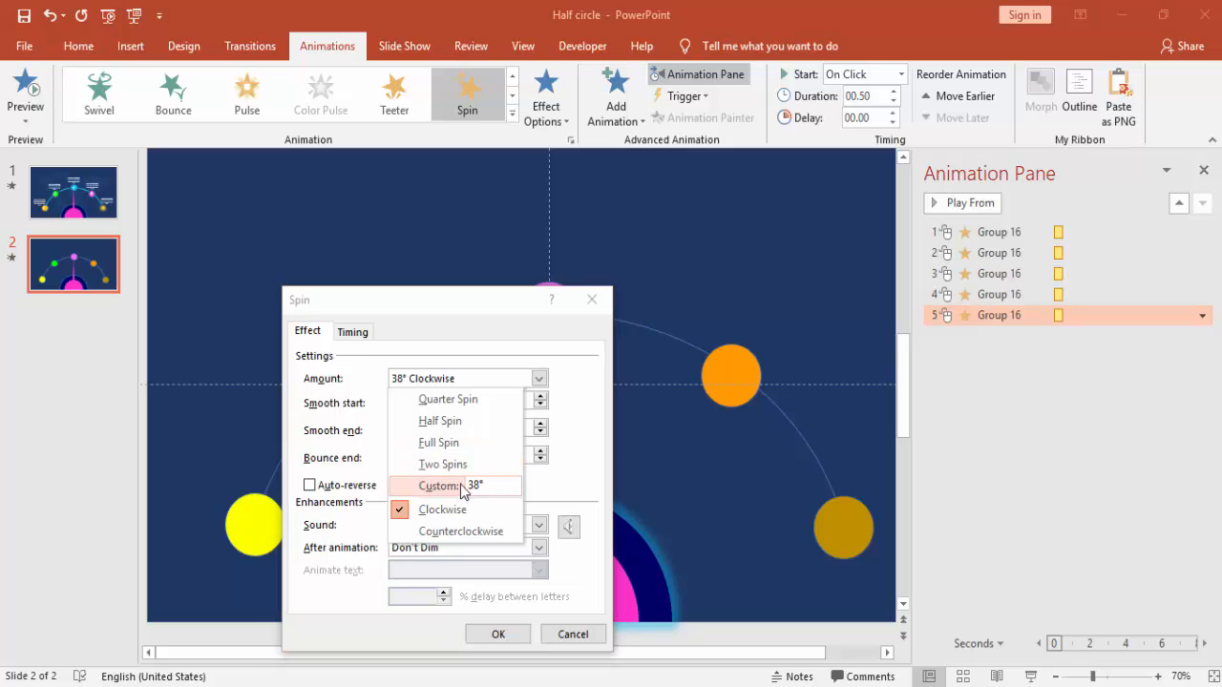
left_click(439, 485)
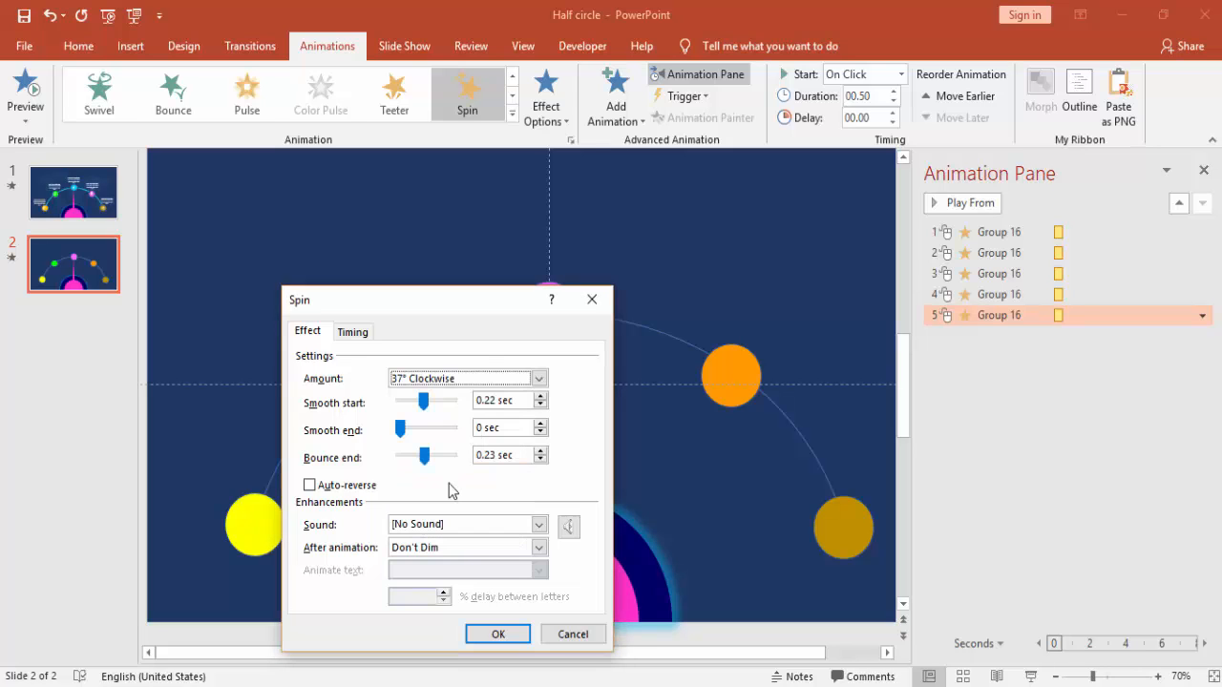
left_click(497, 633)
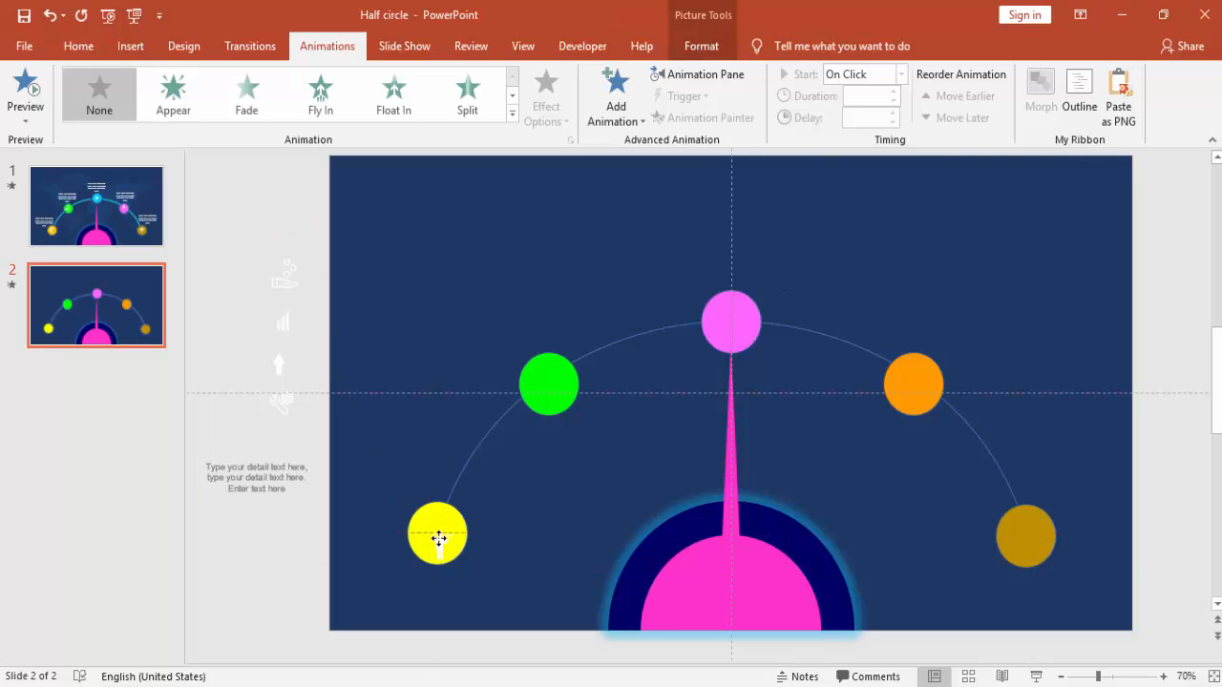
- Place white icons inside the yellow, pink and brown circles
left_click(437, 534)
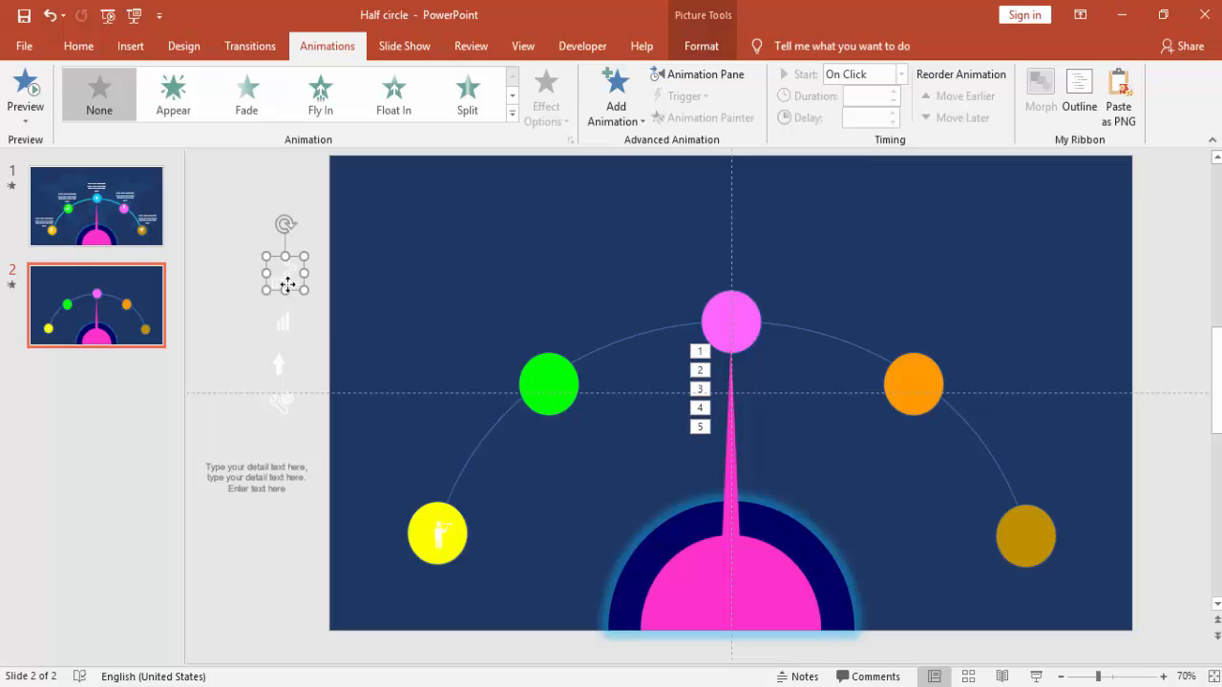
left_click(548, 386)
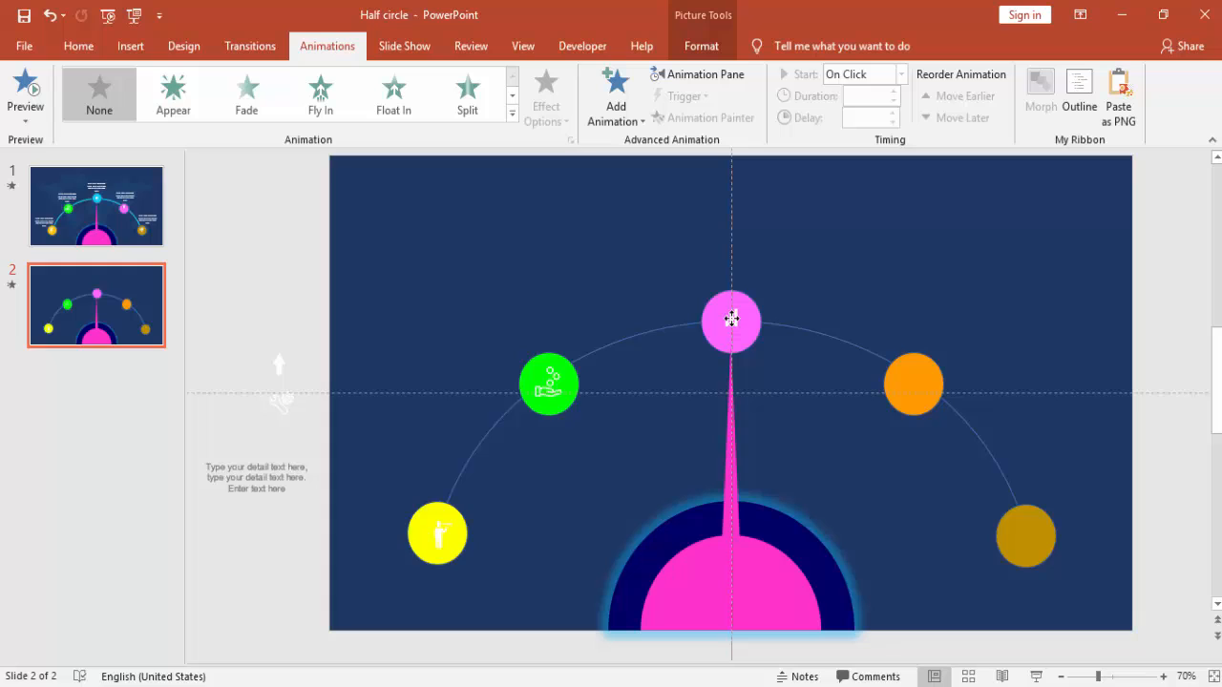
left_click(731, 321)
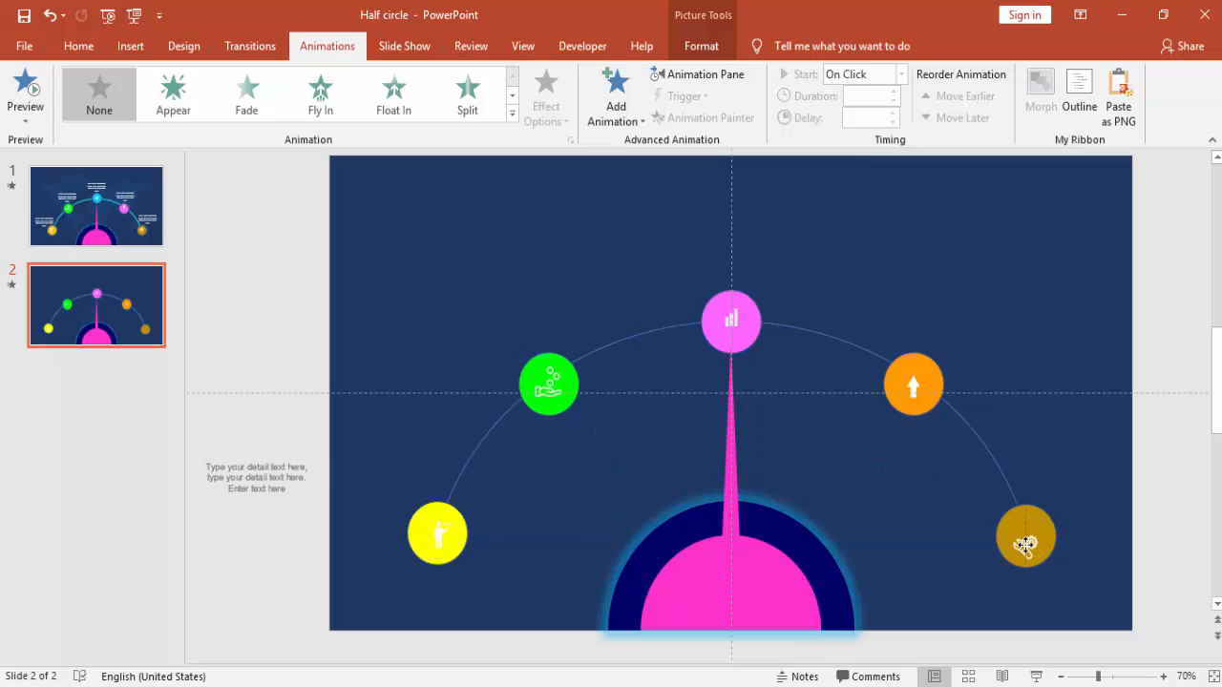
left_click(256, 474)
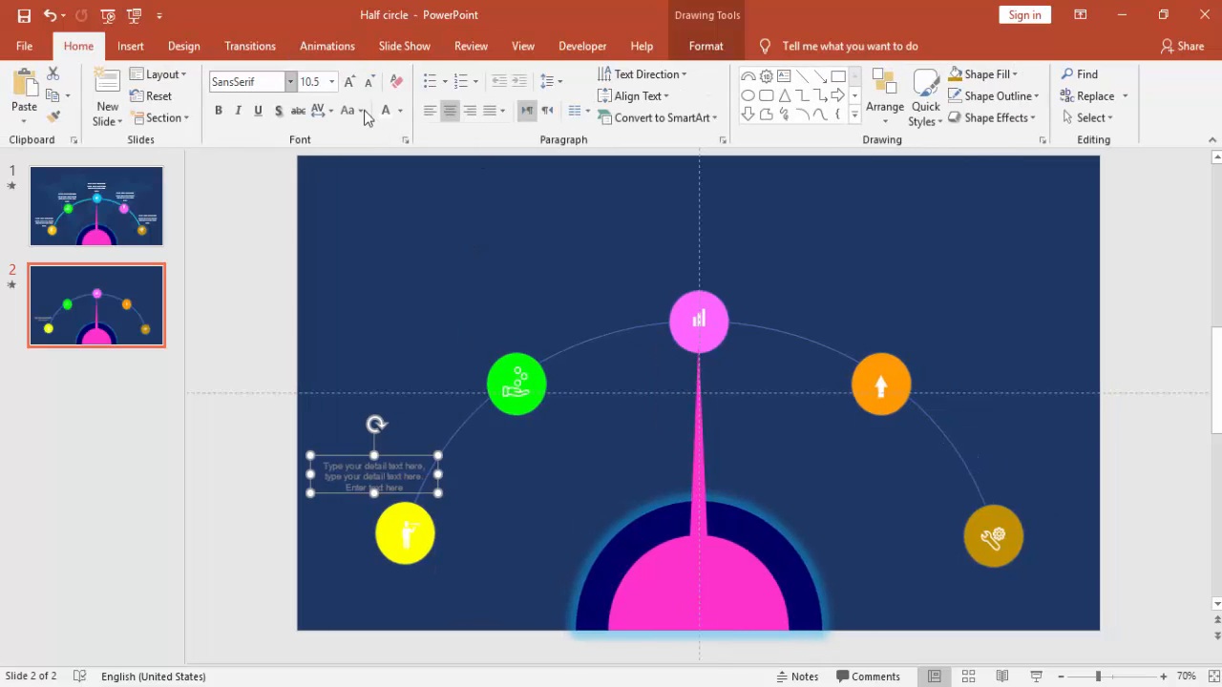
- Enlarge the detail text box's font to 14
left_click(349, 82)
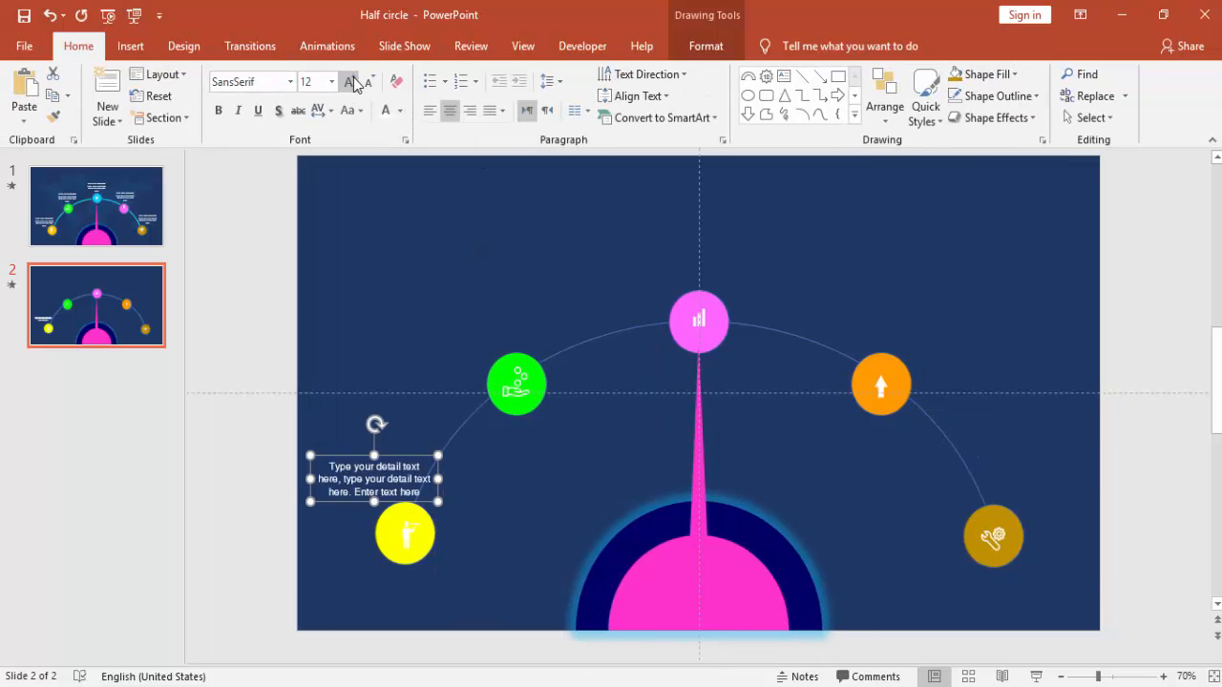
left_click(349, 80)
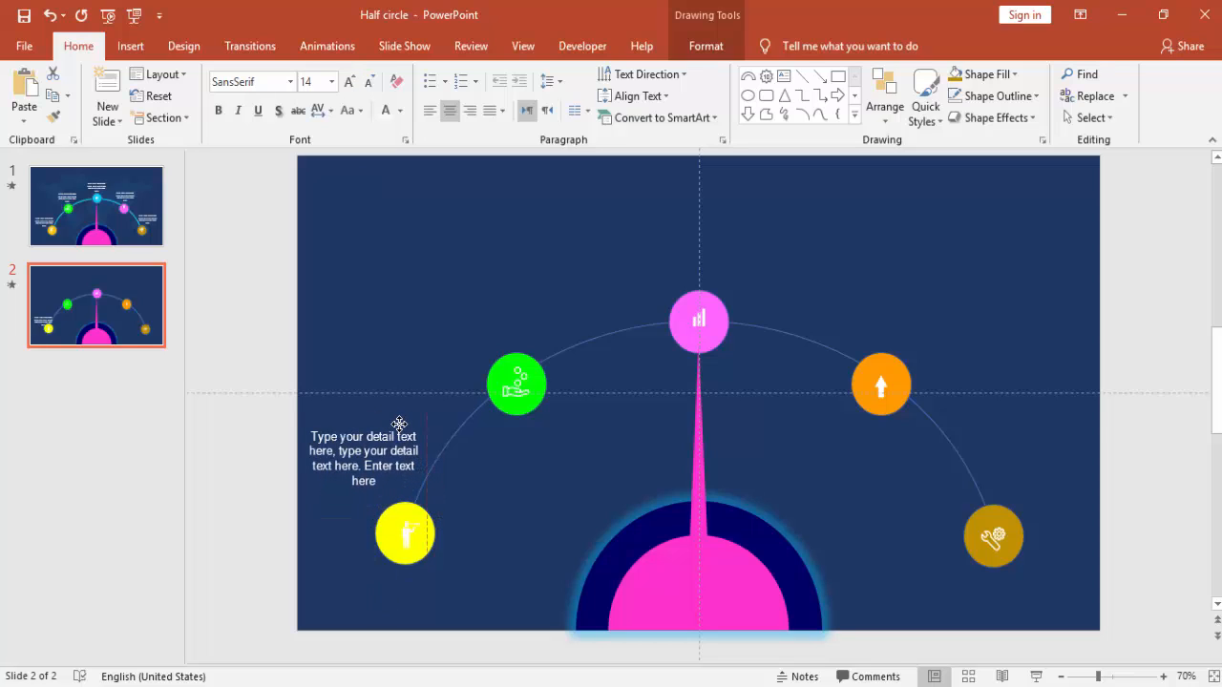
left_click(363, 450)
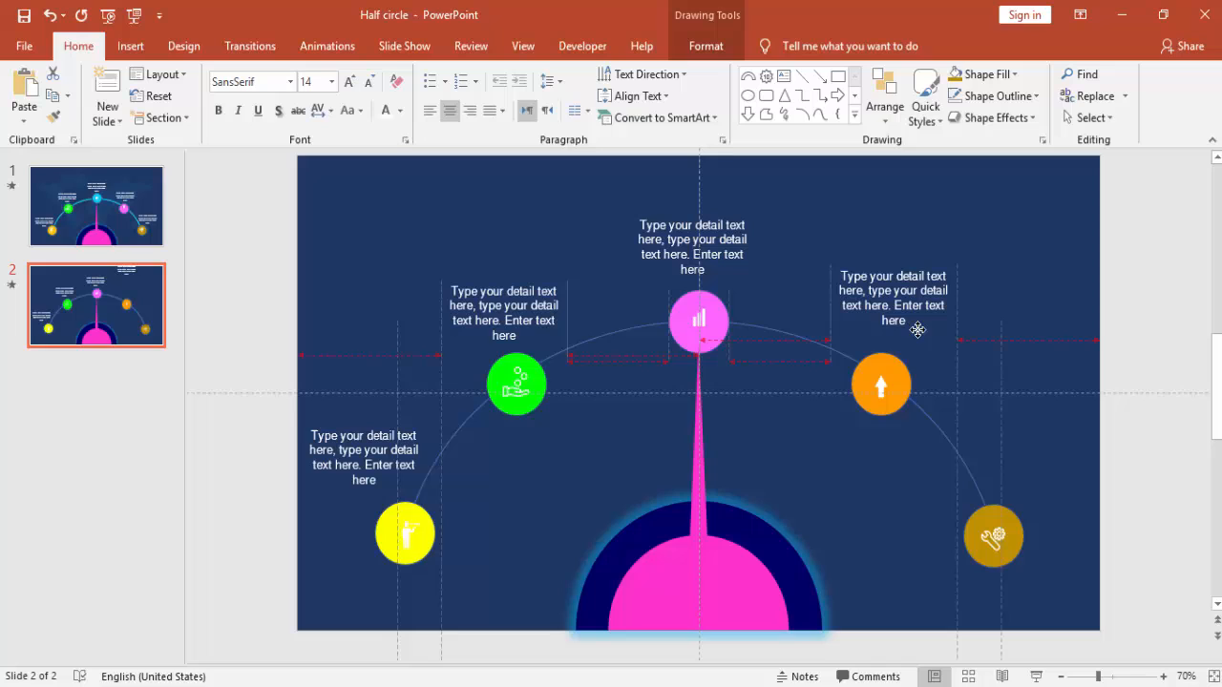
- Place copies of the detail text above the orange and gold circles
left_click_drag(894, 298, 1092, 348)
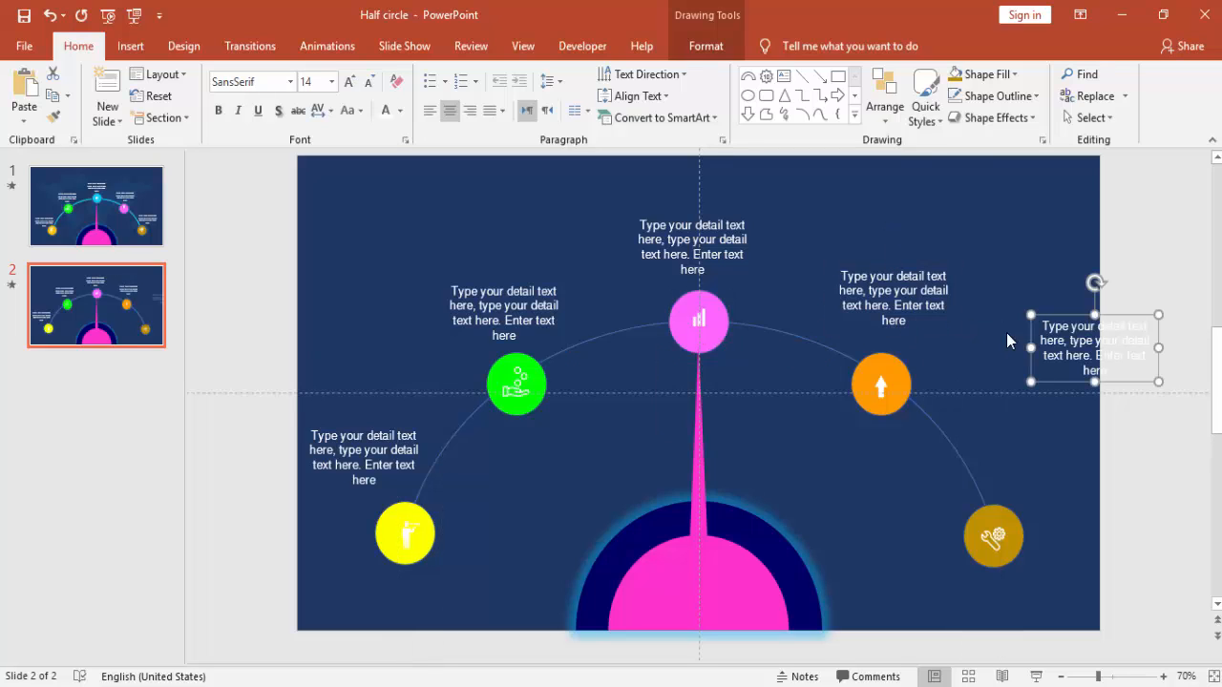
left_click_drag(1092, 348, 1034, 458)
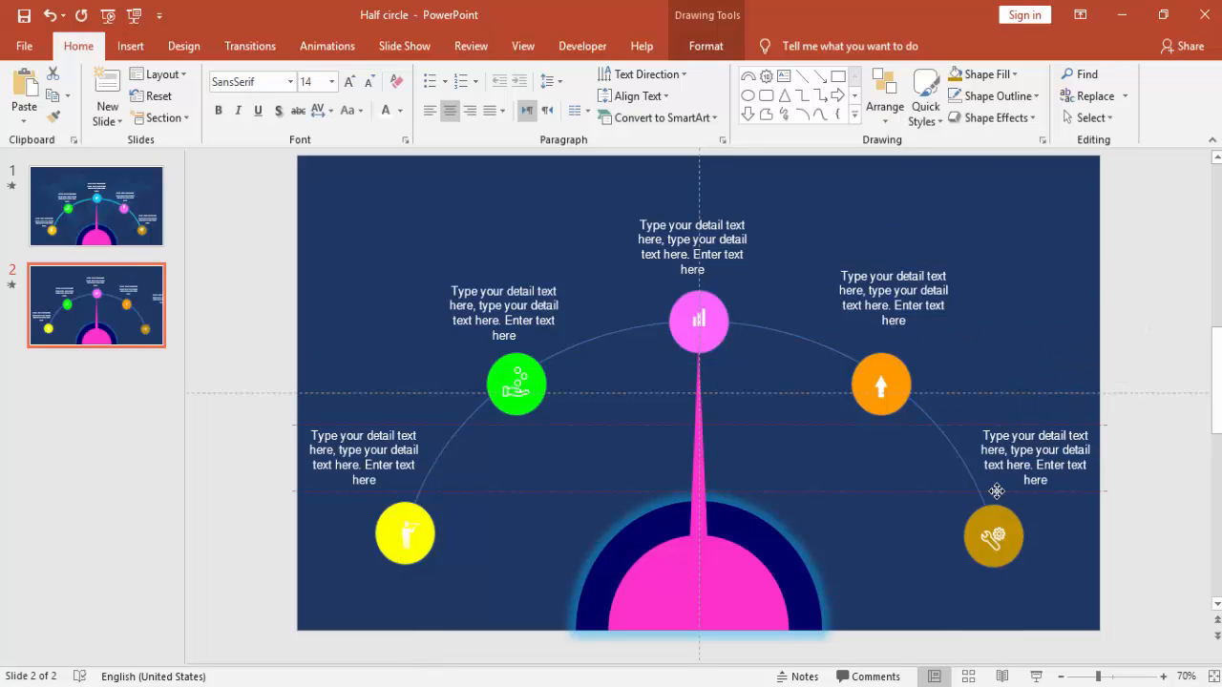
left_click(1034, 456)
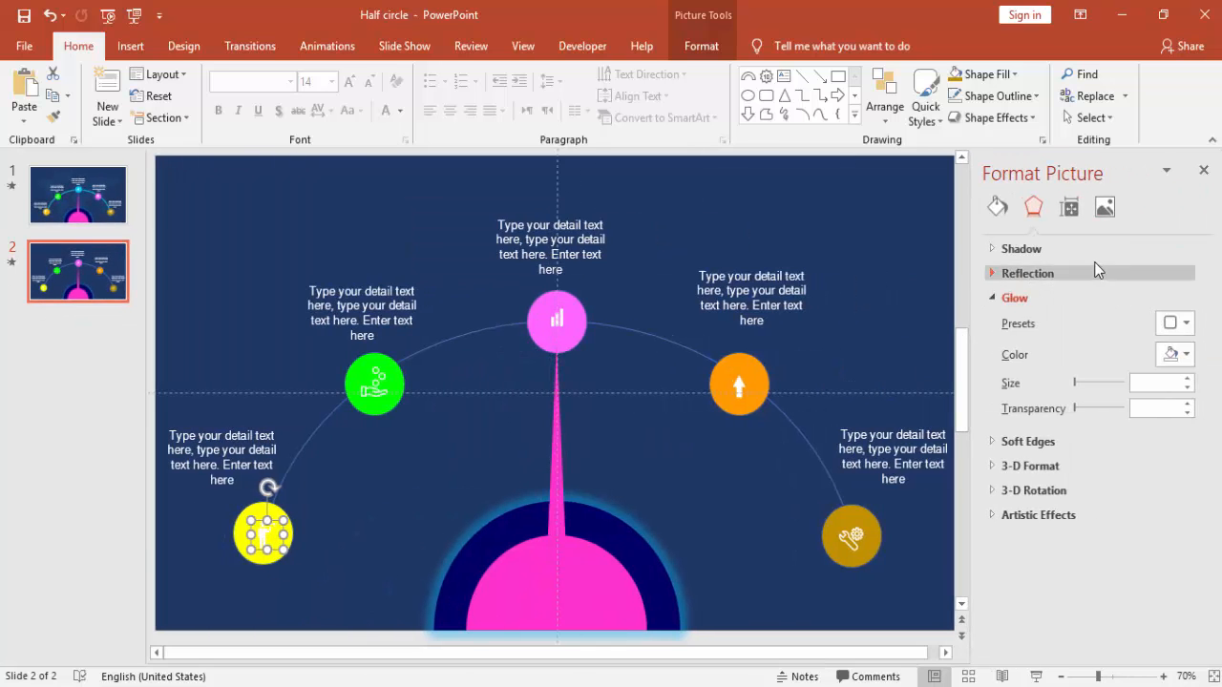
- Expand the Format Picture shadow settings and select the green, orange and gold circle icons in turn
left_click(1021, 248)
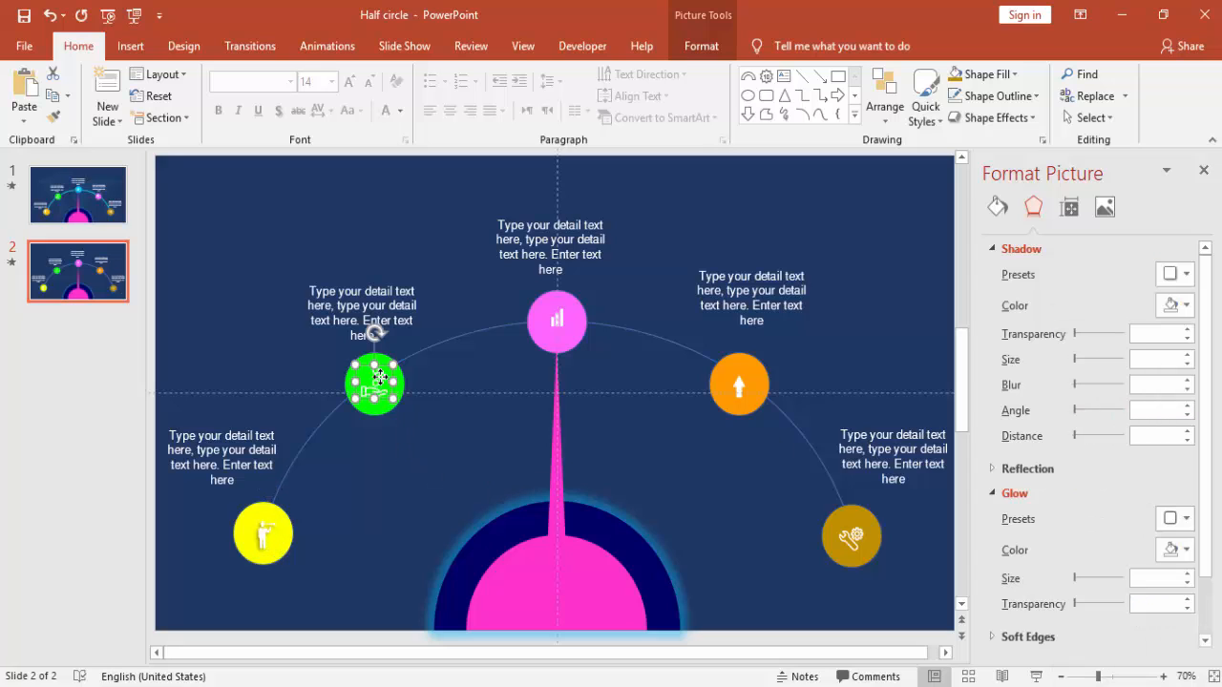
left_click(1179, 275)
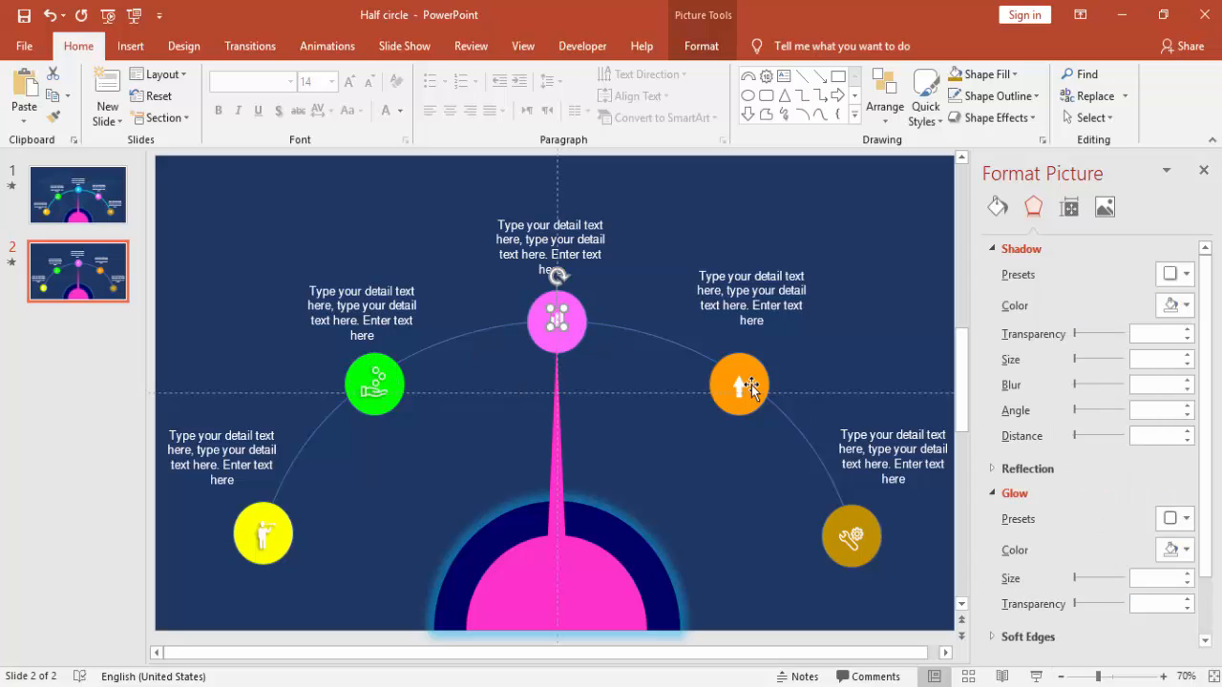
left_click(740, 386)
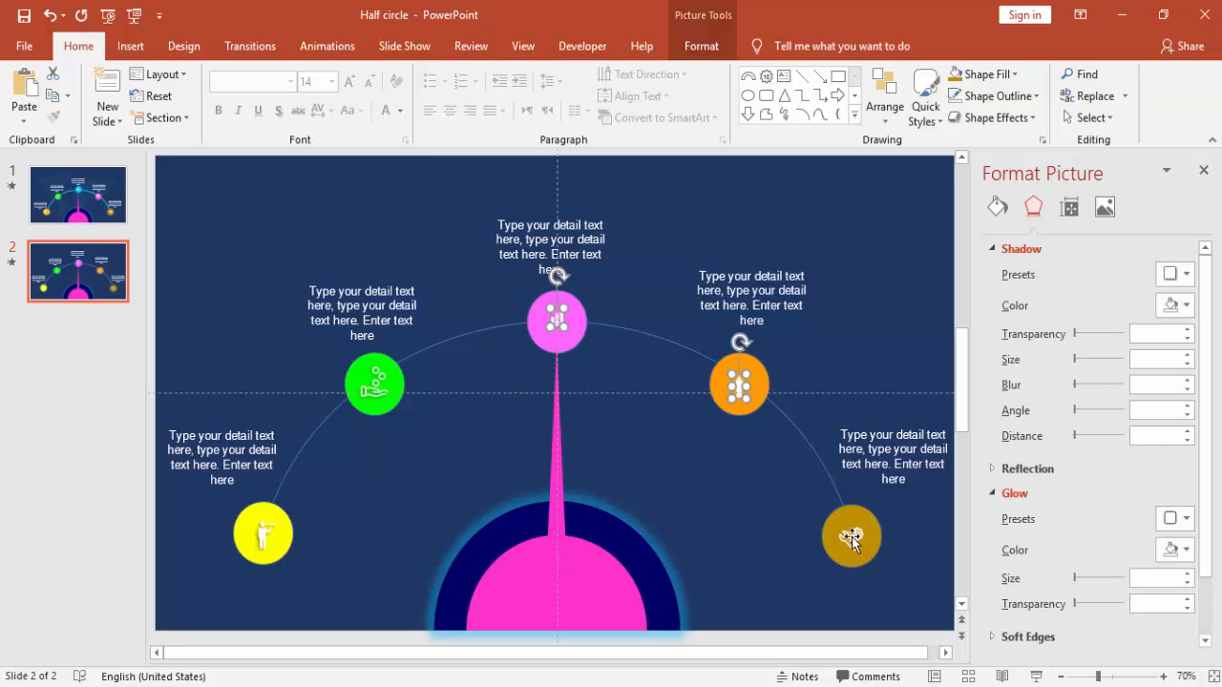
left_click(1187, 275)
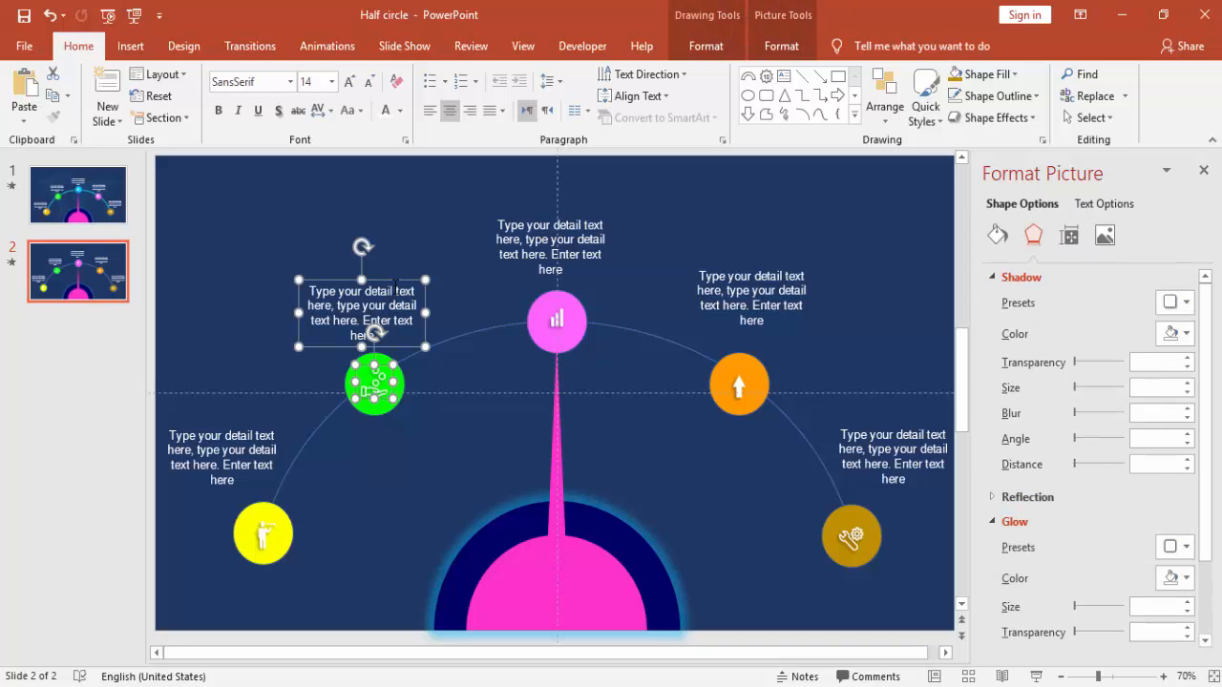
- Group the green icon with its detail text, then the pink icon with its text
right_click(372, 321)
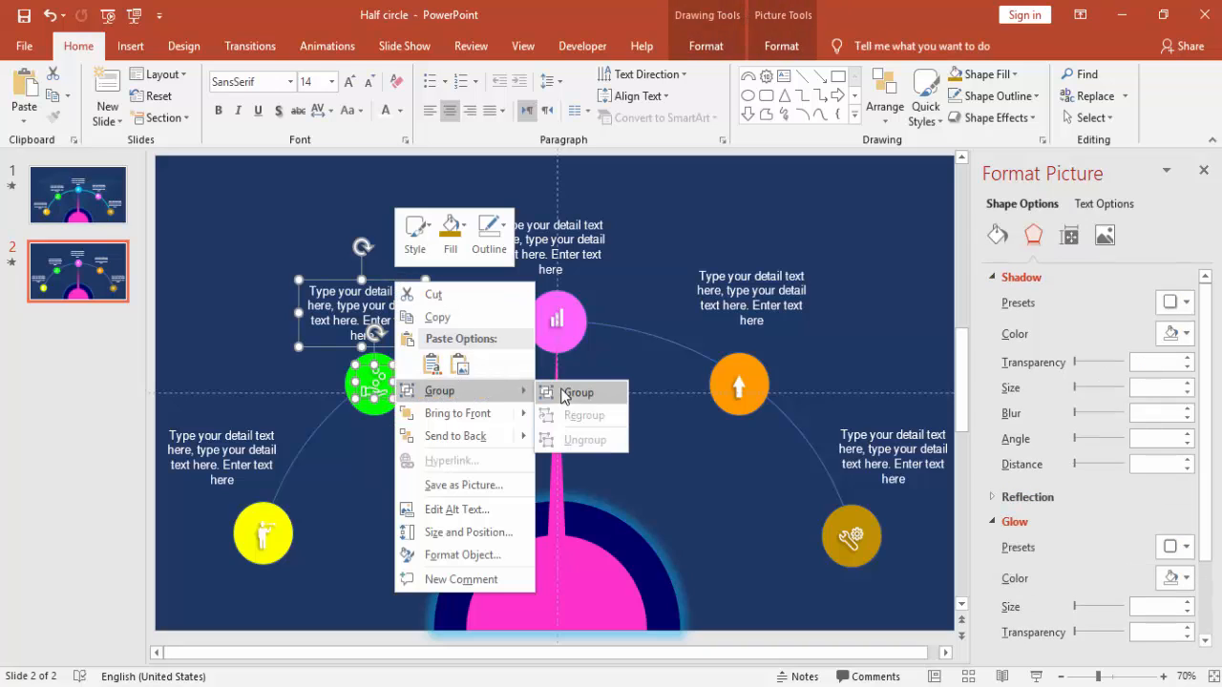
left_click(577, 393)
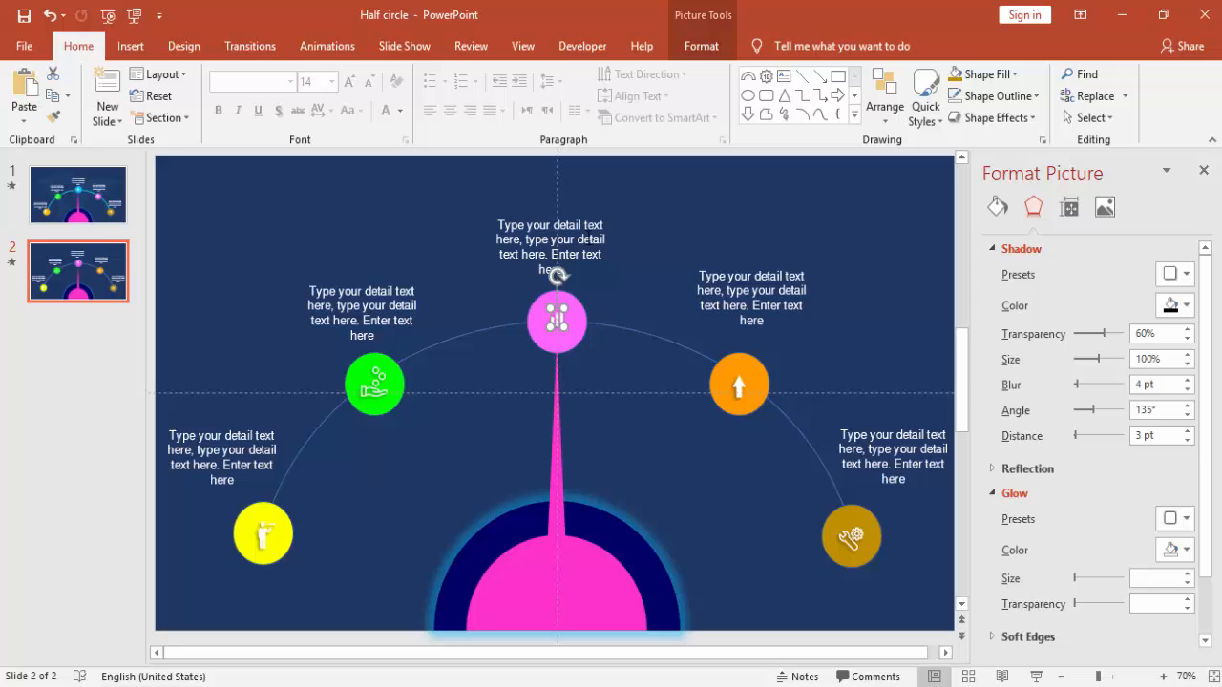
right_click(550, 249)
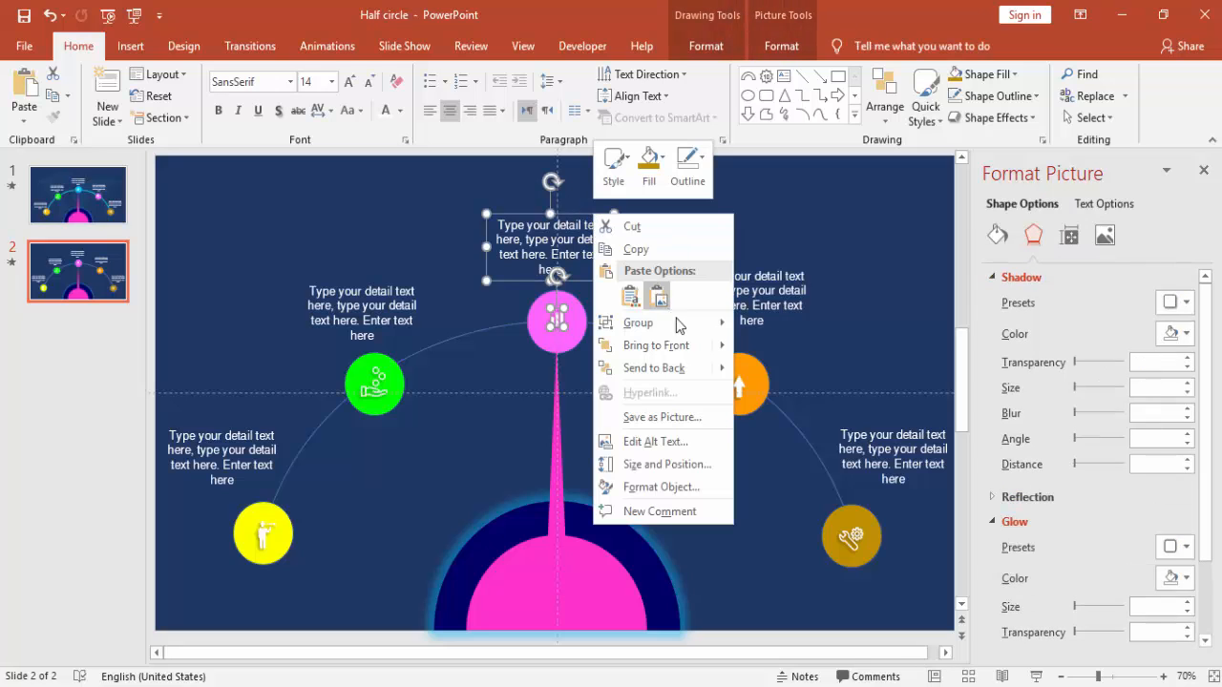
left_click(740, 385)
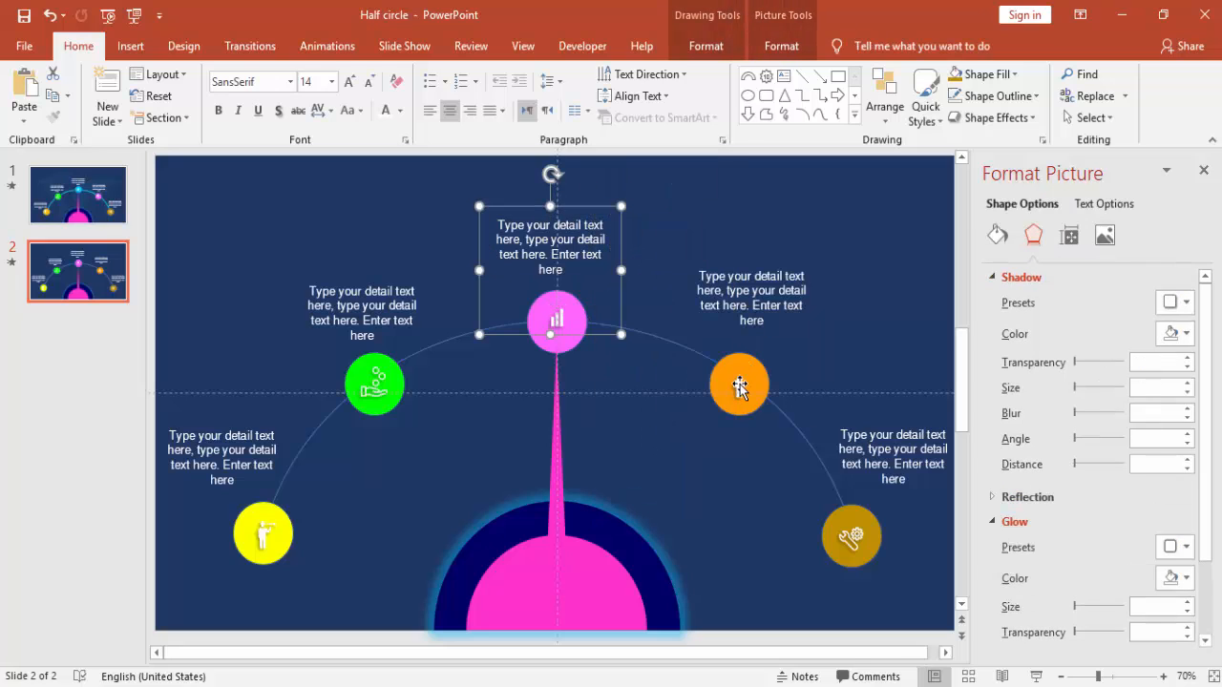
- Group the orange and gold icons with their detail texts and close the Format Picture pane
left_click(752, 296)
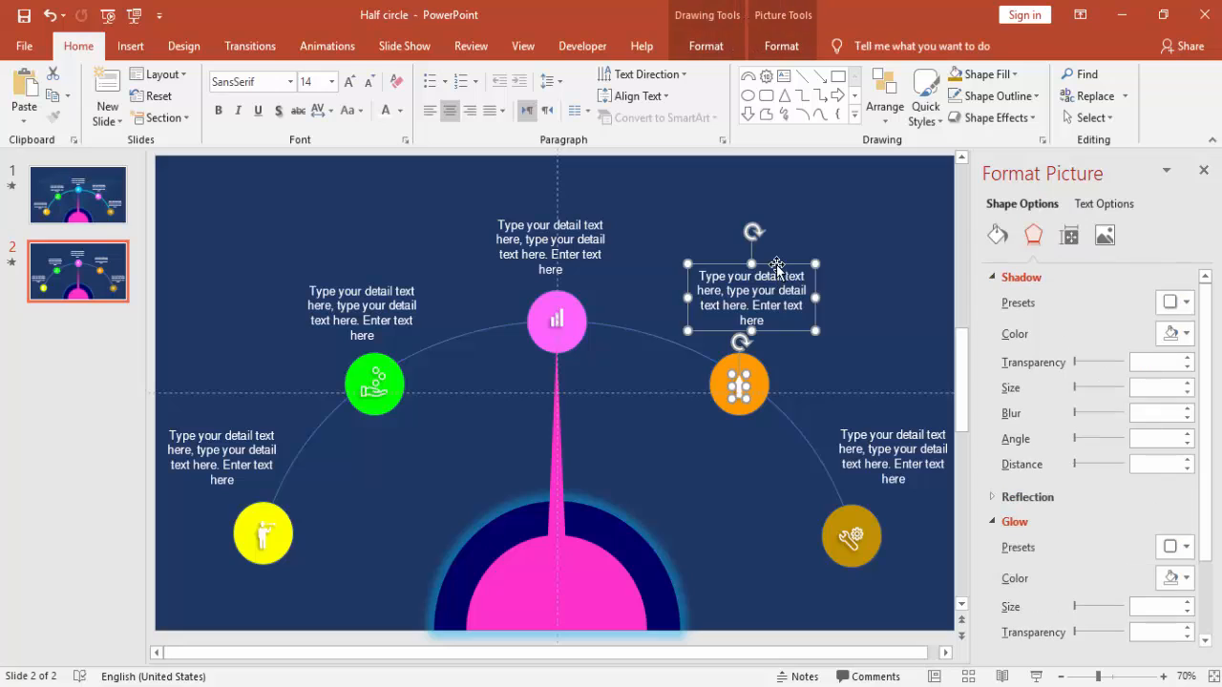
mouse_move(945, 380)
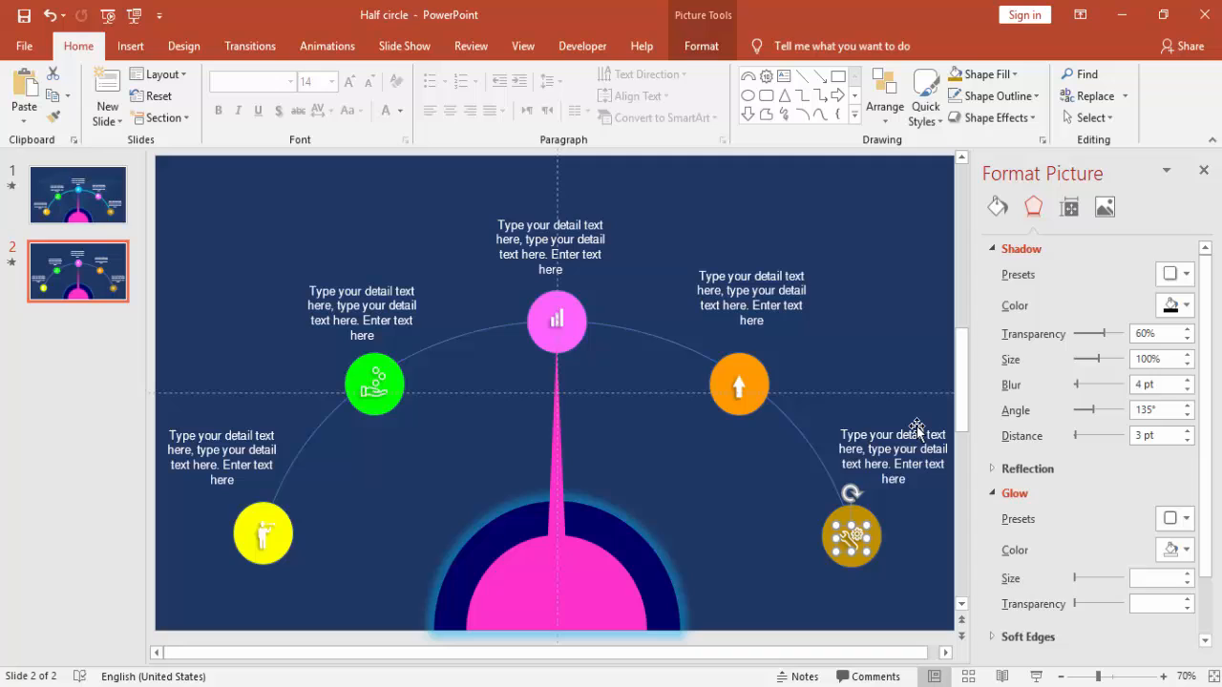
right_click(893, 458)
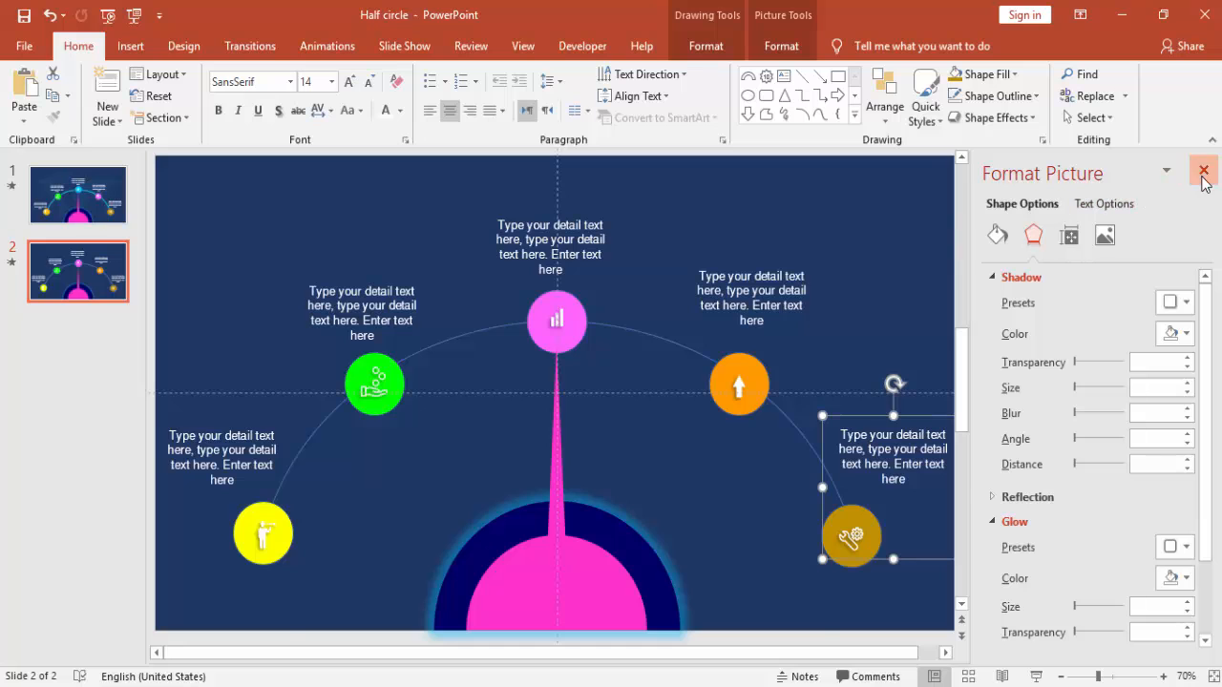
left_click(1203, 171)
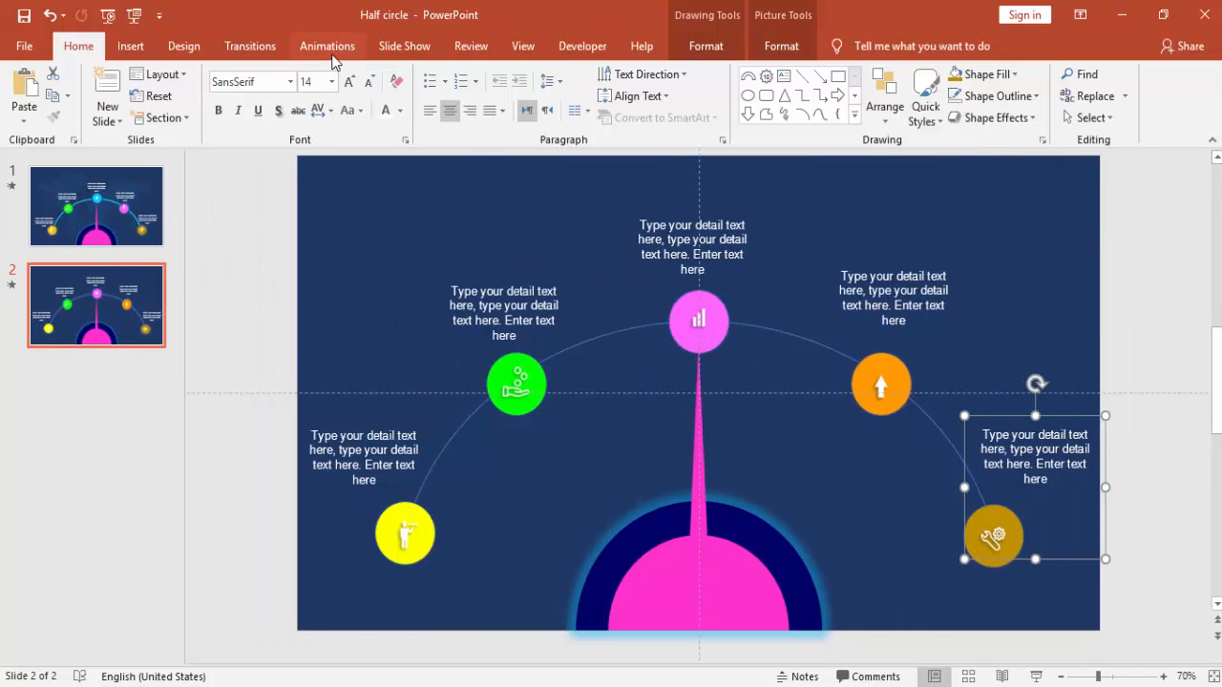
- Give each icon-and-text group a Wipe entrance after its needle spin, starting After Previous
left_click(326, 46)
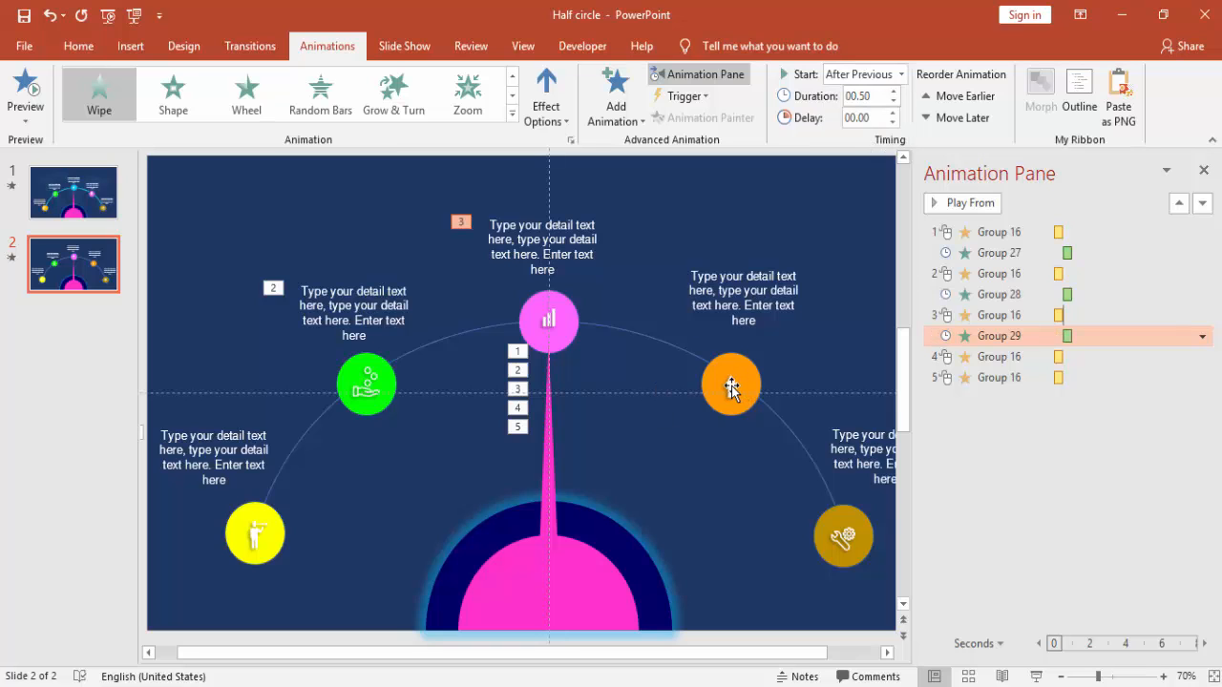
left_click(729, 385)
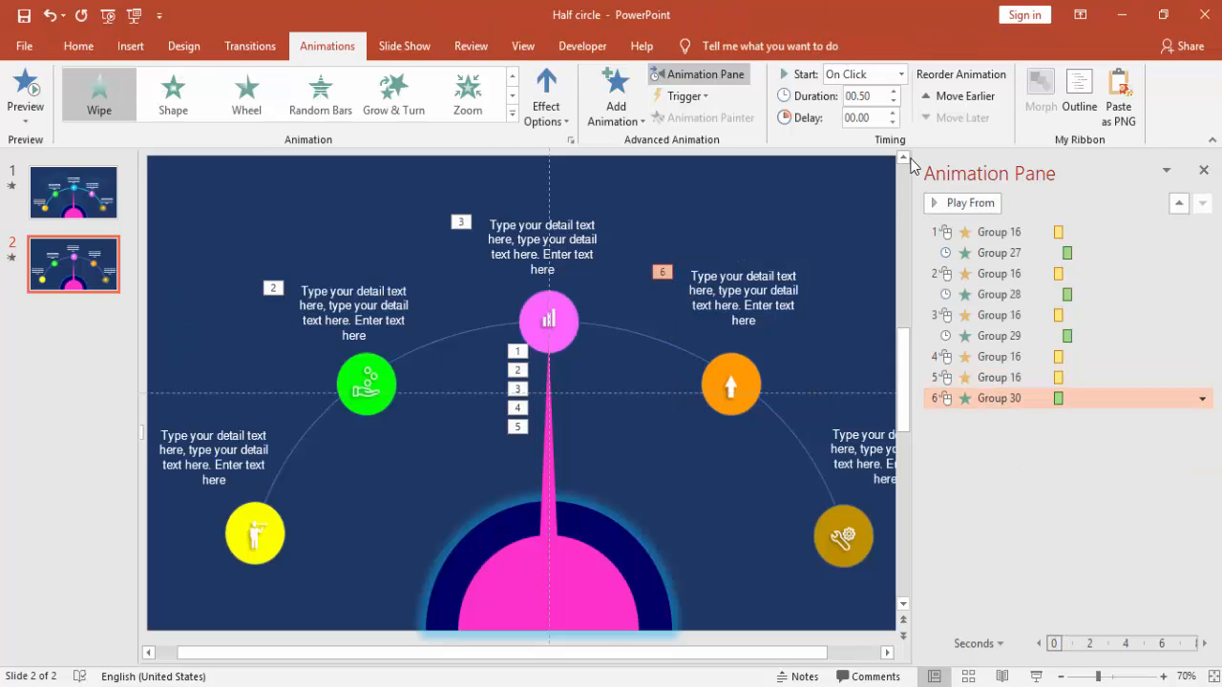
left_click(895, 73)
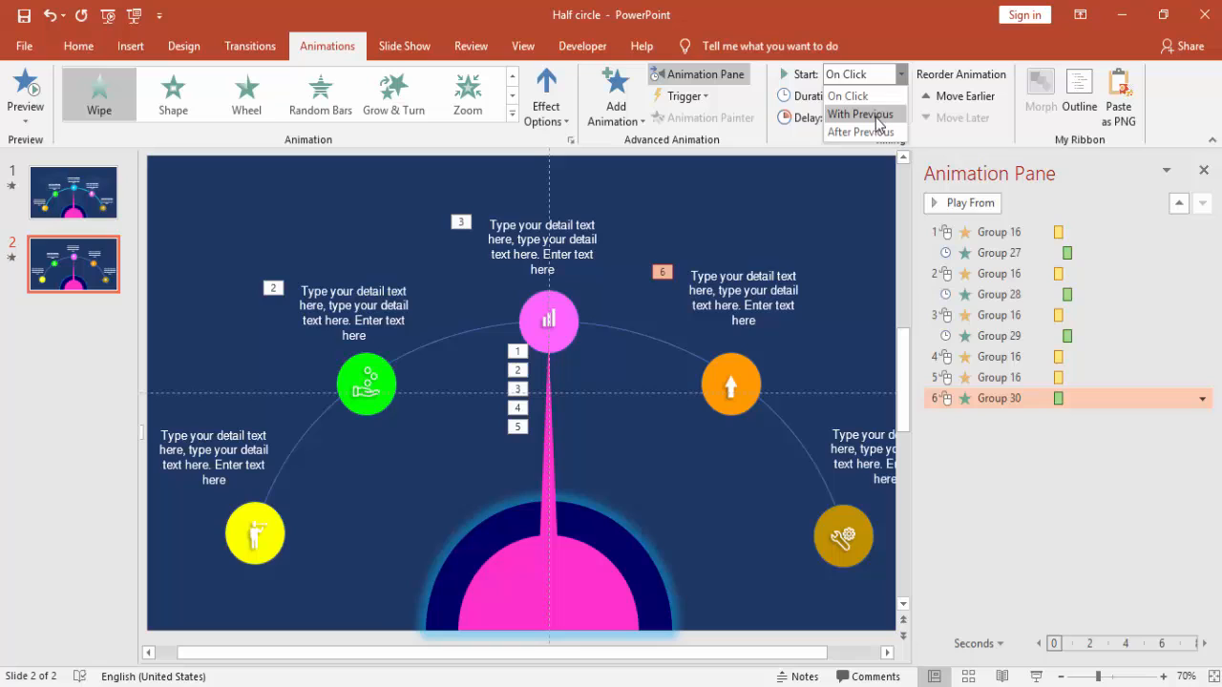
left_click(859, 132)
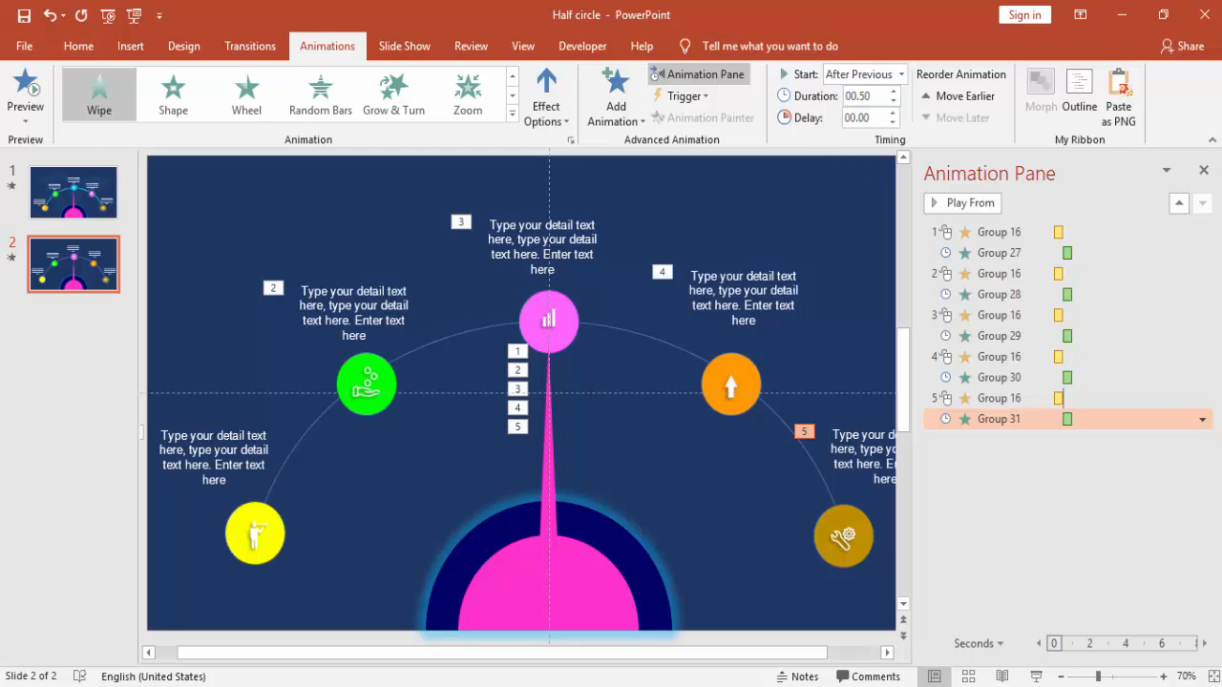
left_click(27, 94)
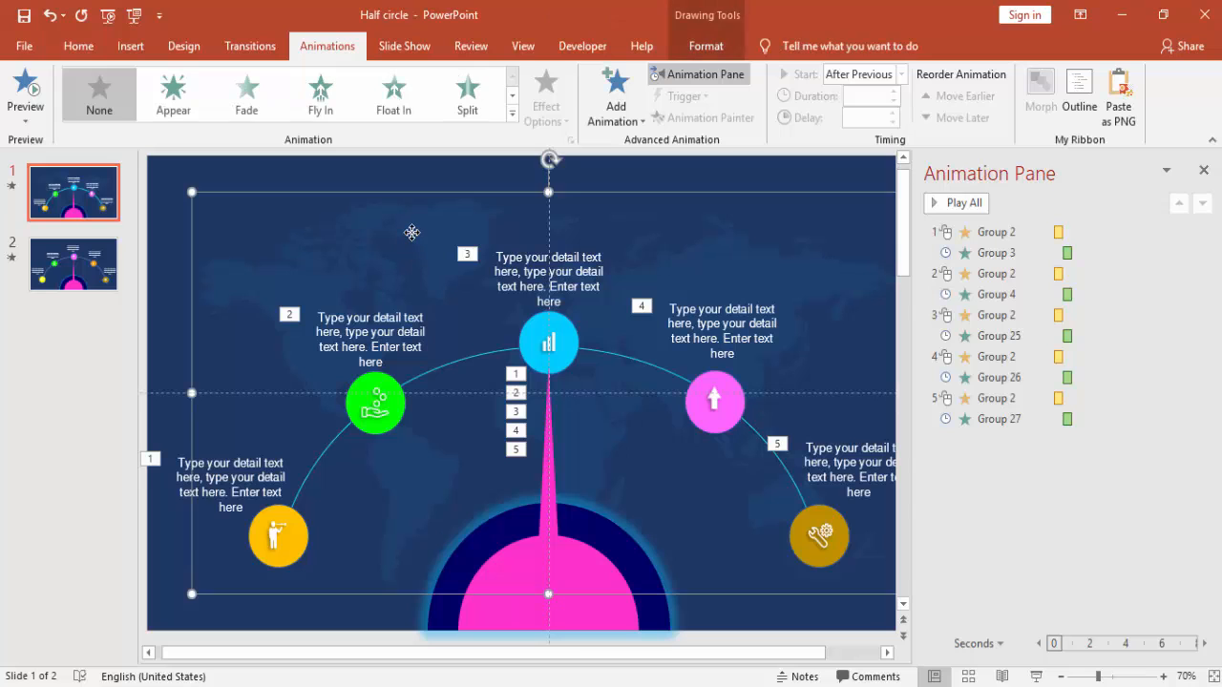
- Paste slide 1's world map onto slide 2 behind the gauge and close the Animation Pane
left_click(73, 264)
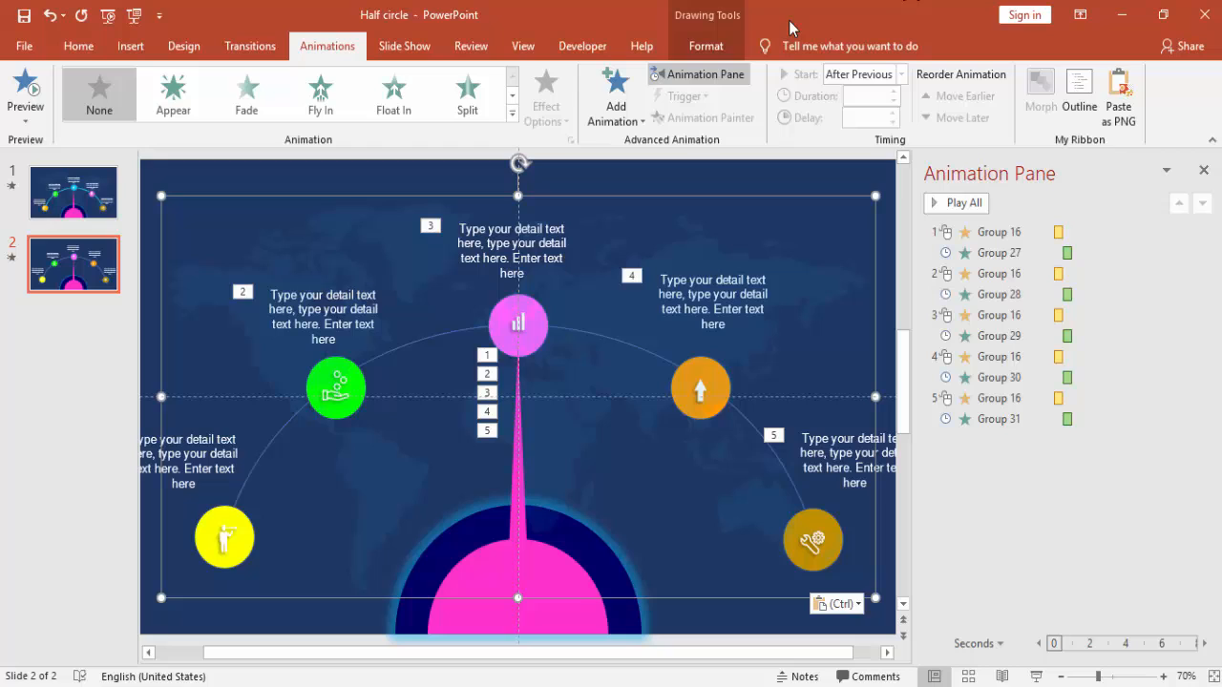
left_click(706, 46)
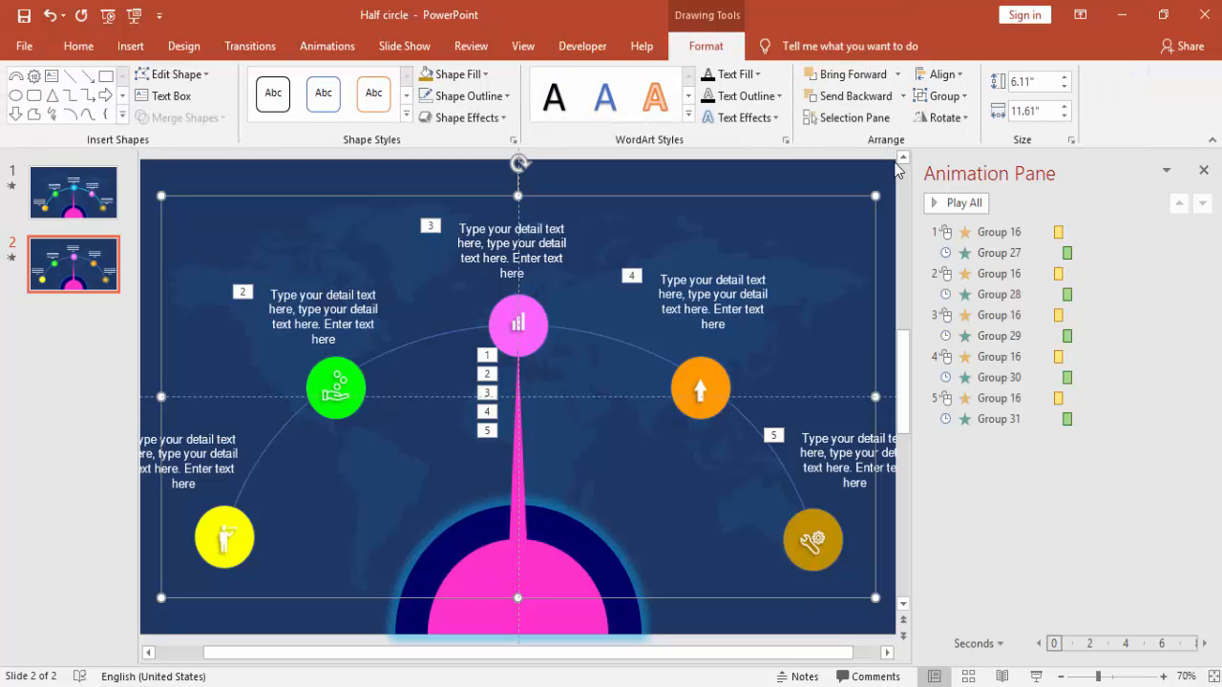
left_click(1203, 170)
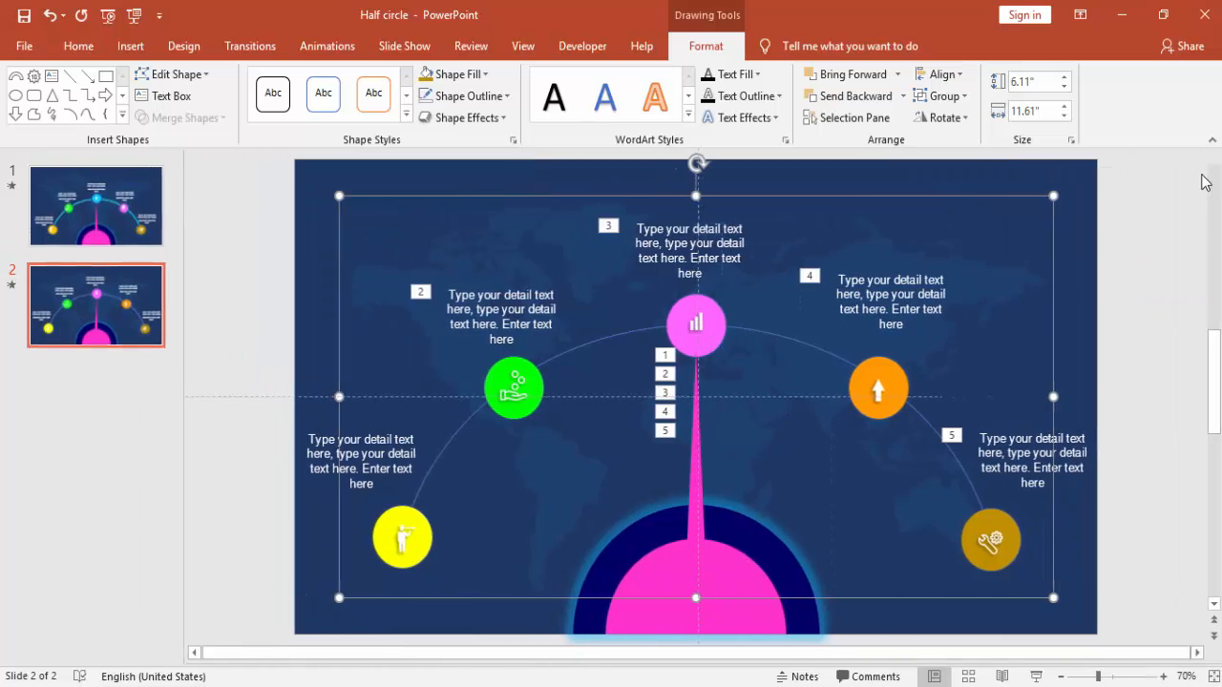